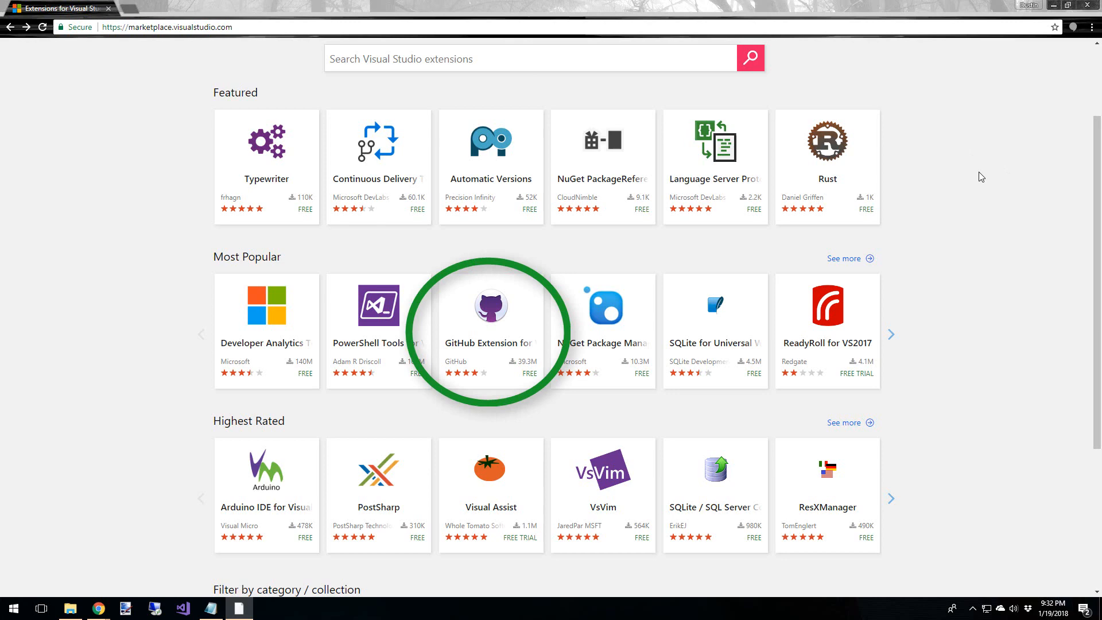
# Open the GitHub Extension for Visual Studio listing from the Marketplace Most Popular tiles.
pyautogui.click(490, 309)
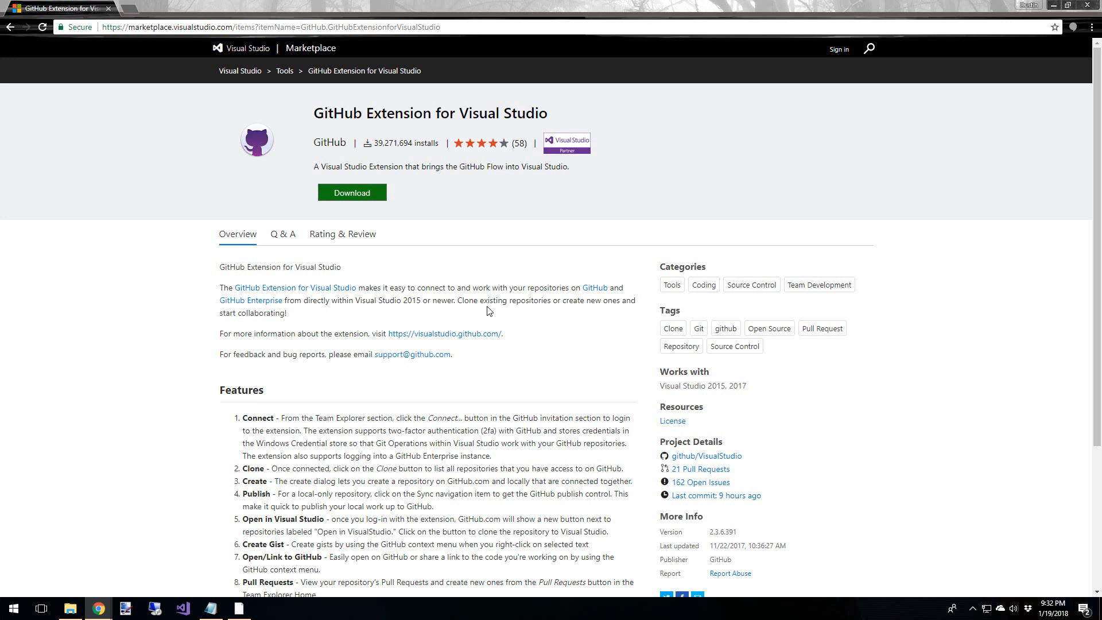
pyautogui.moveTo(612, 110)
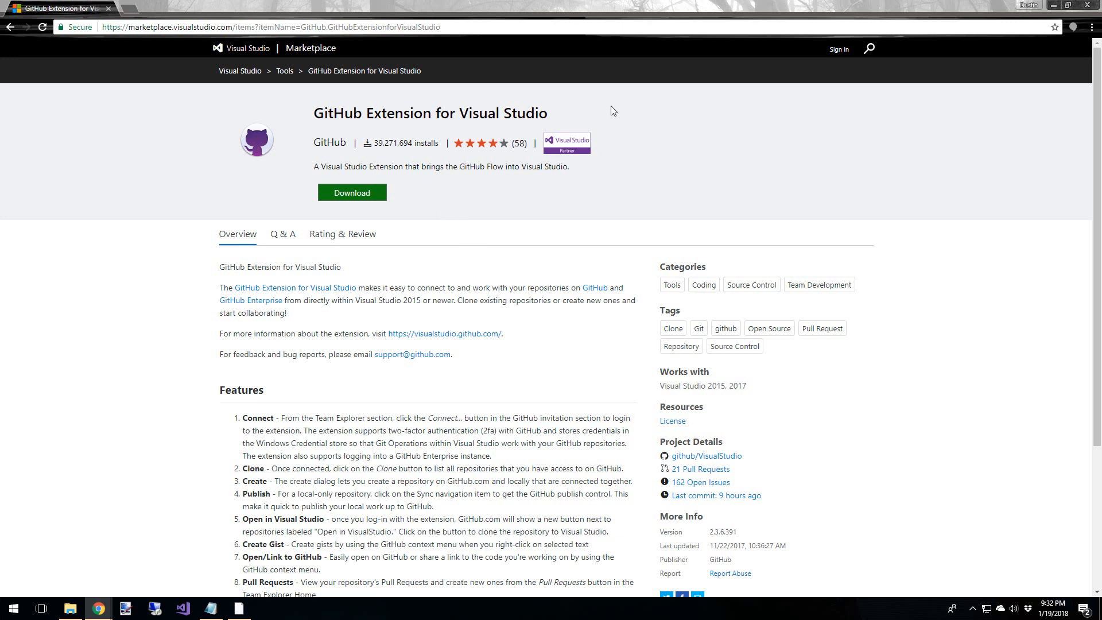
pyautogui.moveTo(187, 45)
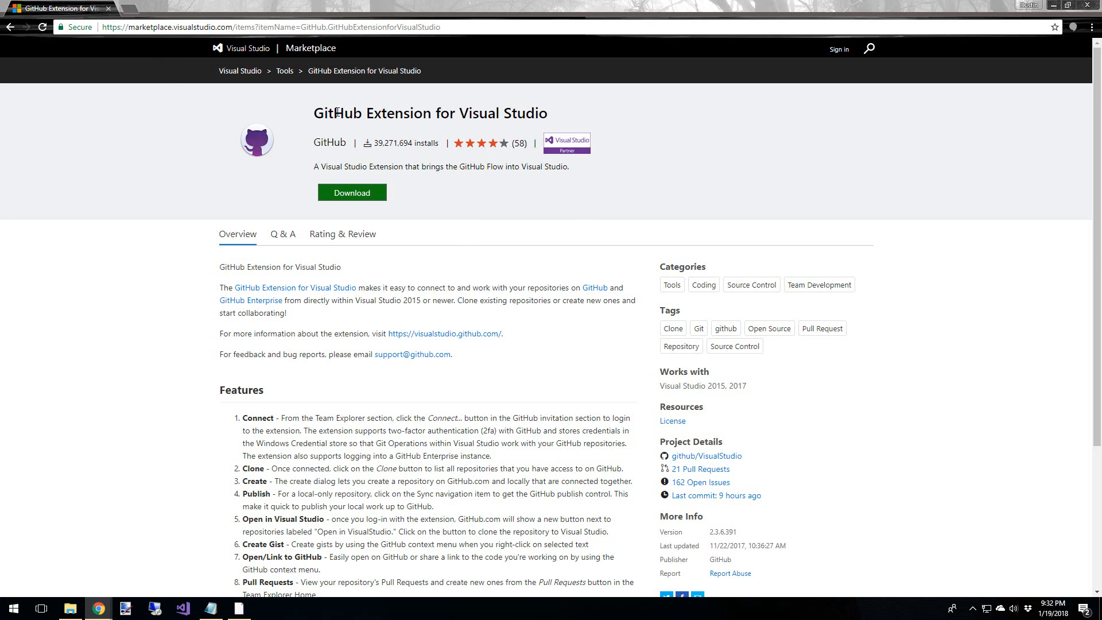
pyautogui.moveTo(430, 232)
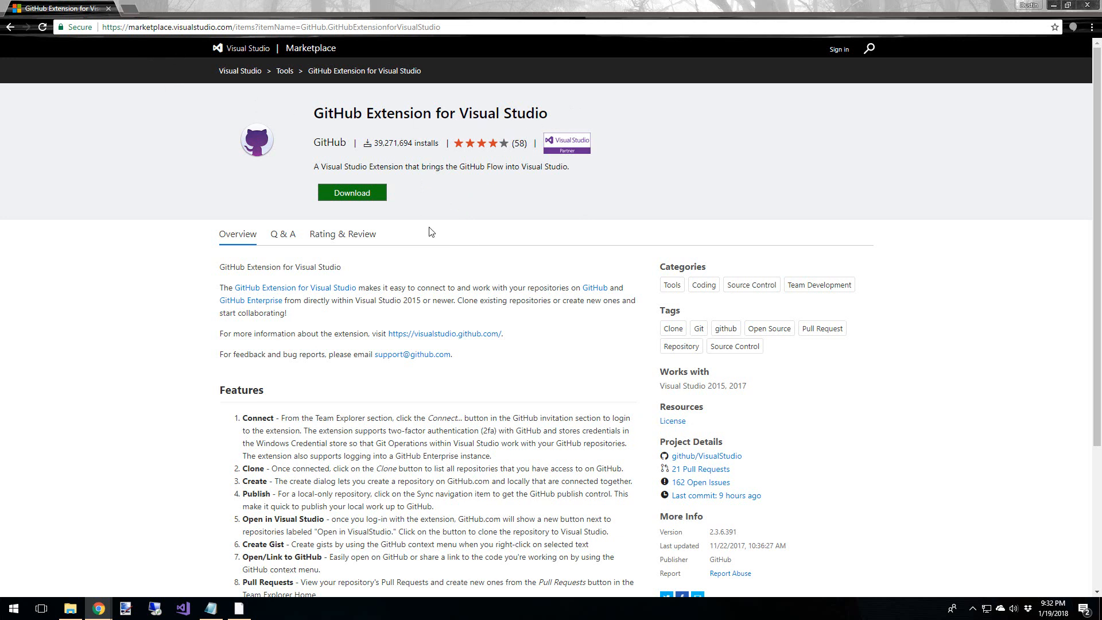
# Download the .vsix and install the GitHub extension for VS 2015 and 2017, ending running Visual Studio tasks.
pyautogui.click(352, 192)
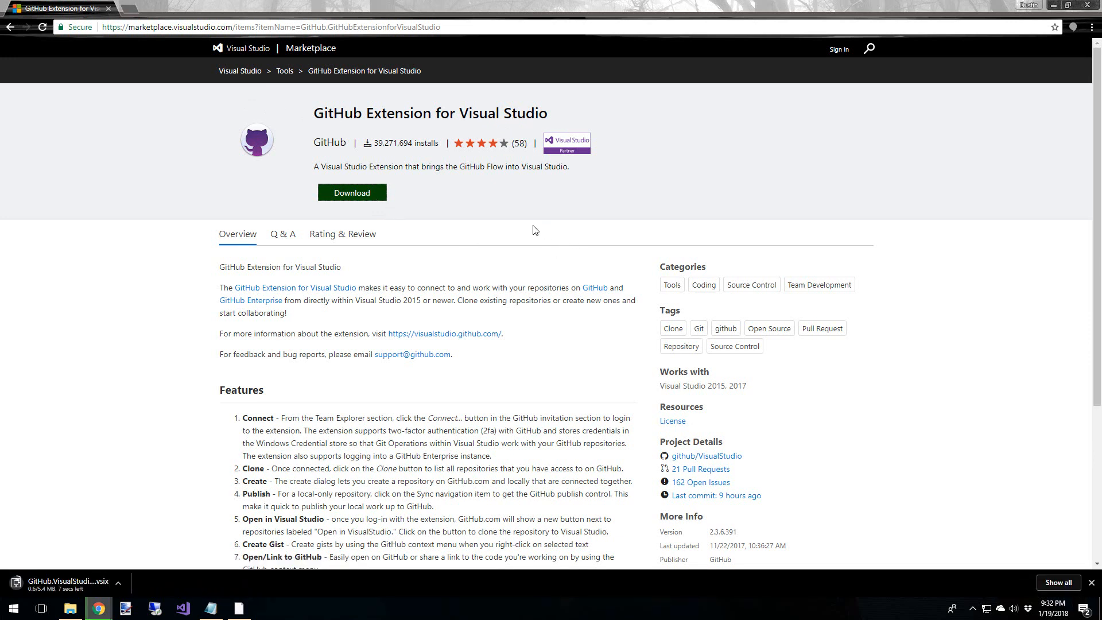
pyautogui.moveTo(537, 240)
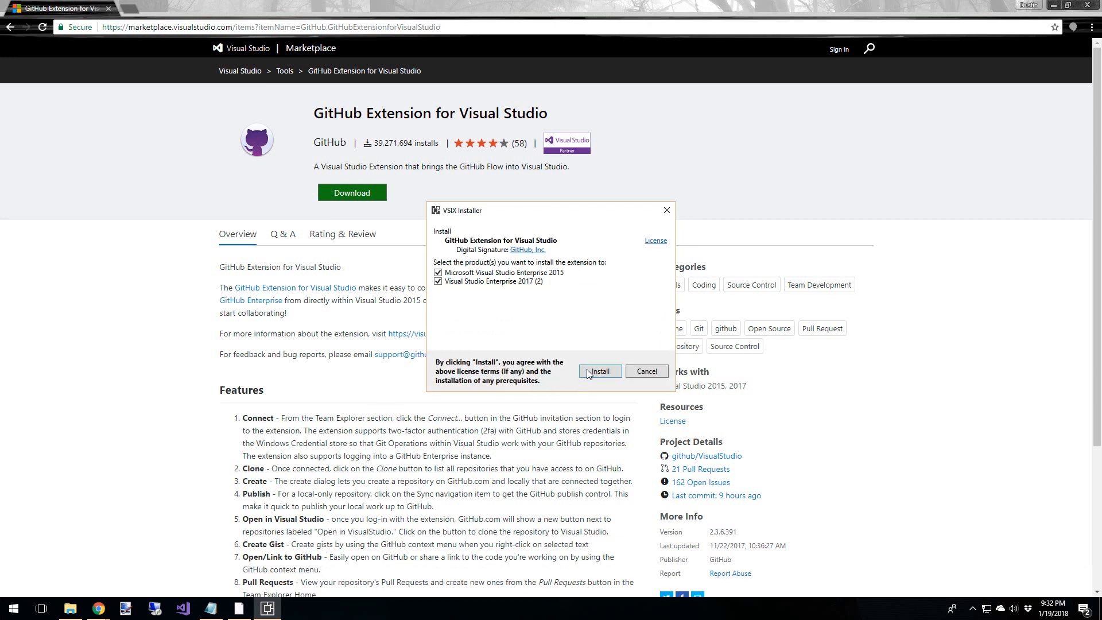
pyautogui.click(600, 371)
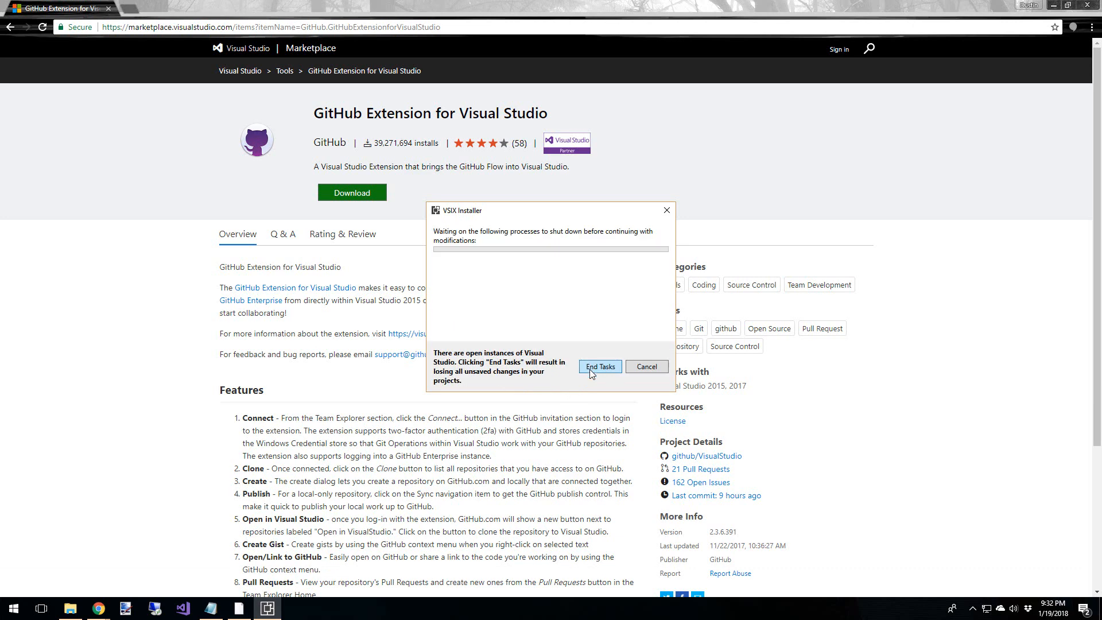
pyautogui.click(600, 366)
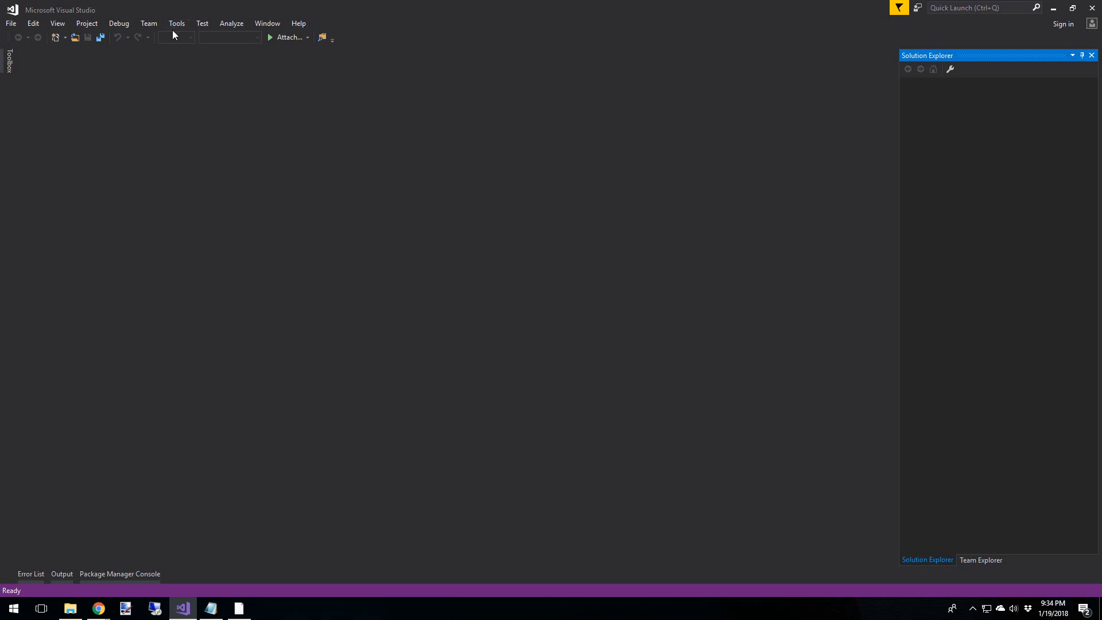
# Show the Team Explorer Connect page via Team > Manage Connections.
pyautogui.click(148, 23)
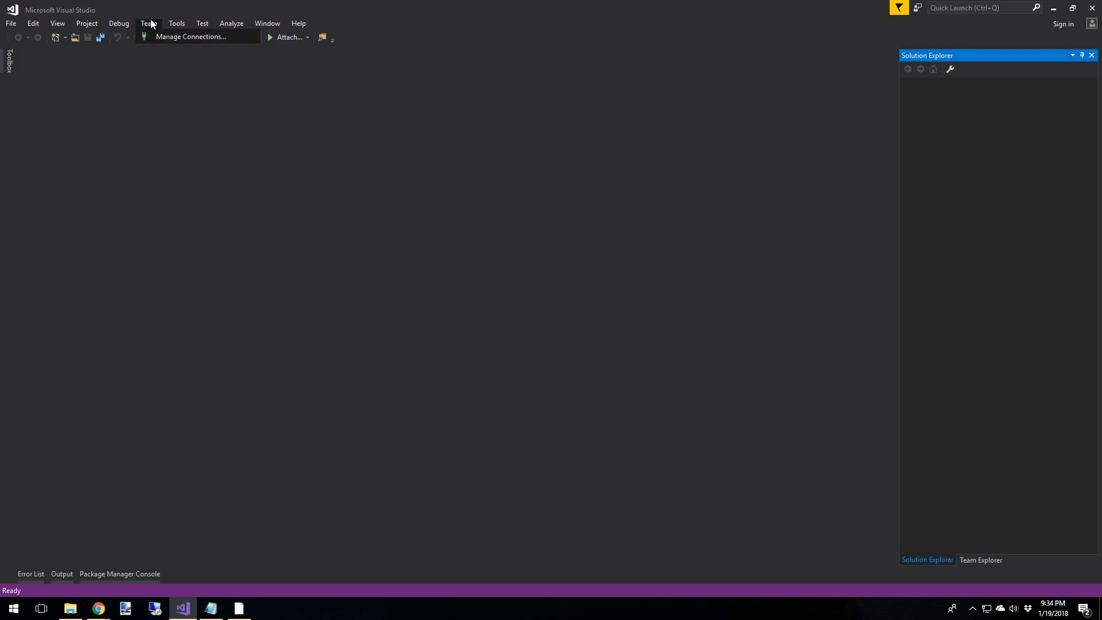
pyautogui.moveTo(195, 35)
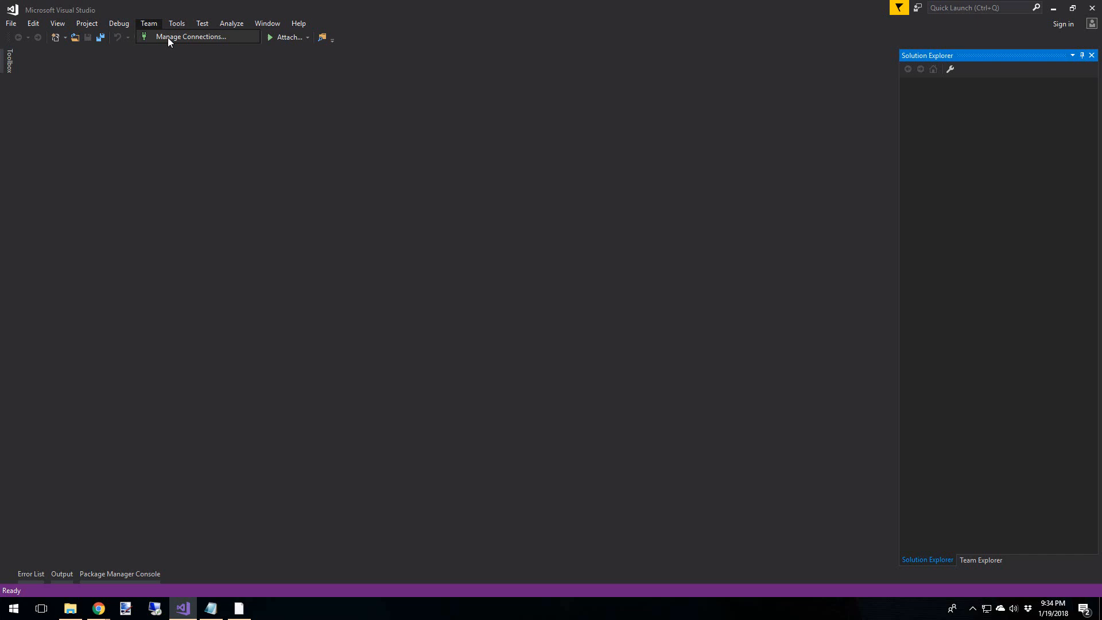
pyautogui.click(194, 37)
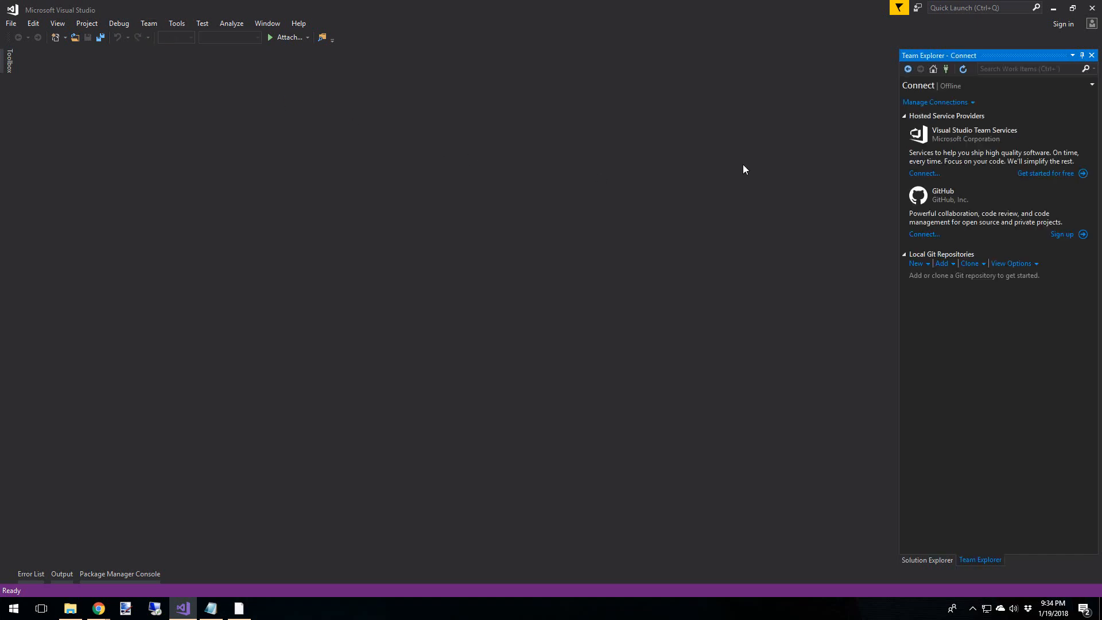
pyautogui.moveTo(1025, 110)
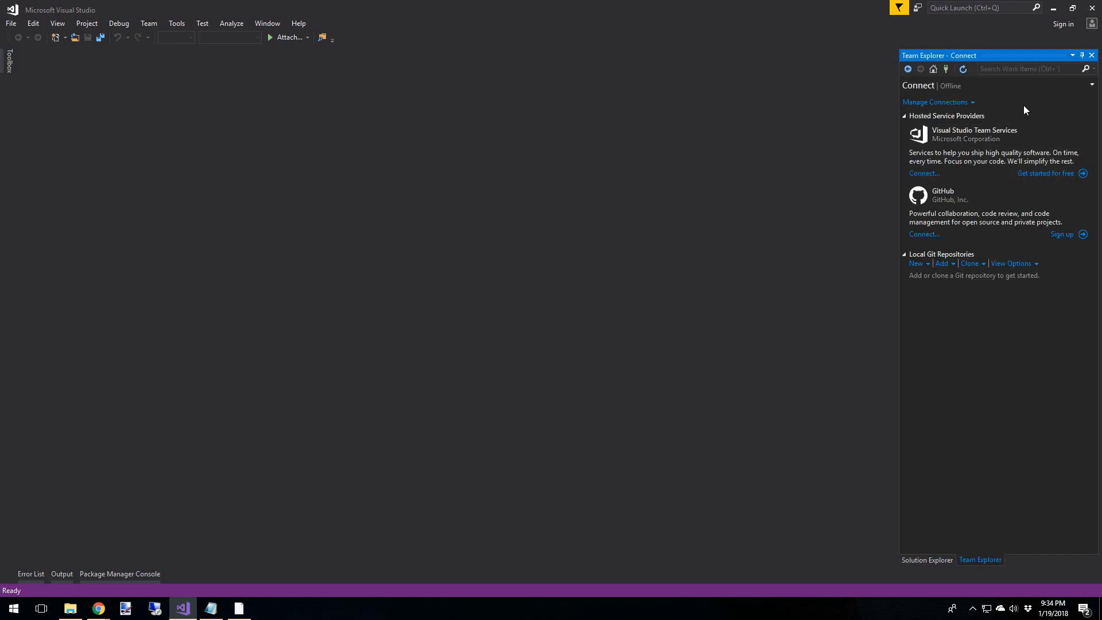
pyautogui.moveTo(1028, 291)
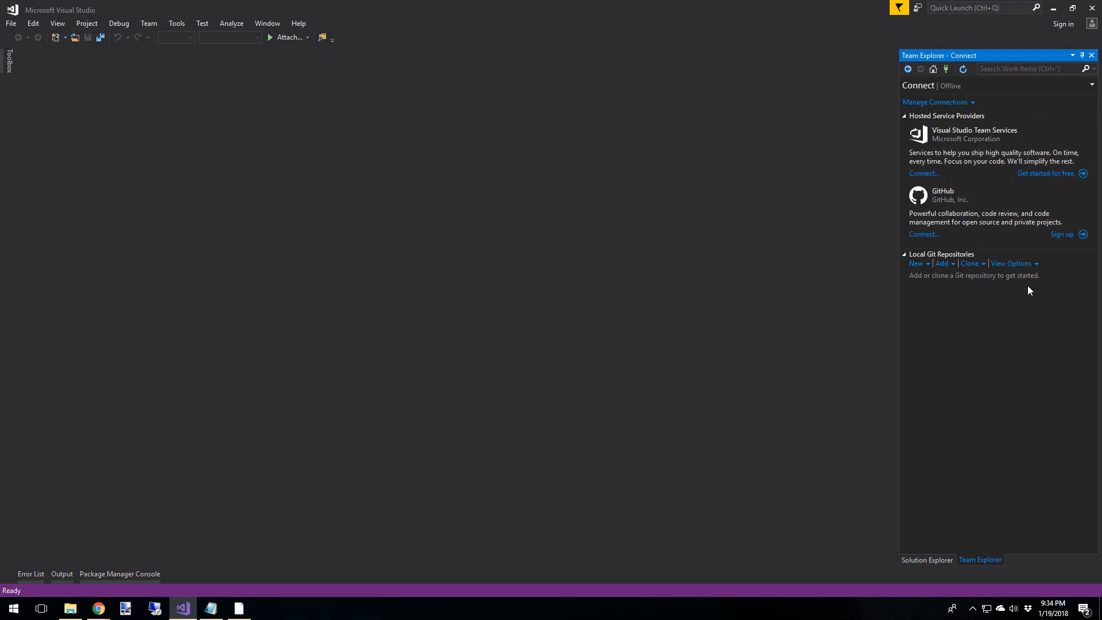
pyautogui.moveTo(1040, 300)
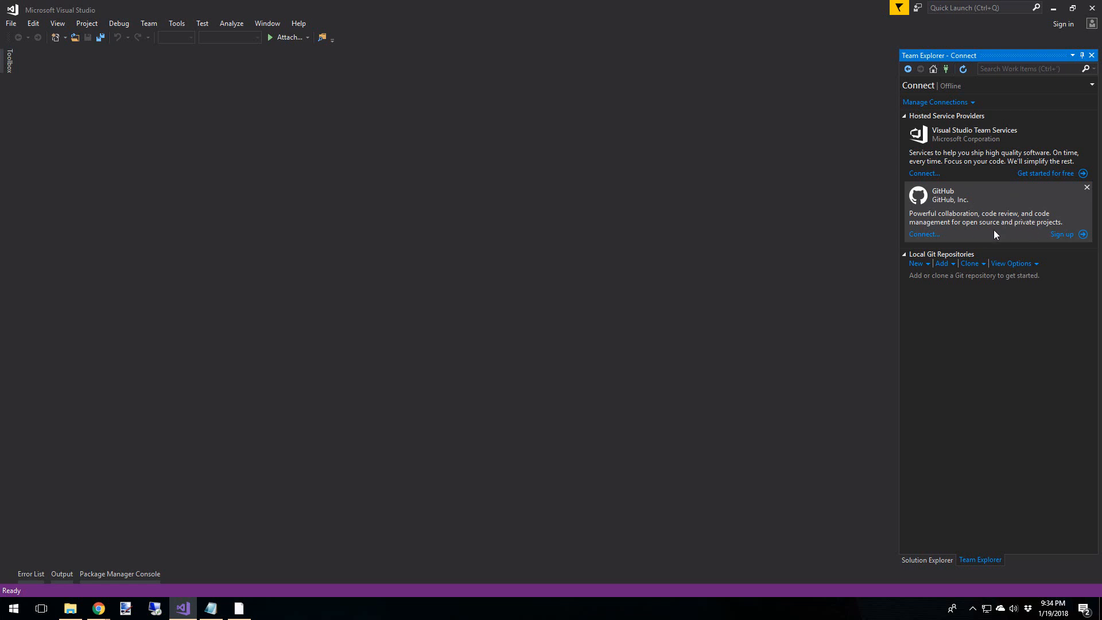
pyautogui.moveTo(1062, 234)
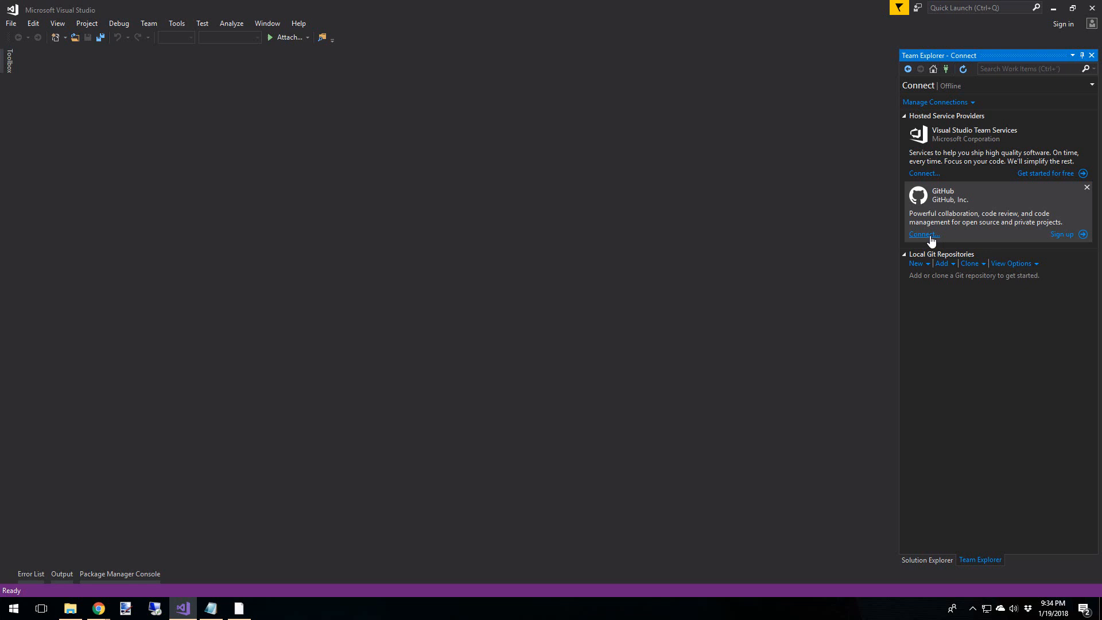
pyautogui.click(923, 235)
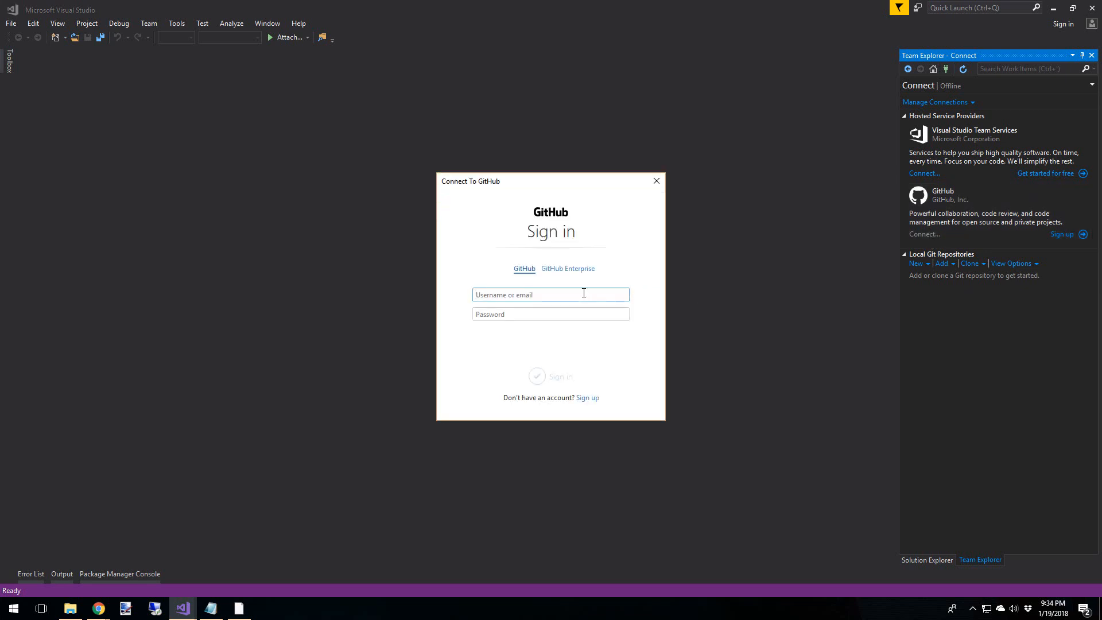
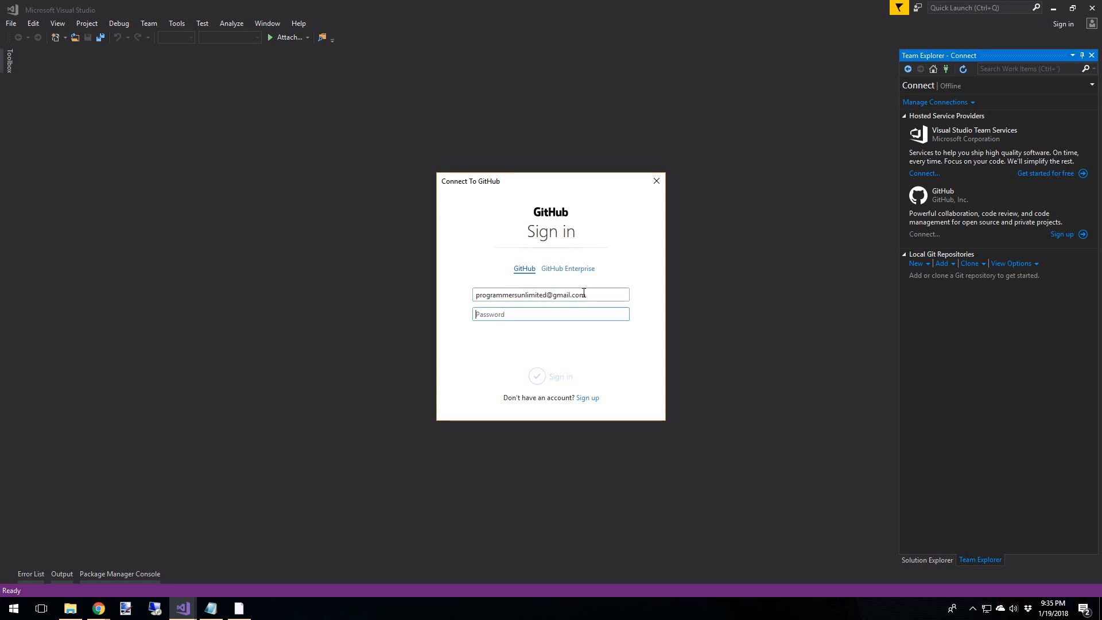
pyautogui.write('••••')
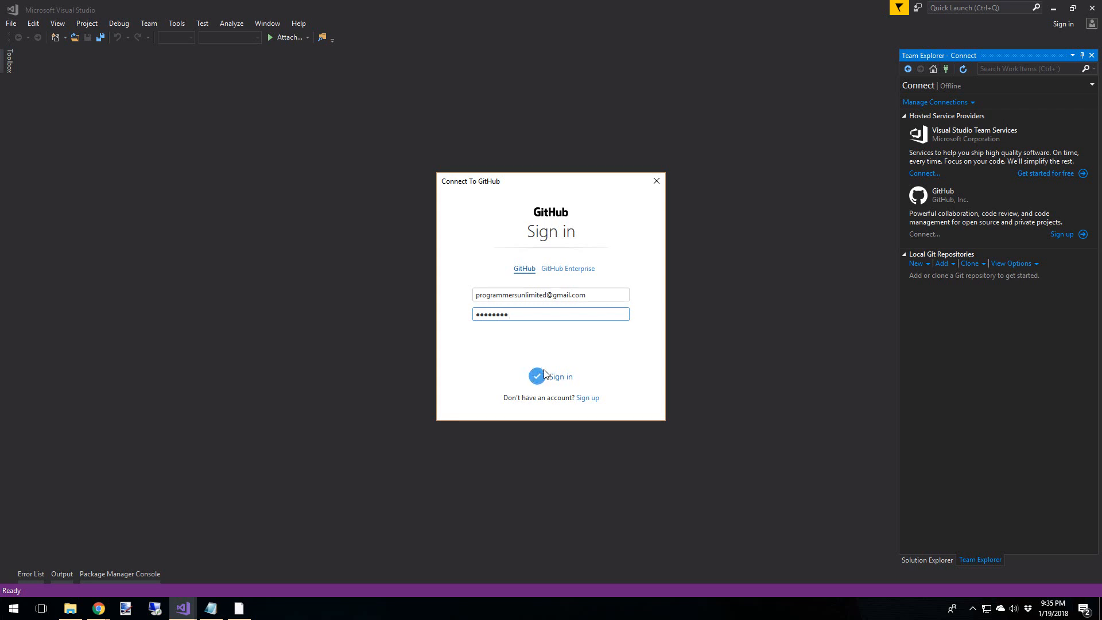
pyautogui.click(537, 375)
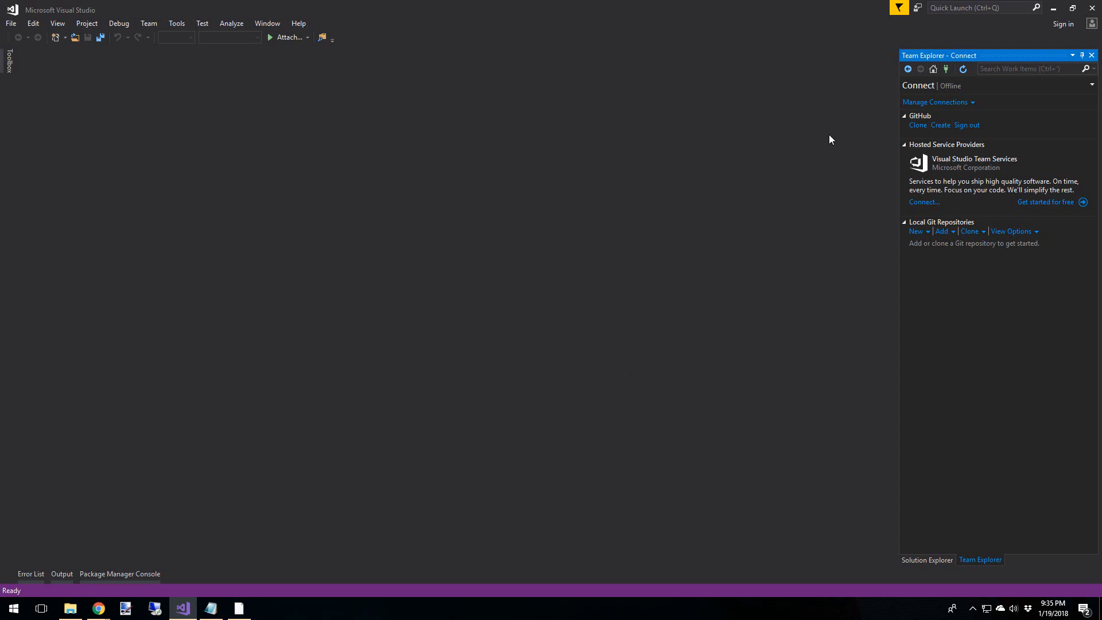
pyautogui.moveTo(907, 116)
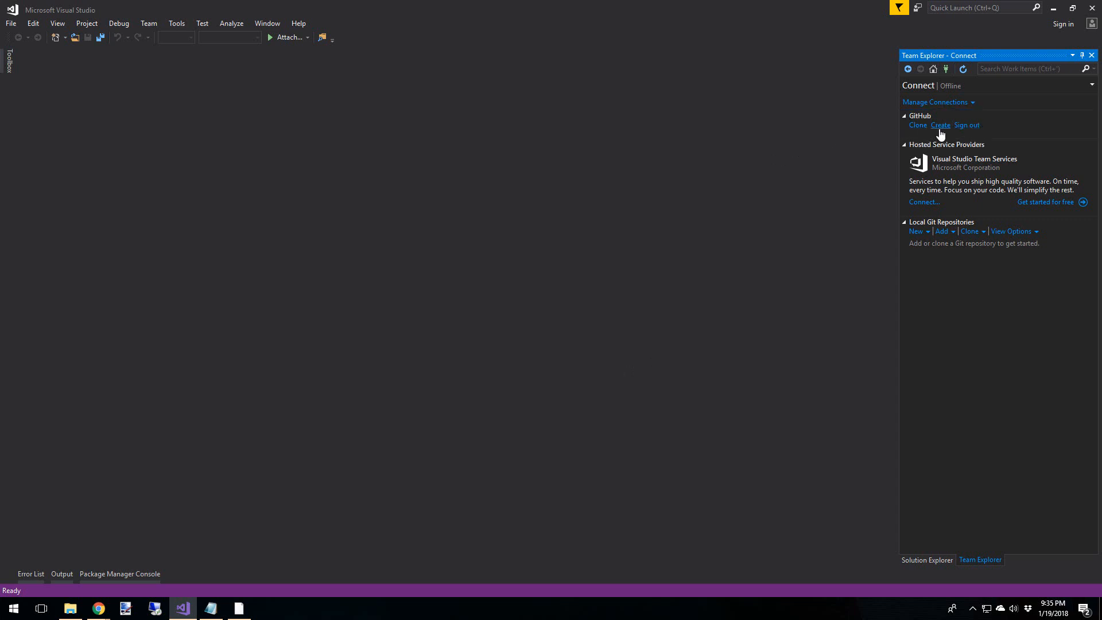
pyautogui.moveTo(1008, 127)
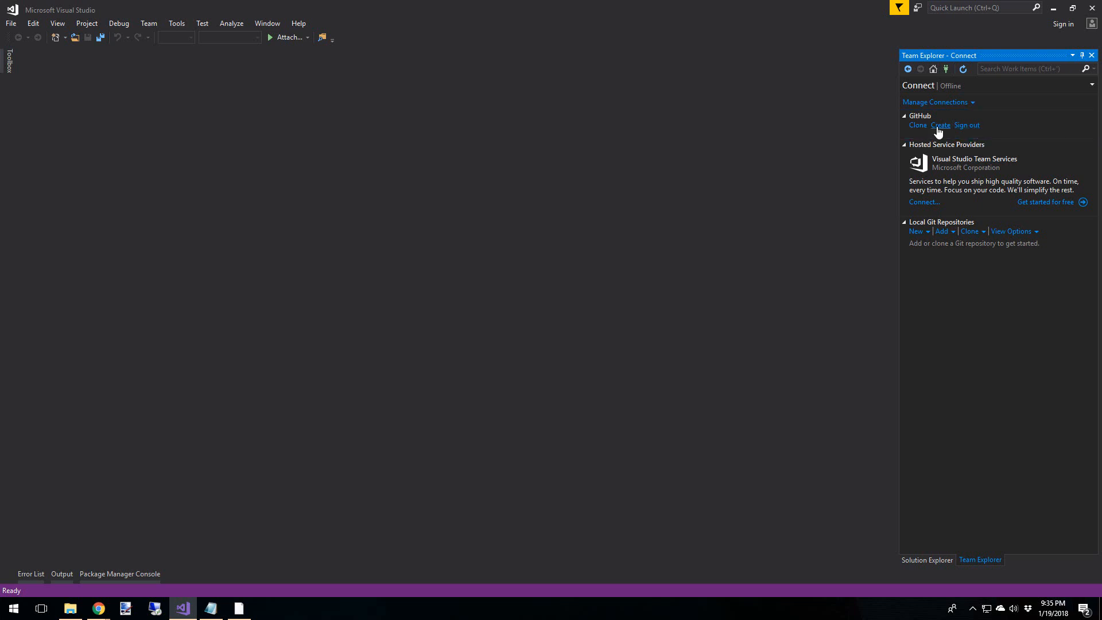
pyautogui.click(940, 125)
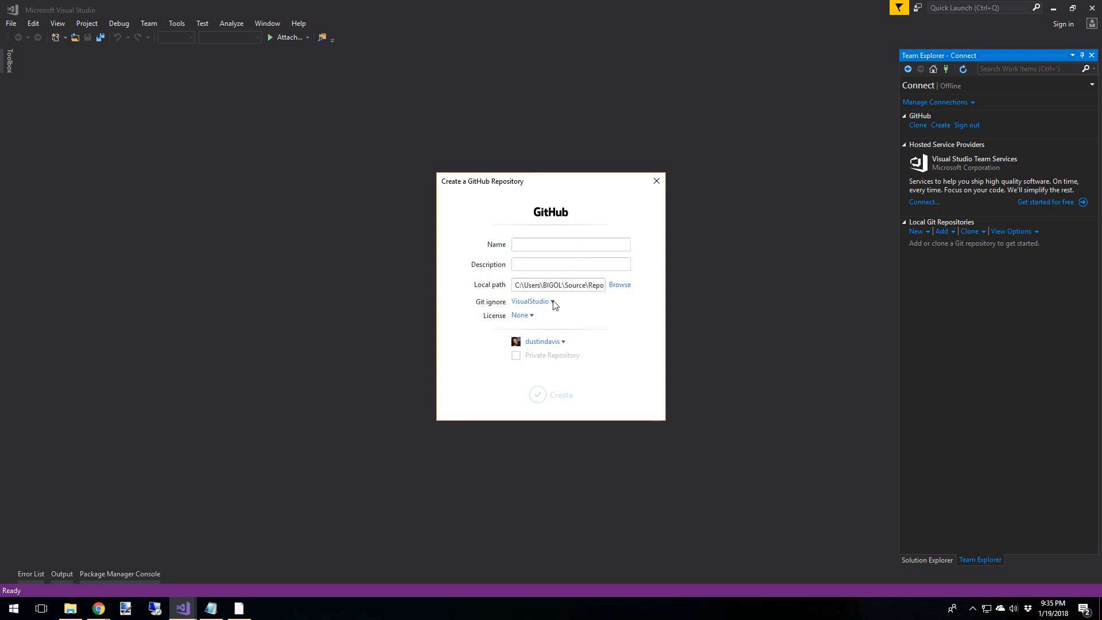
pyautogui.click(521, 315)
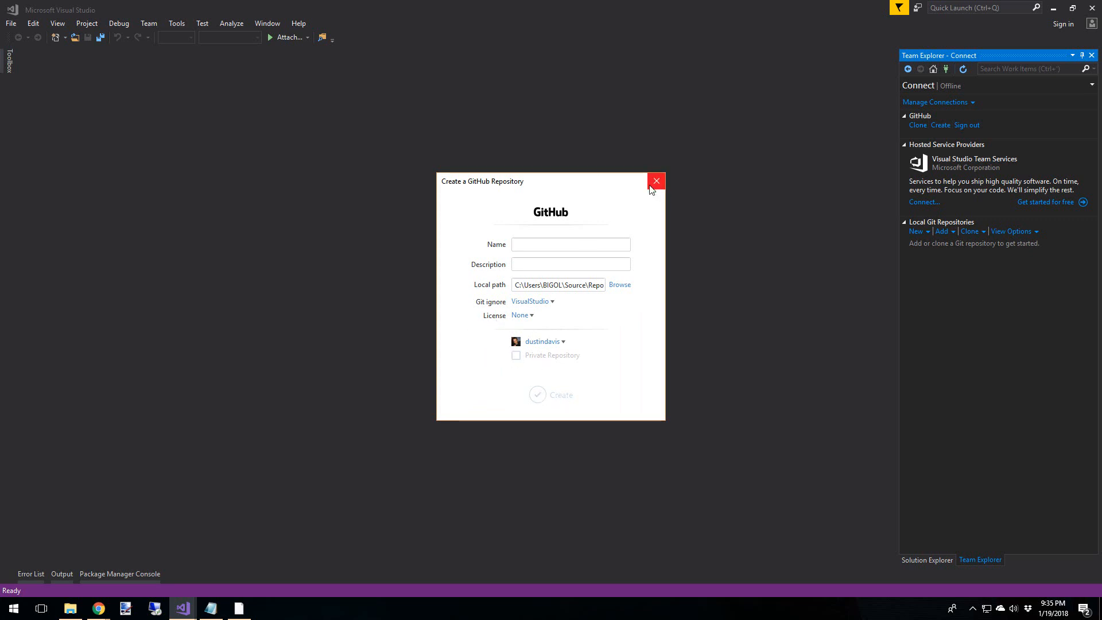
pyautogui.click(656, 180)
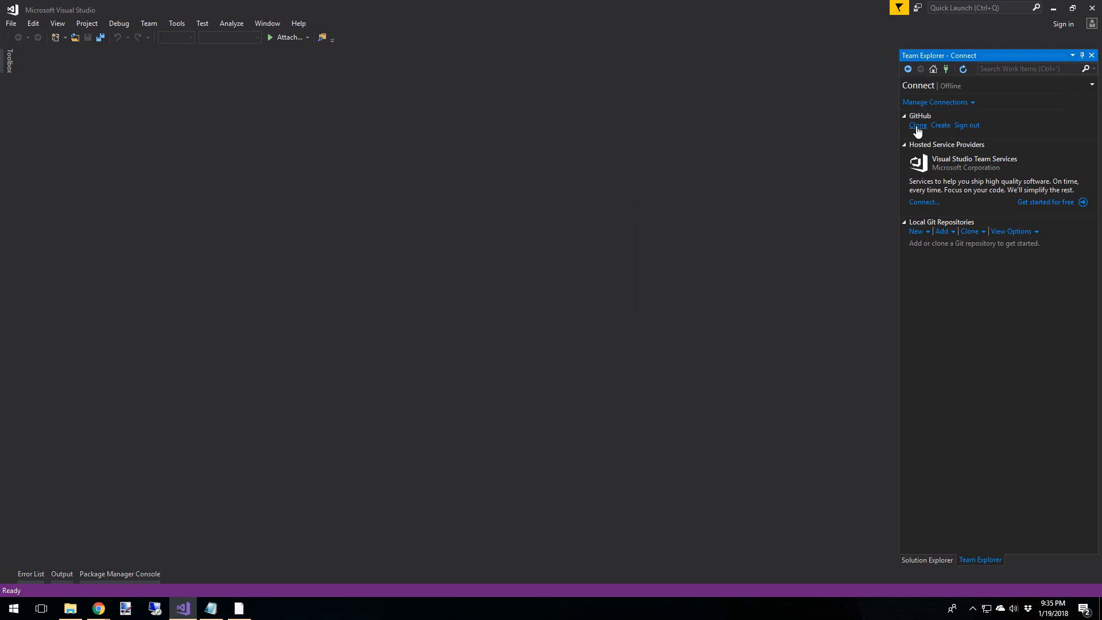
# Browse the account's repositories in the GitHub clone dialog, pick FluentGuard, then close without cloning.
pyautogui.click(917, 125)
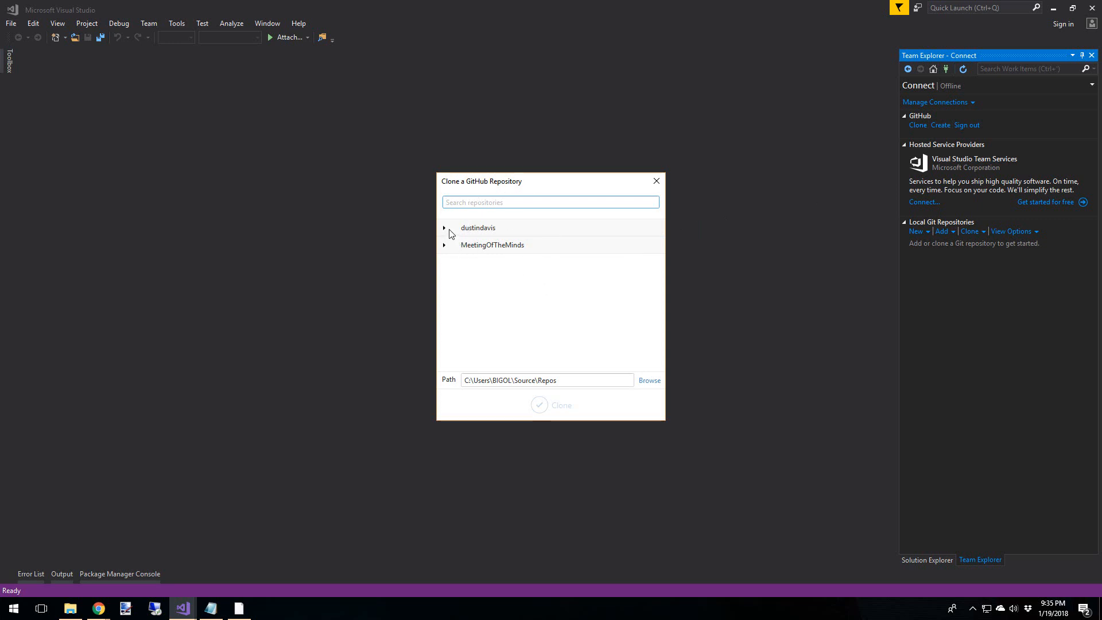
pyautogui.click(443, 227)
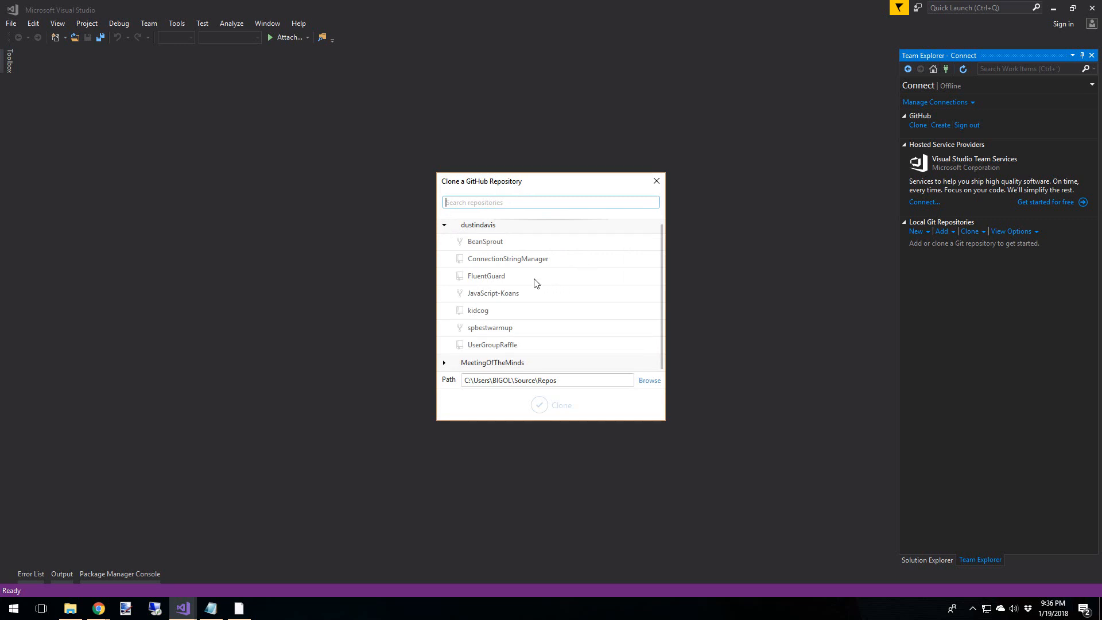
pyautogui.click(485, 276)
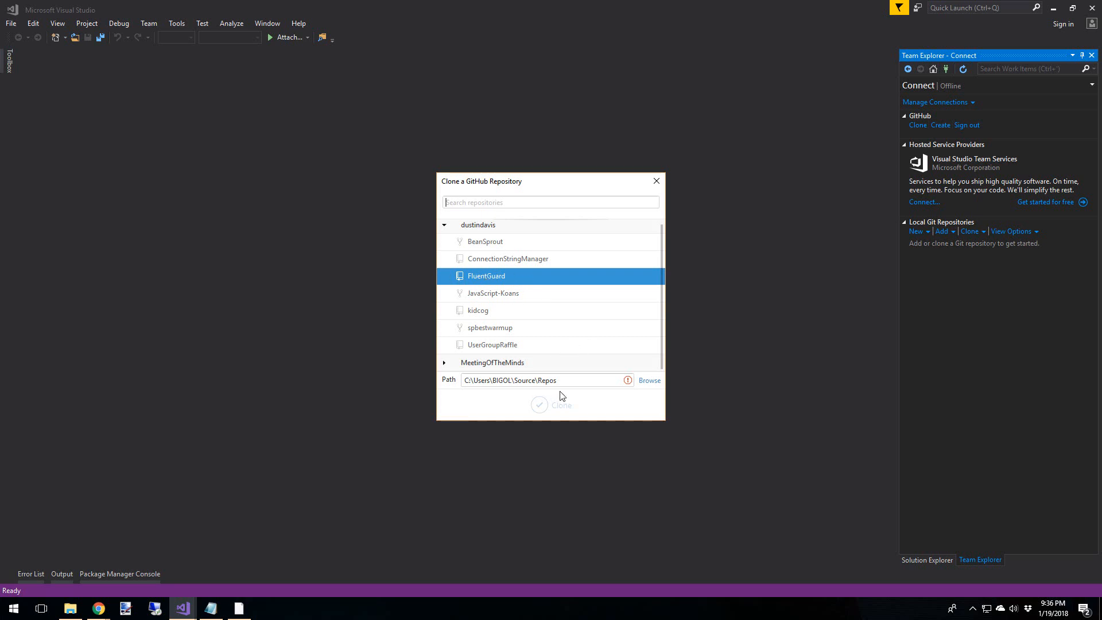
pyautogui.click(547, 379)
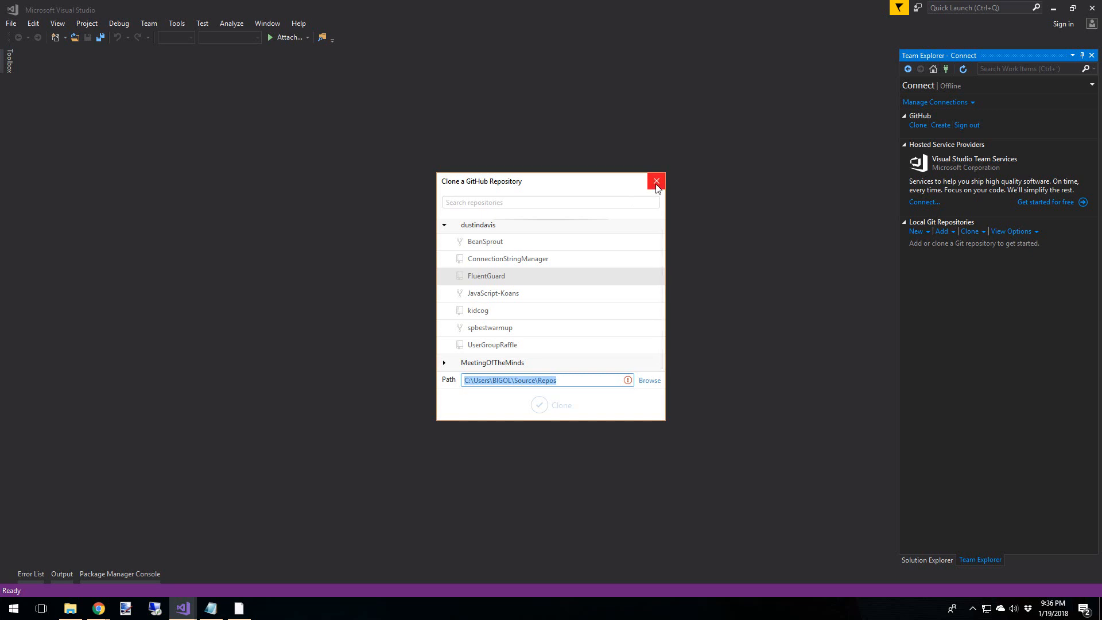
pyautogui.click(655, 181)
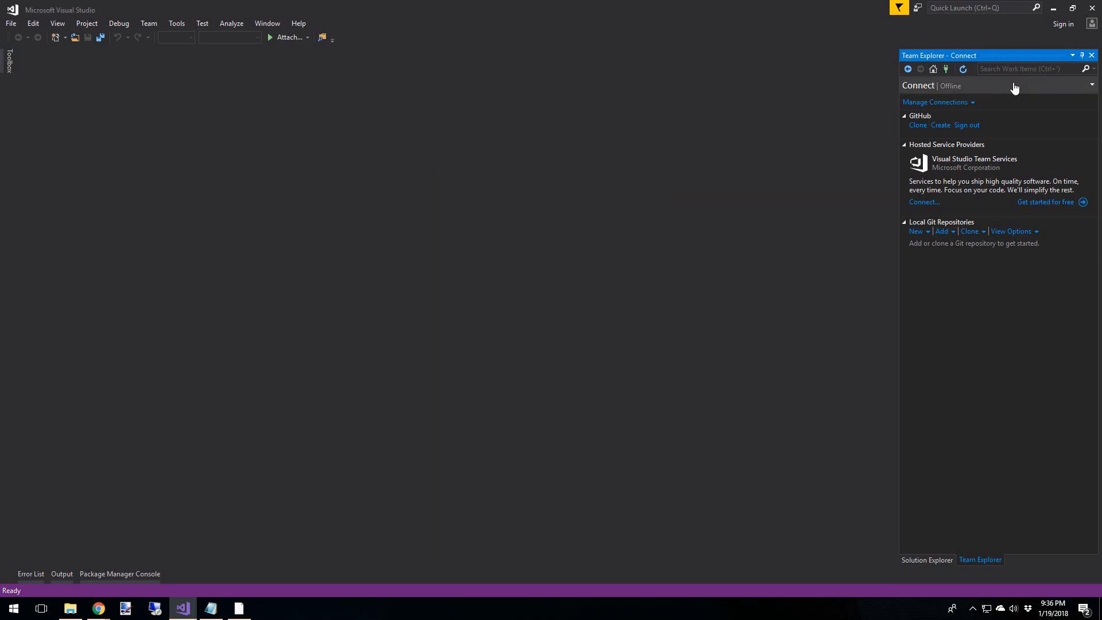
pyautogui.moveTo(945, 69)
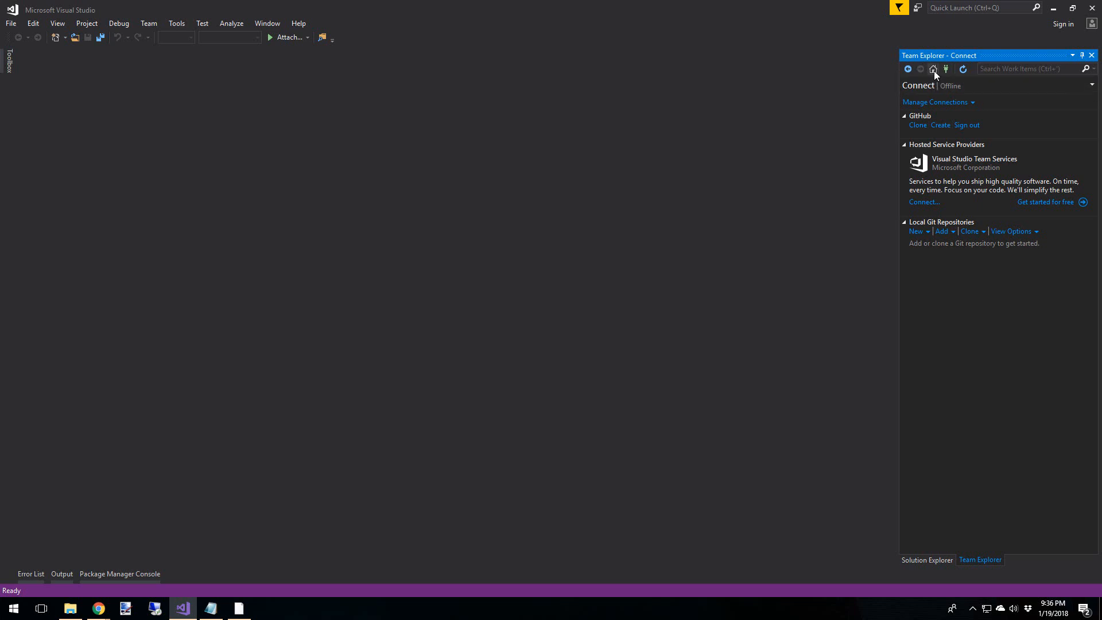
# Set the Git global default repository location to d:\git and update the settings.
pyautogui.click(934, 69)
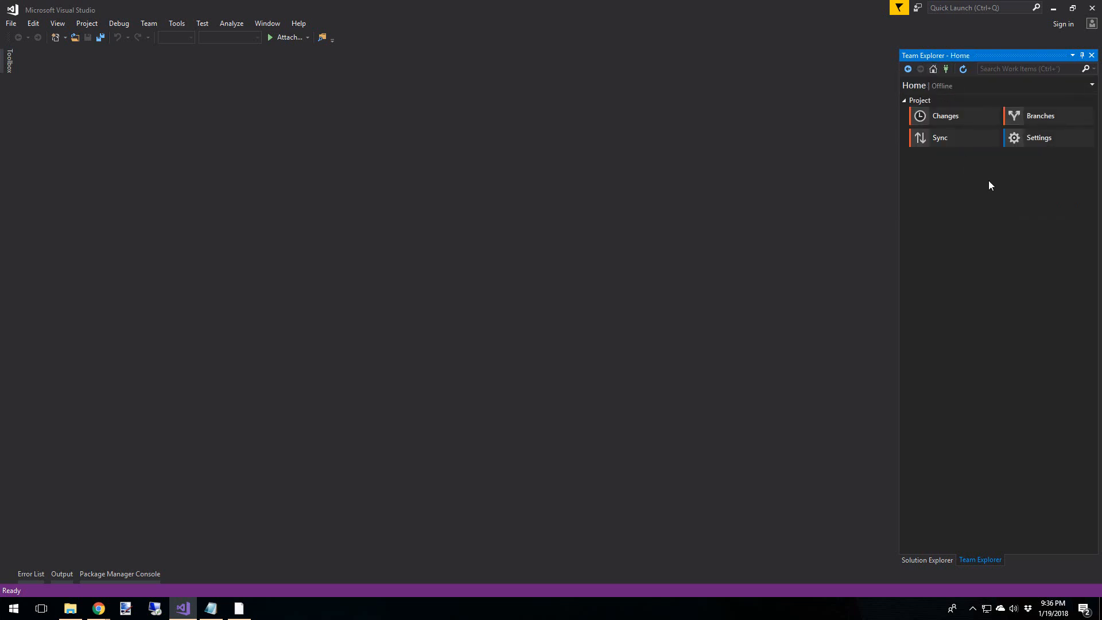
pyautogui.click(1038, 137)
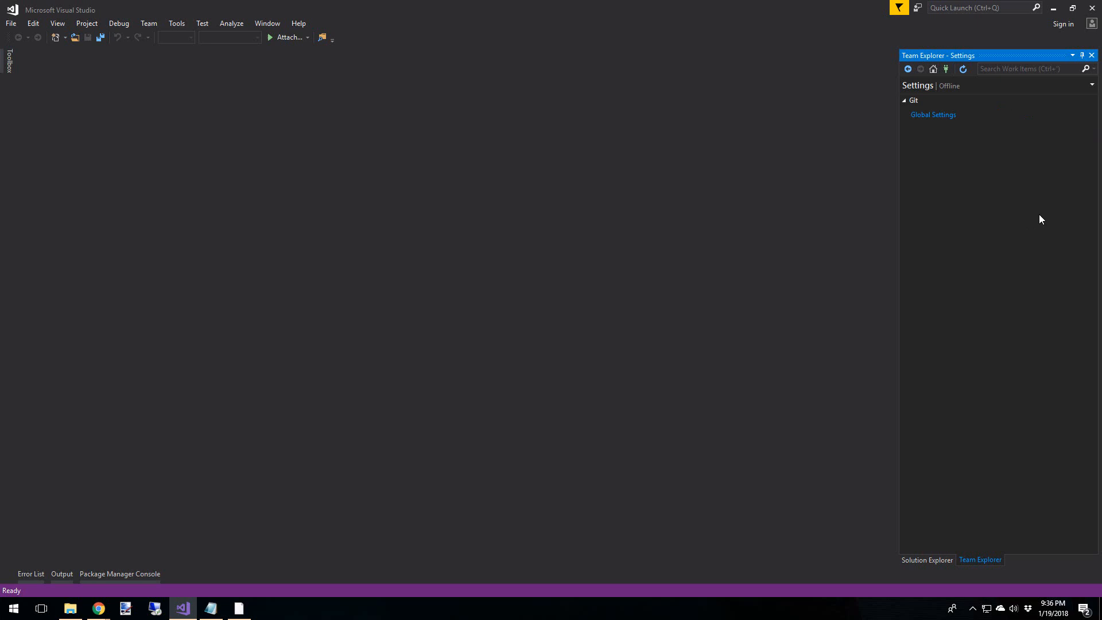
pyautogui.moveTo(932, 115)
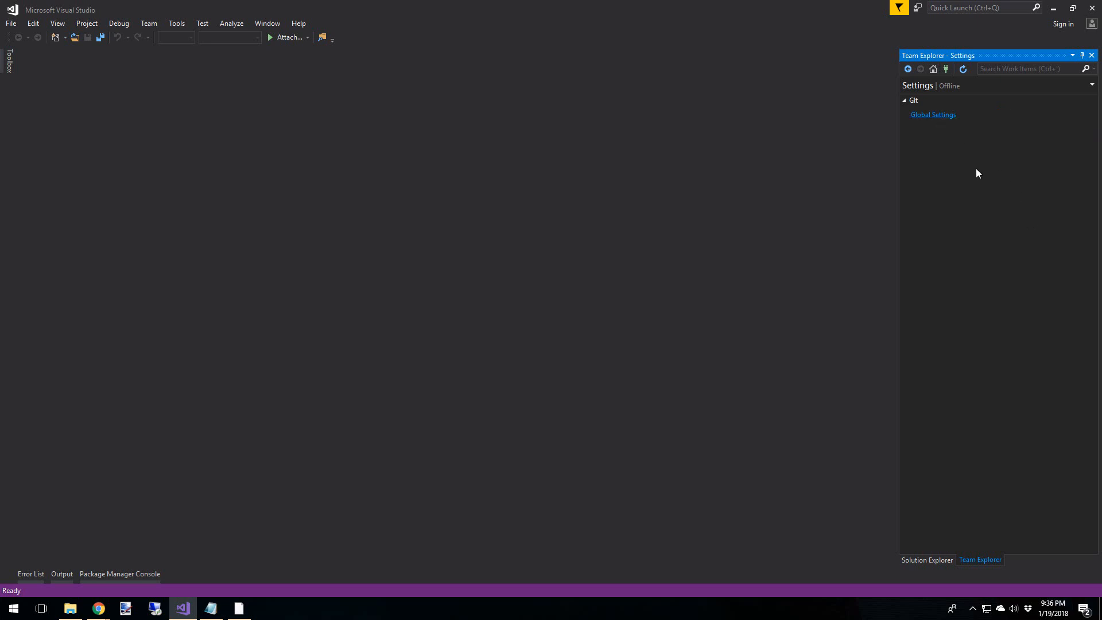
pyautogui.click(932, 115)
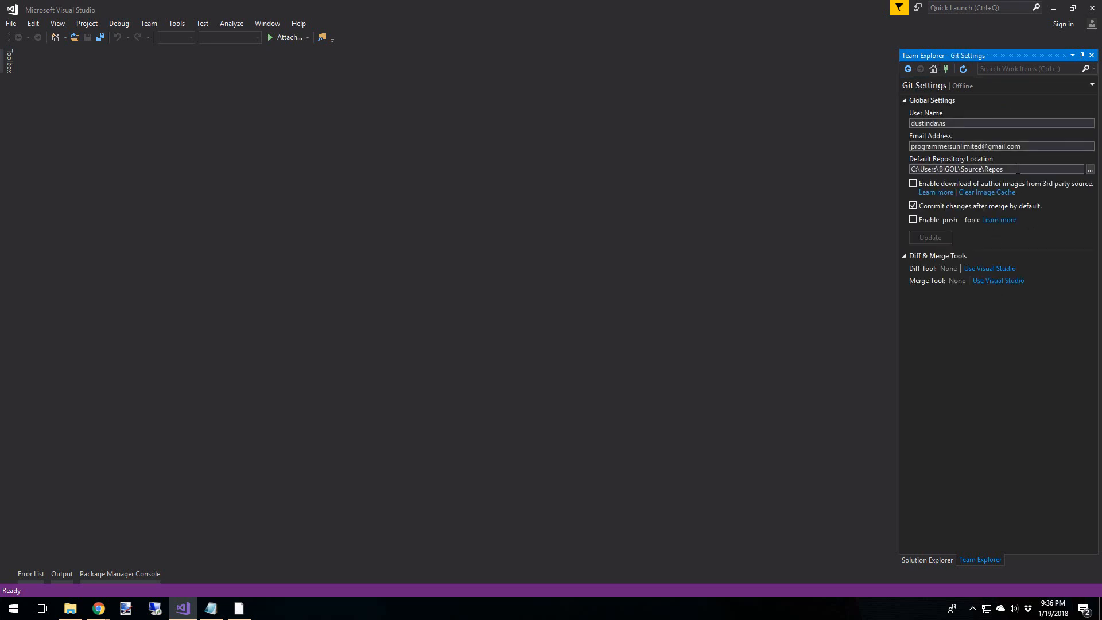
pyautogui.tripleClick(963, 168)
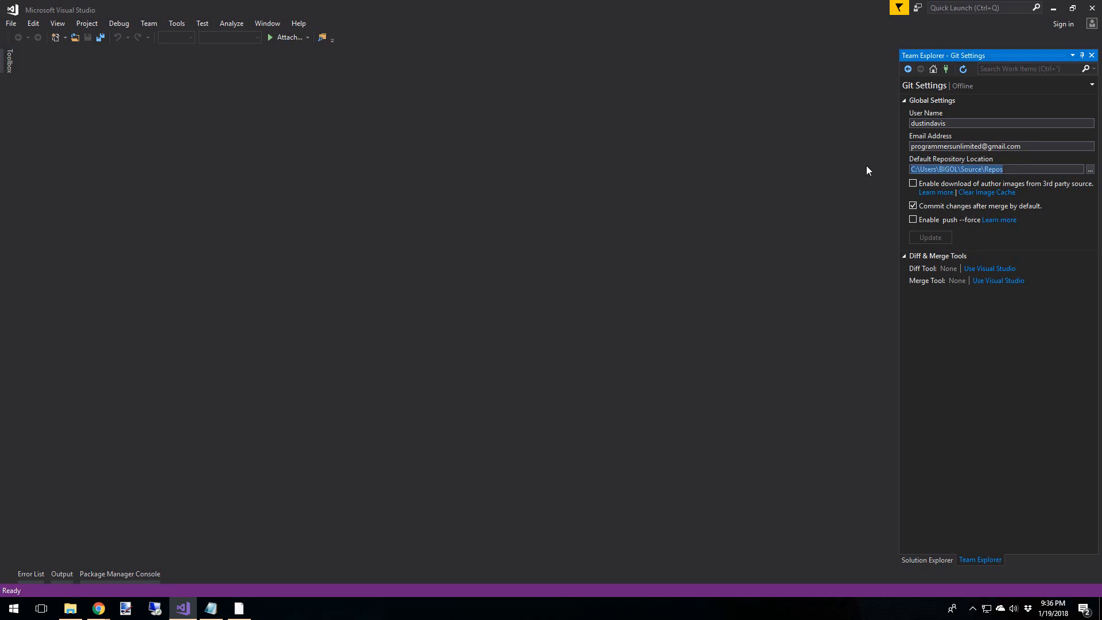
pyautogui.write('d:\\git')
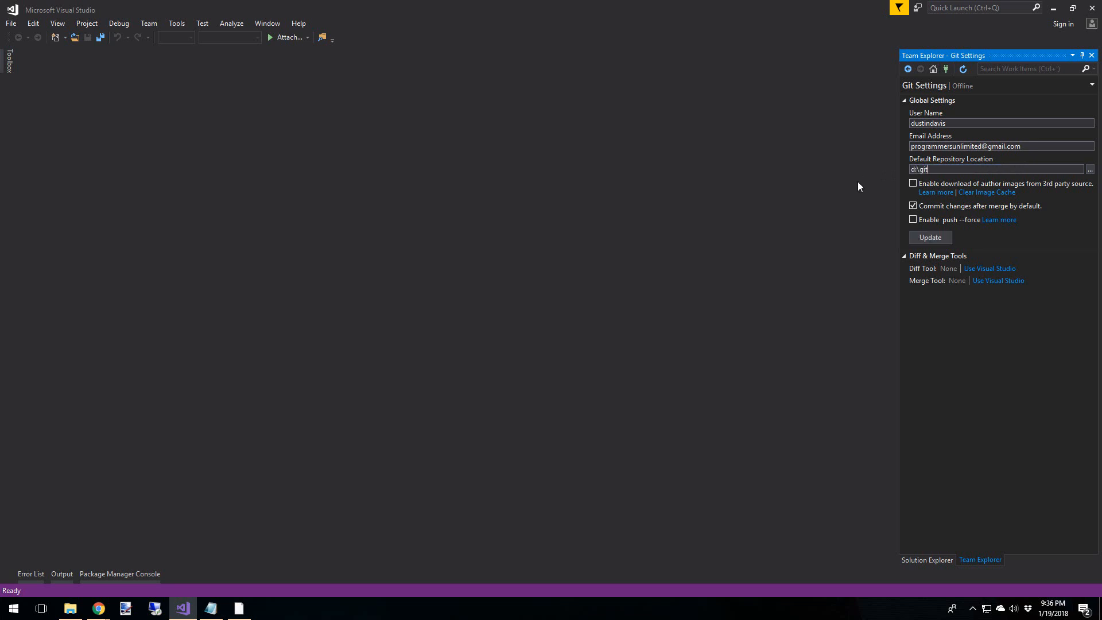
pyautogui.moveTo(964, 123)
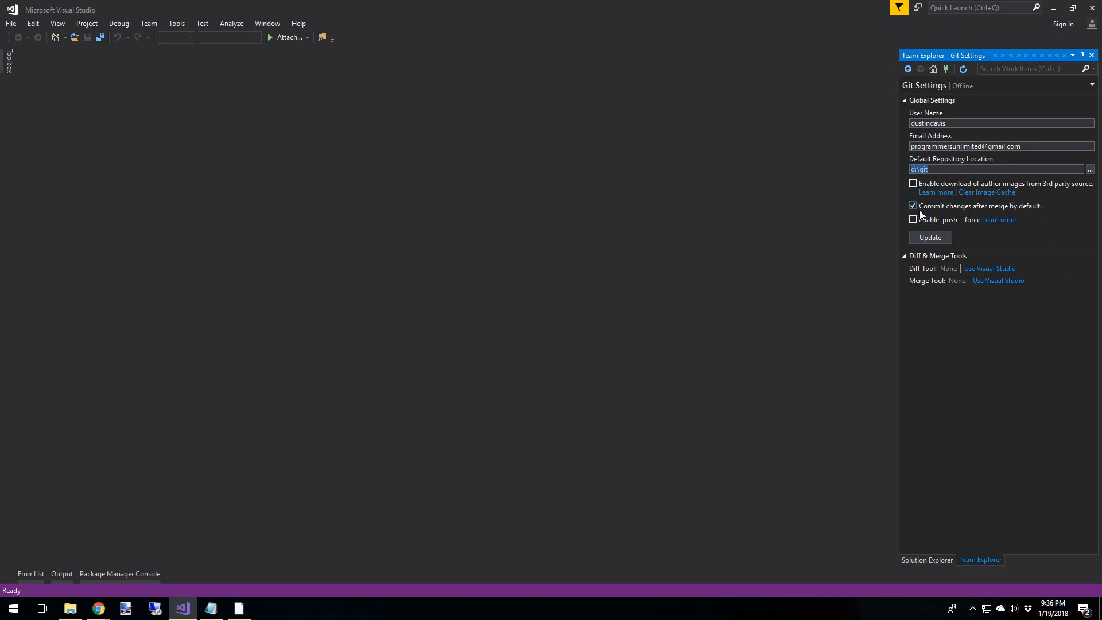
pyautogui.click(913, 205)
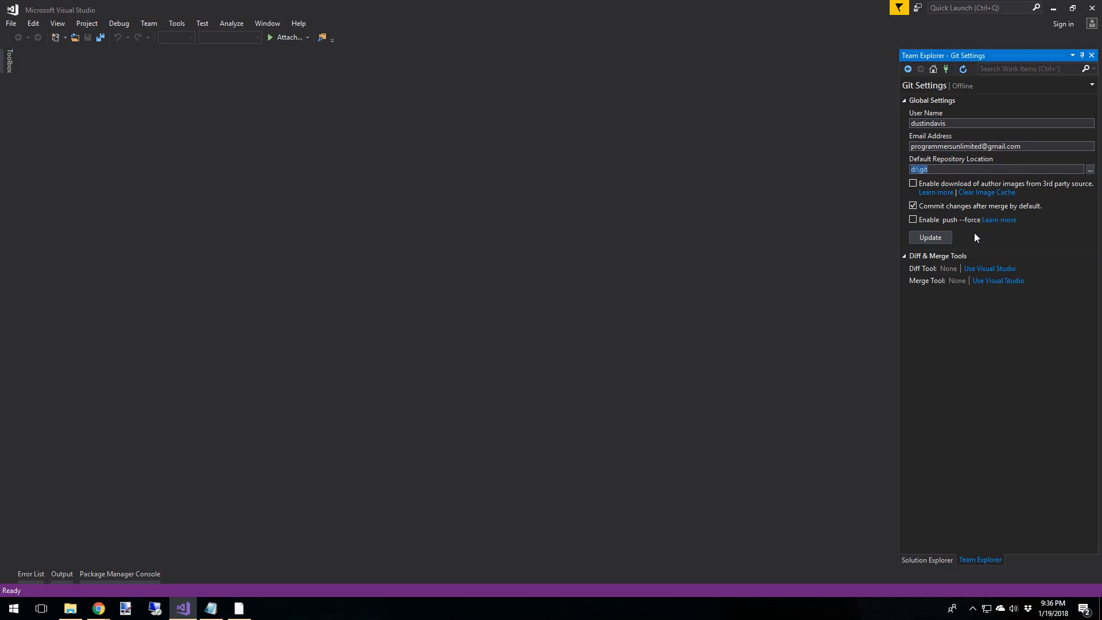
pyautogui.moveTo(997, 228)
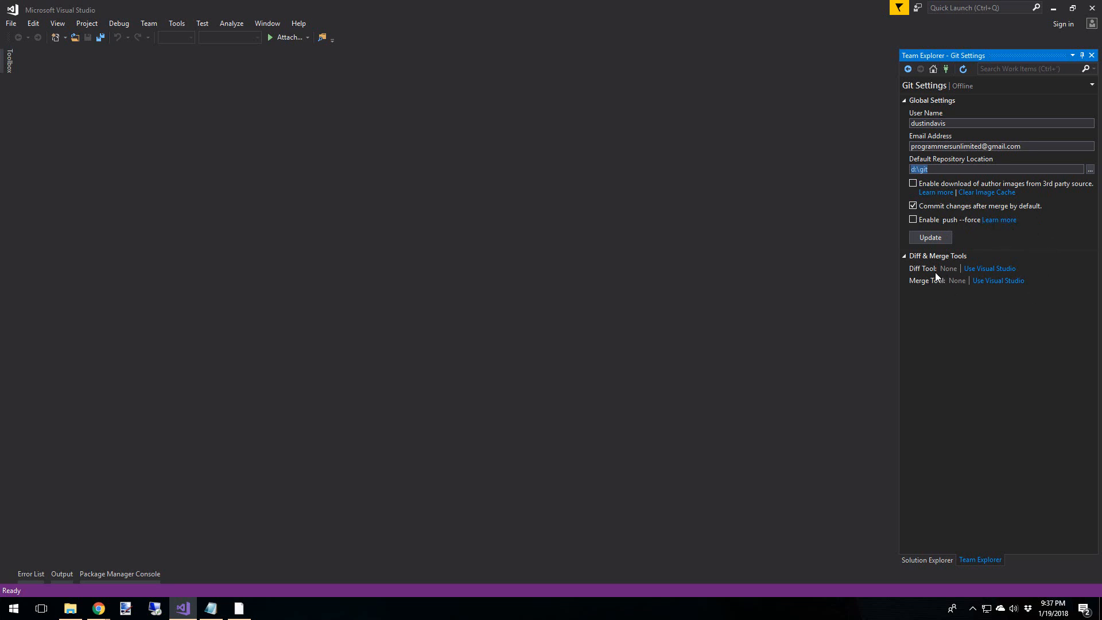
pyautogui.moveTo(1021, 273)
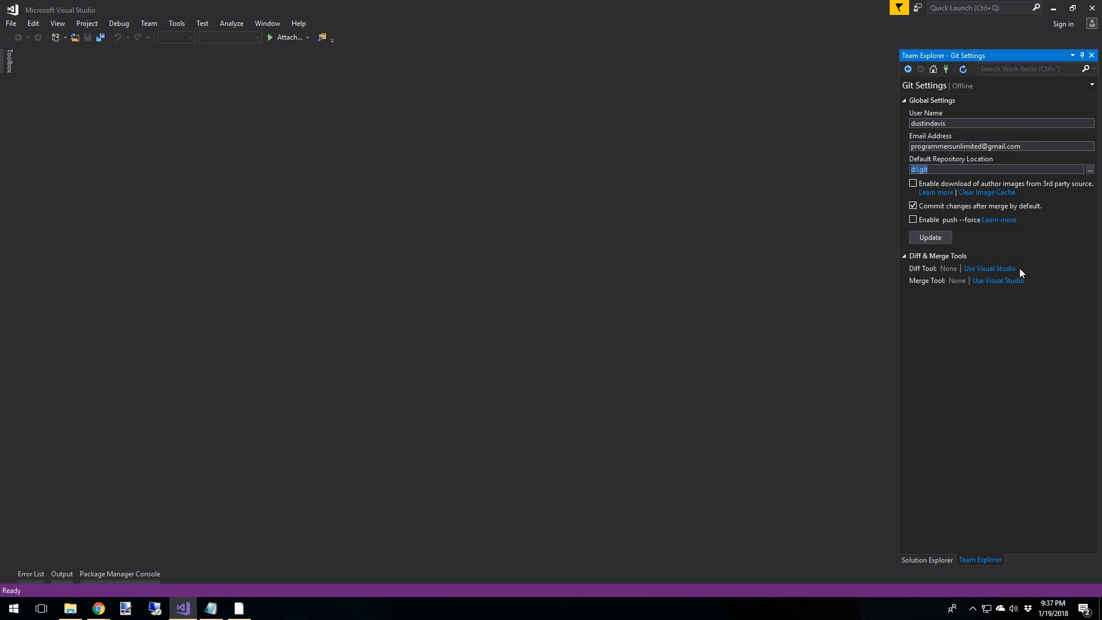
pyautogui.moveTo(1038, 273)
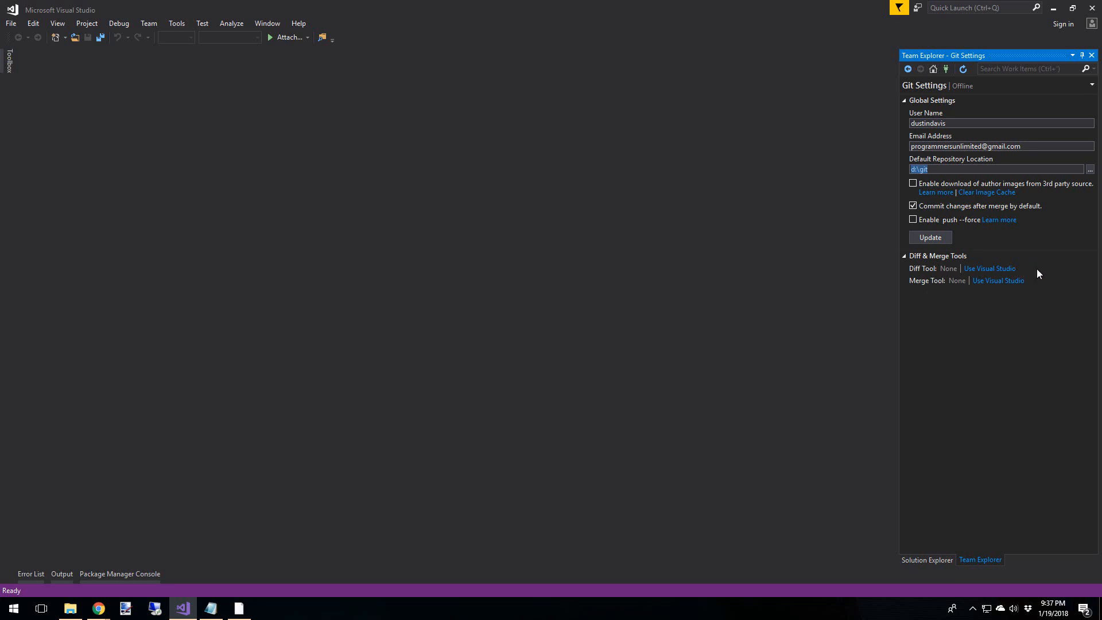
pyautogui.moveTo(1028, 282)
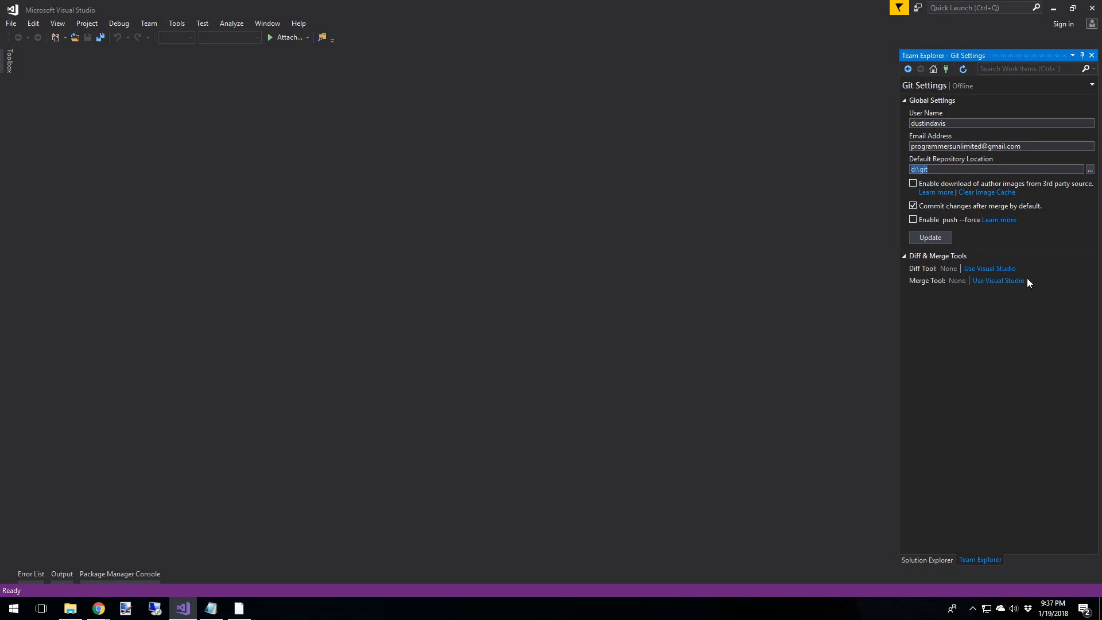
pyautogui.click(929, 236)
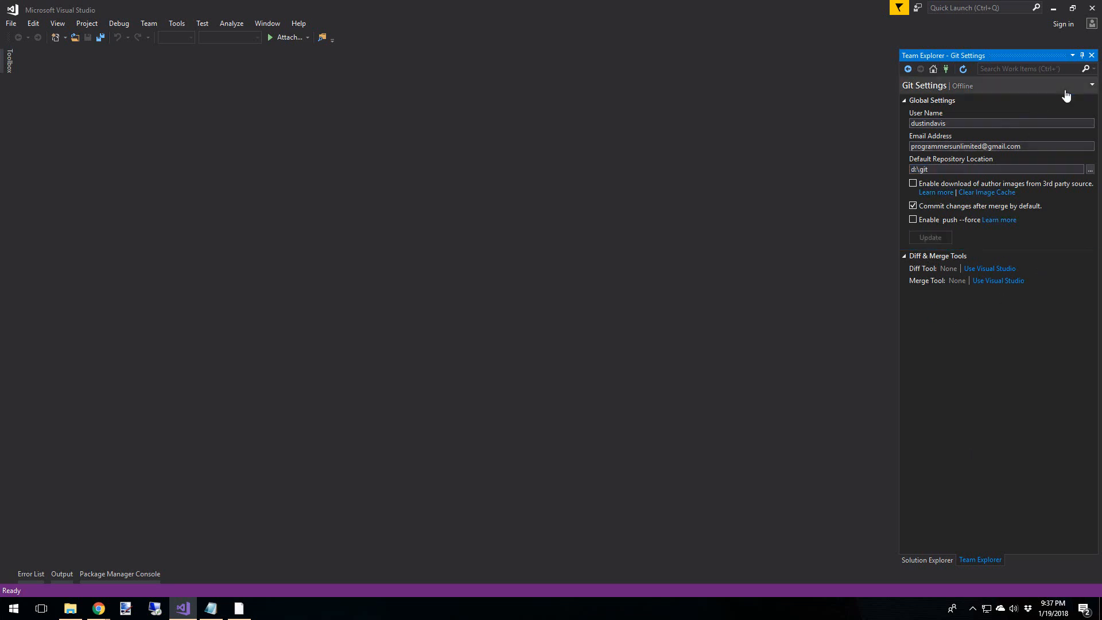
# Clone the FluentGuard GitHub repository into d:\git from the Connect page.
pyautogui.click(933, 68)
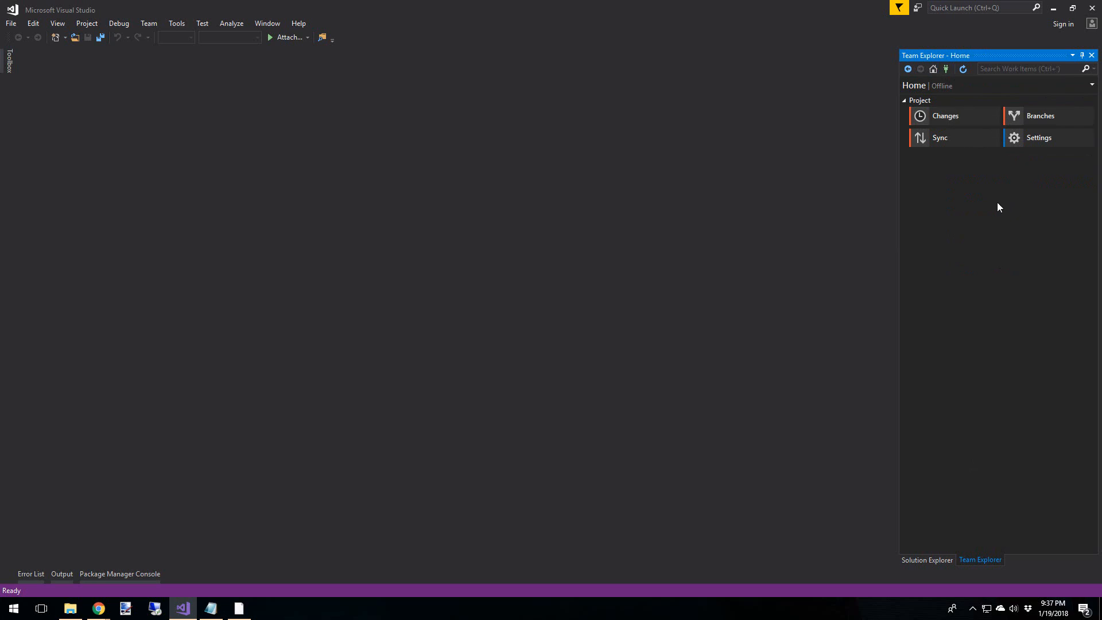
pyautogui.moveTo(944, 69)
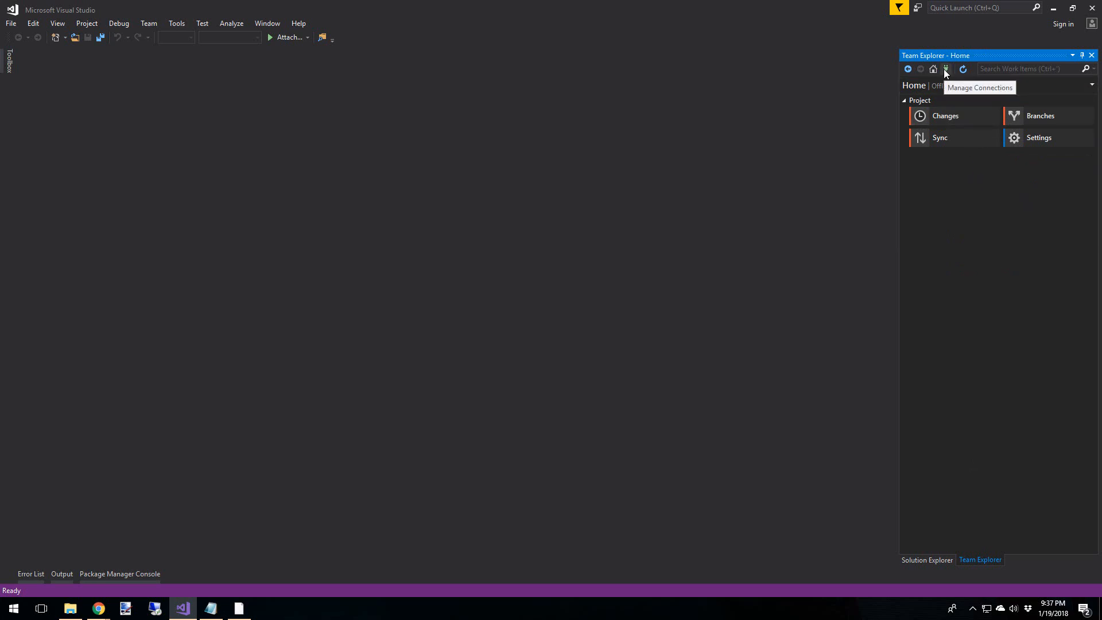
pyautogui.click(946, 69)
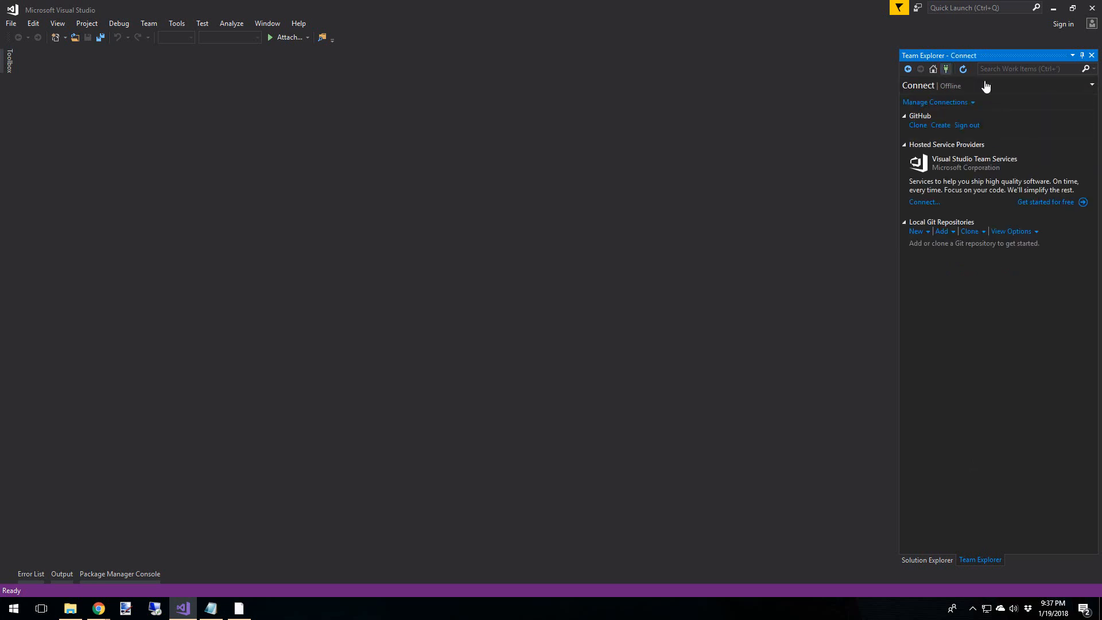
pyautogui.click(917, 124)
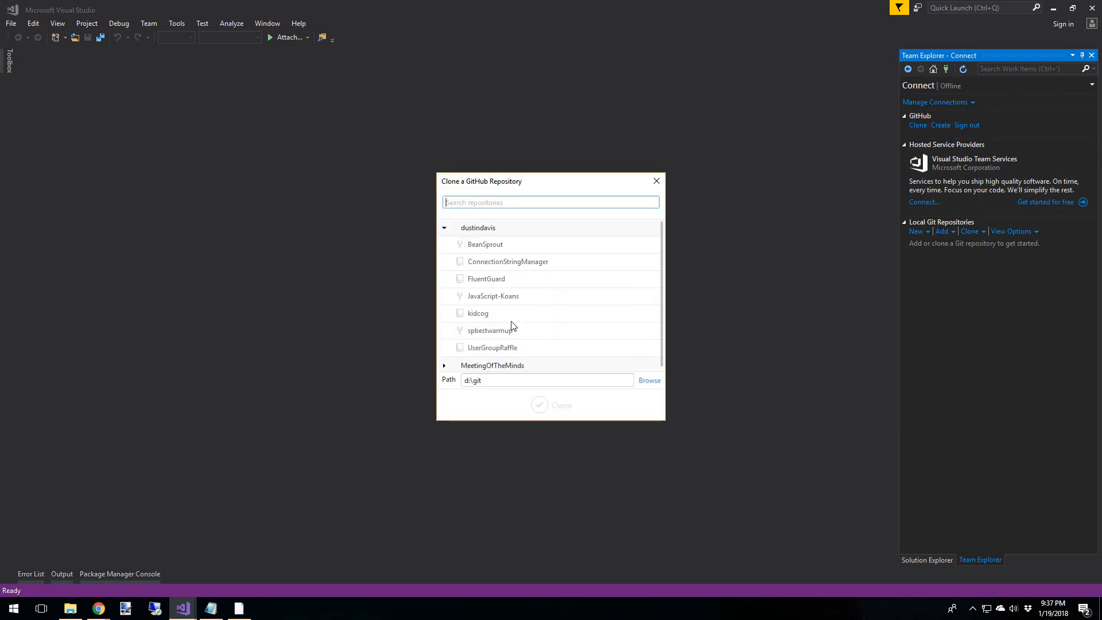
pyautogui.click(486, 278)
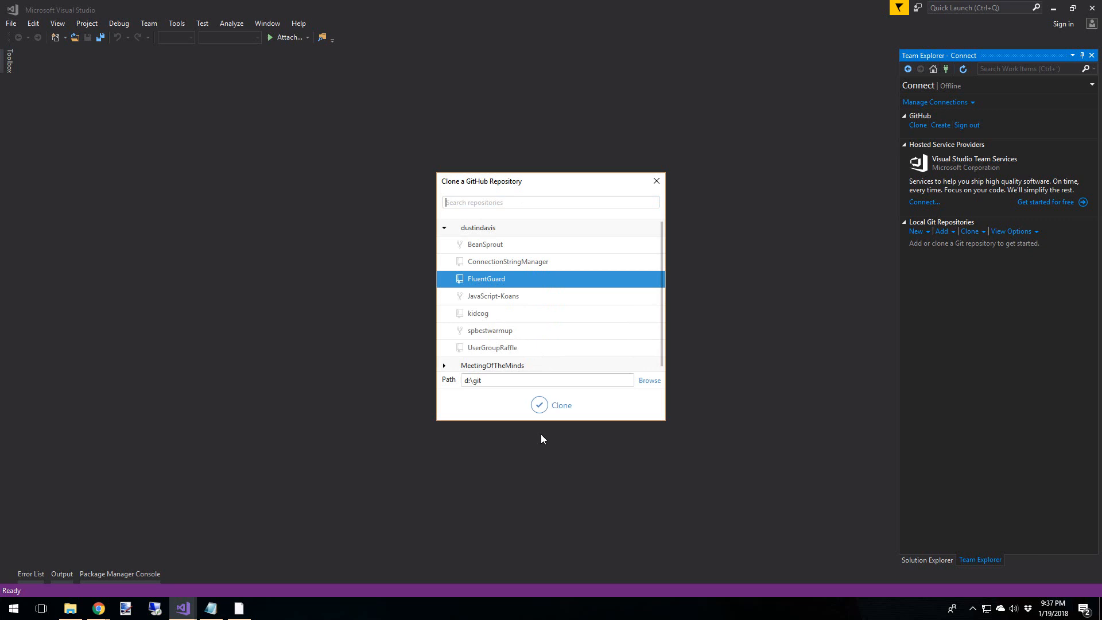
pyautogui.click(547, 380)
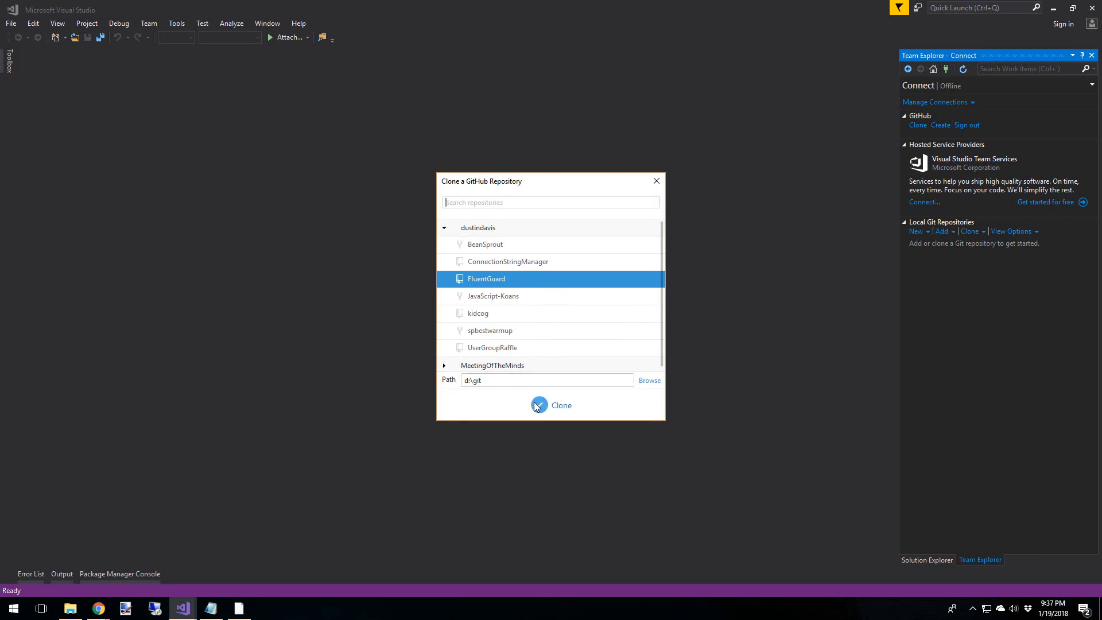
pyautogui.click(552, 405)
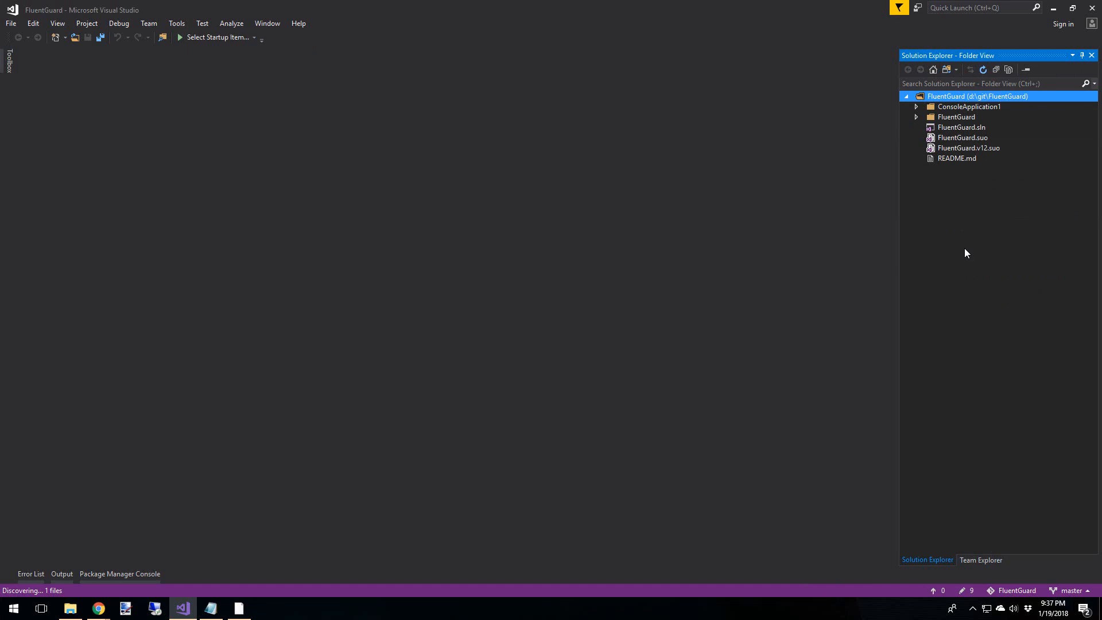
pyautogui.moveTo(1009, 553)
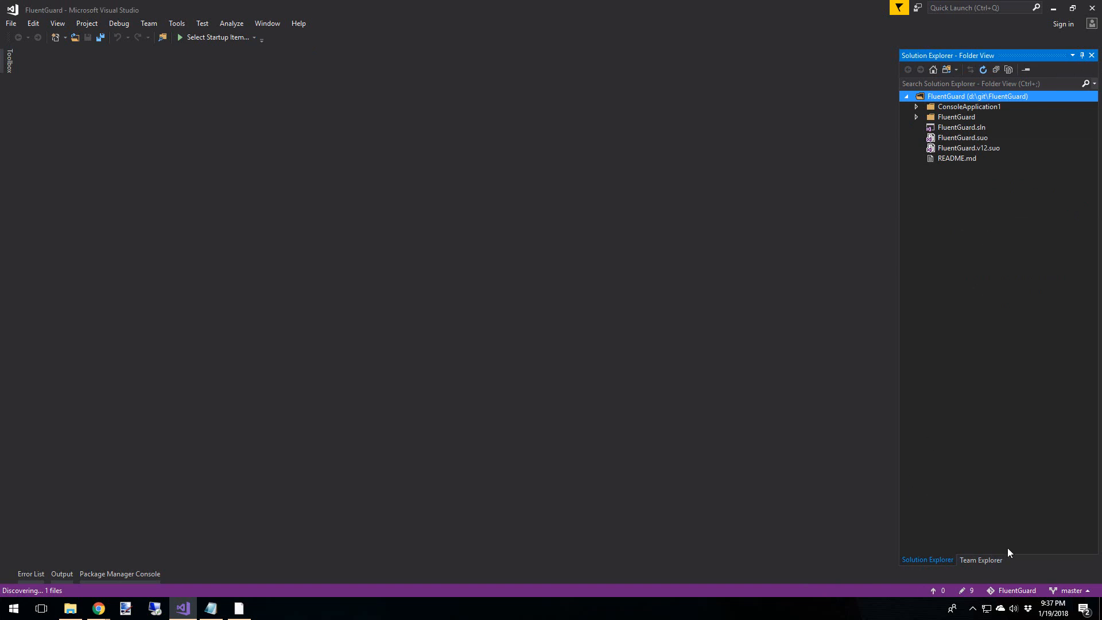
pyautogui.moveTo(1013, 590)
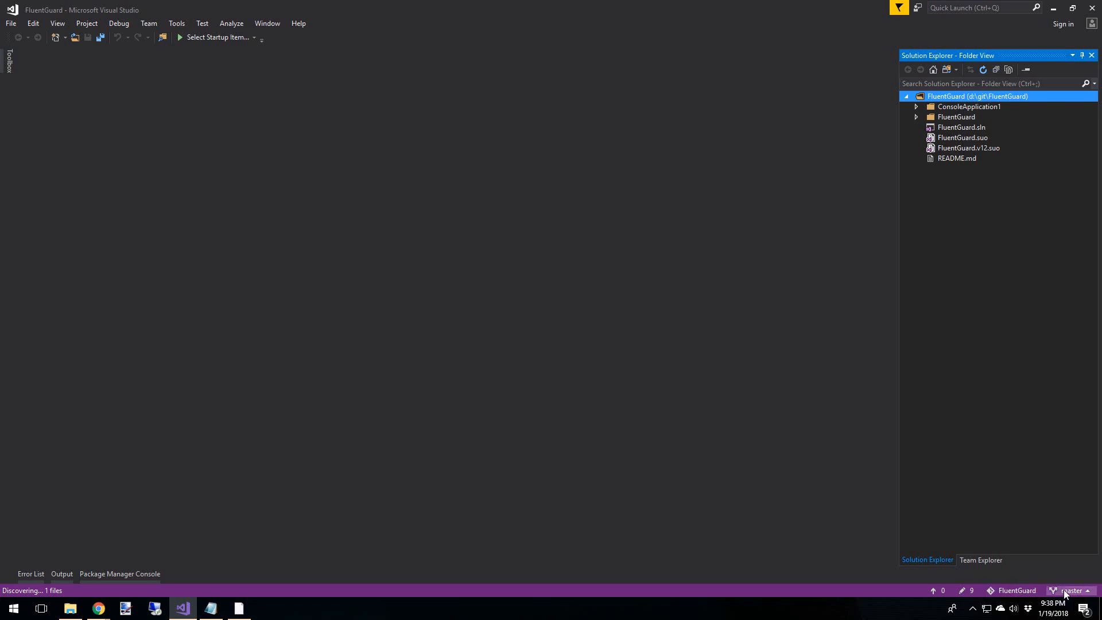
# Show the master branch menu from the status bar of the cloned FluentGuard repository.
pyautogui.click(1072, 590)
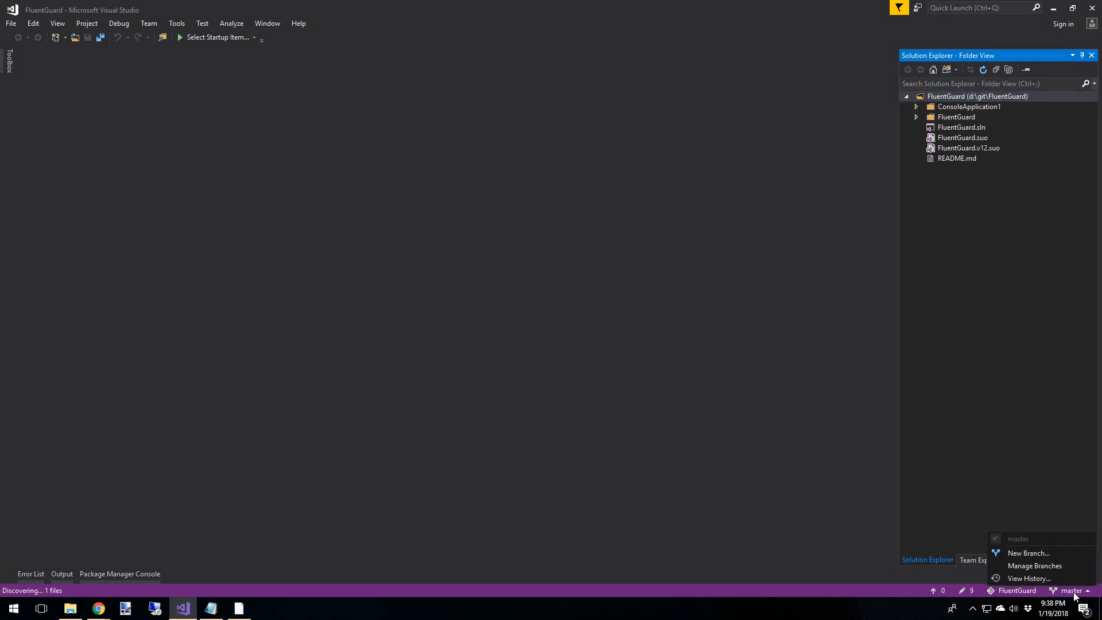
pyautogui.moveTo(1026, 552)
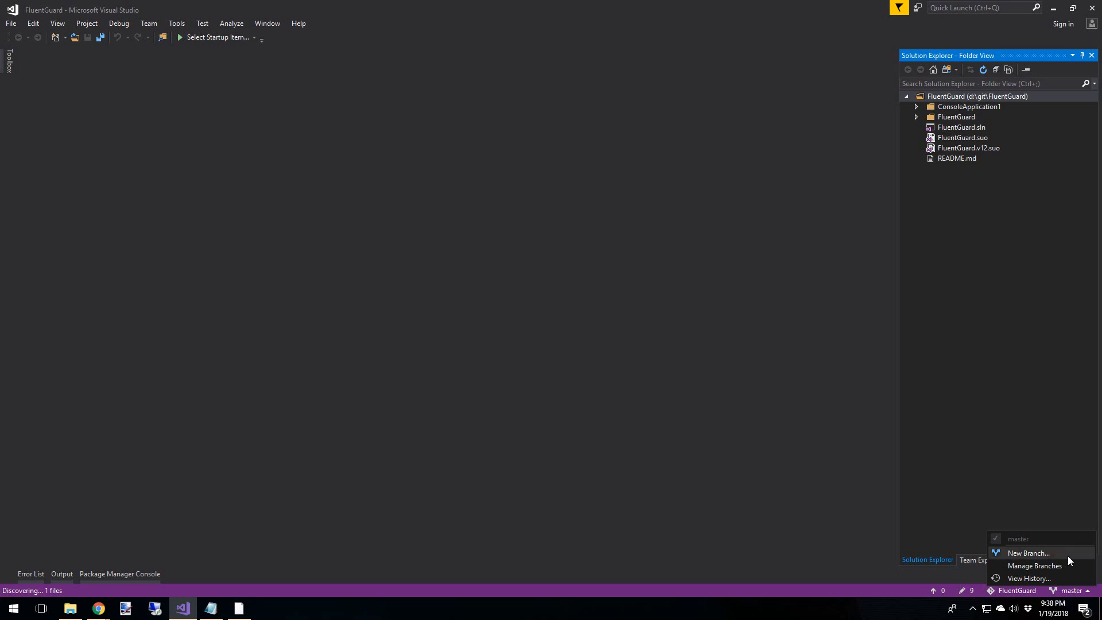
pyautogui.click(979, 559)
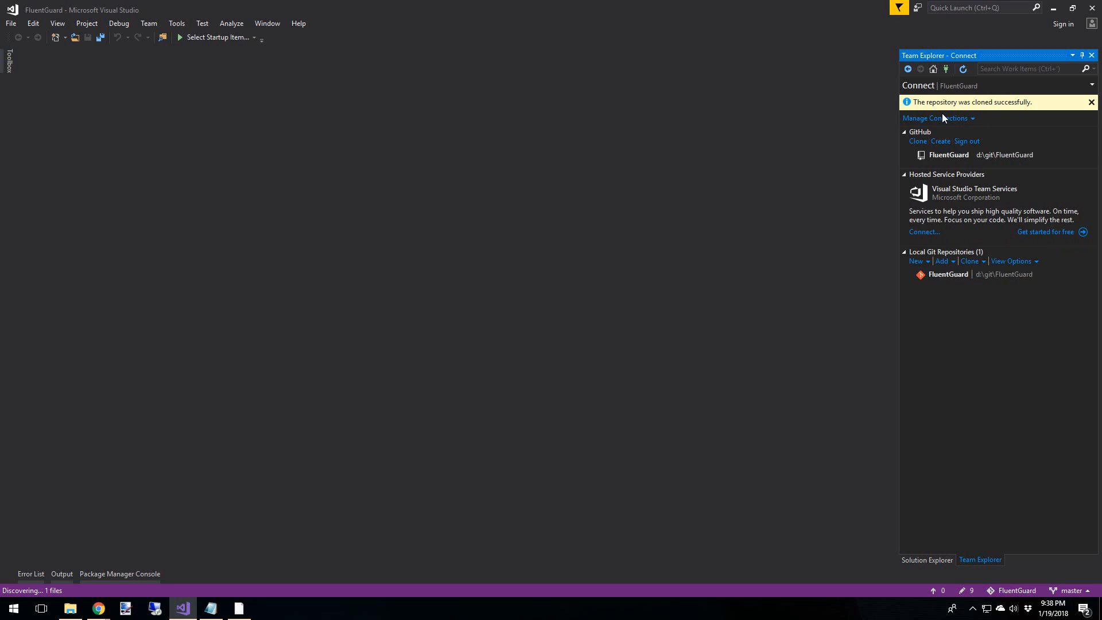
pyautogui.moveTo(1026, 114)
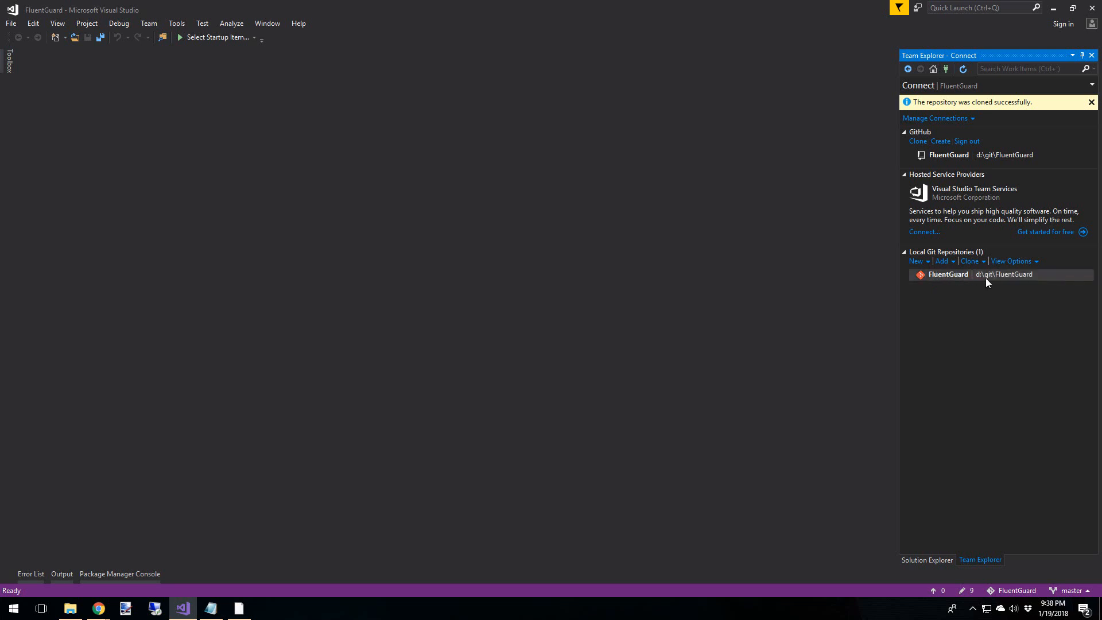
pyautogui.moveTo(934, 283)
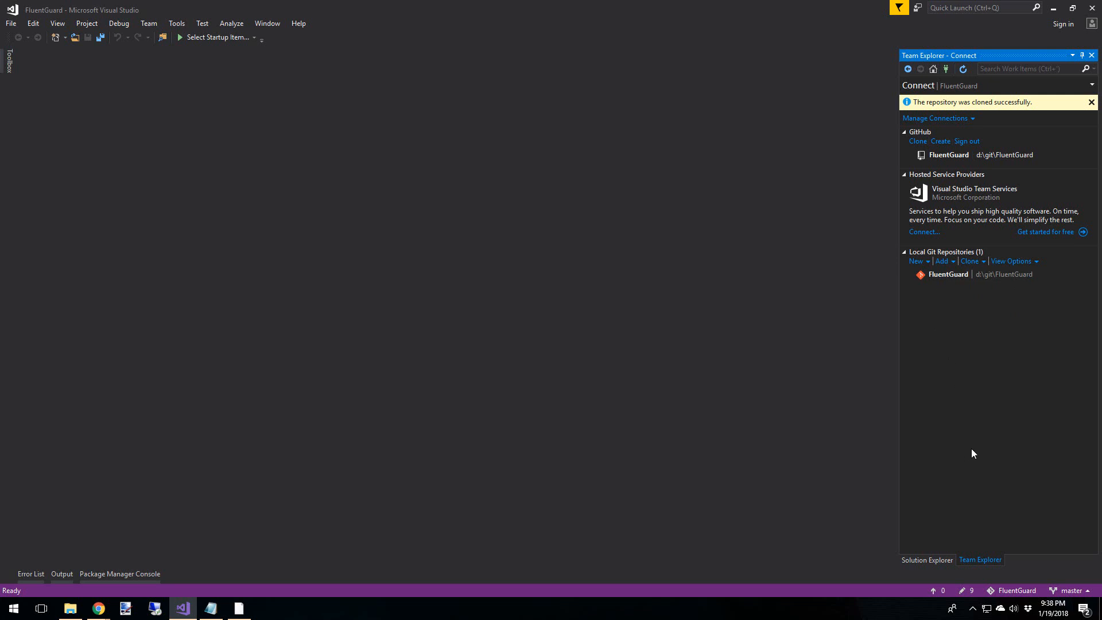
pyautogui.moveTo(940, 309)
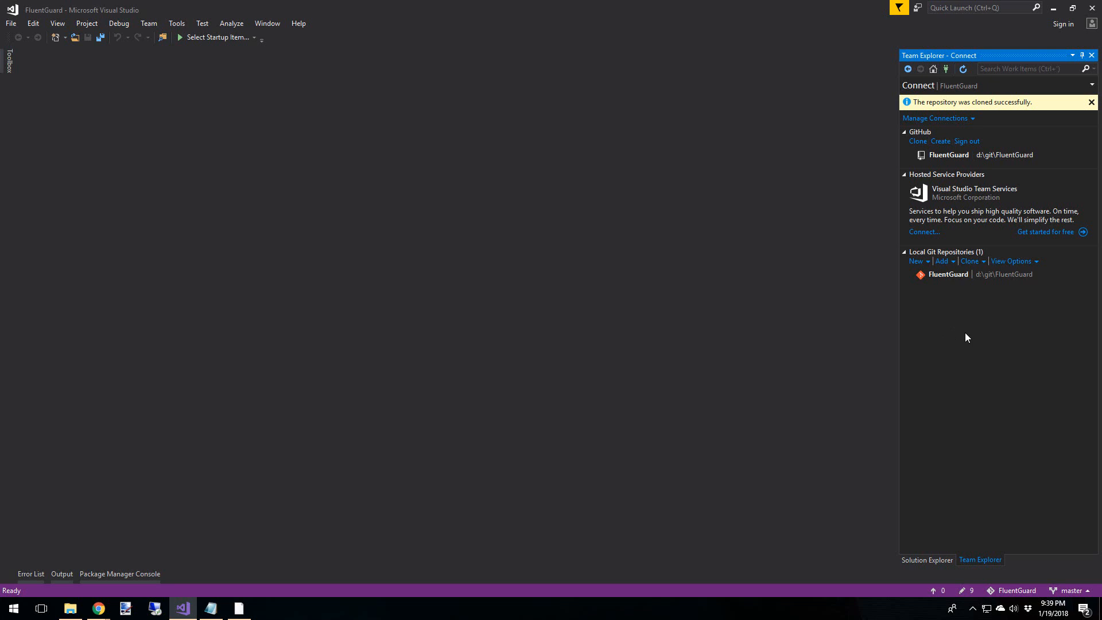
pyautogui.moveTo(960, 68)
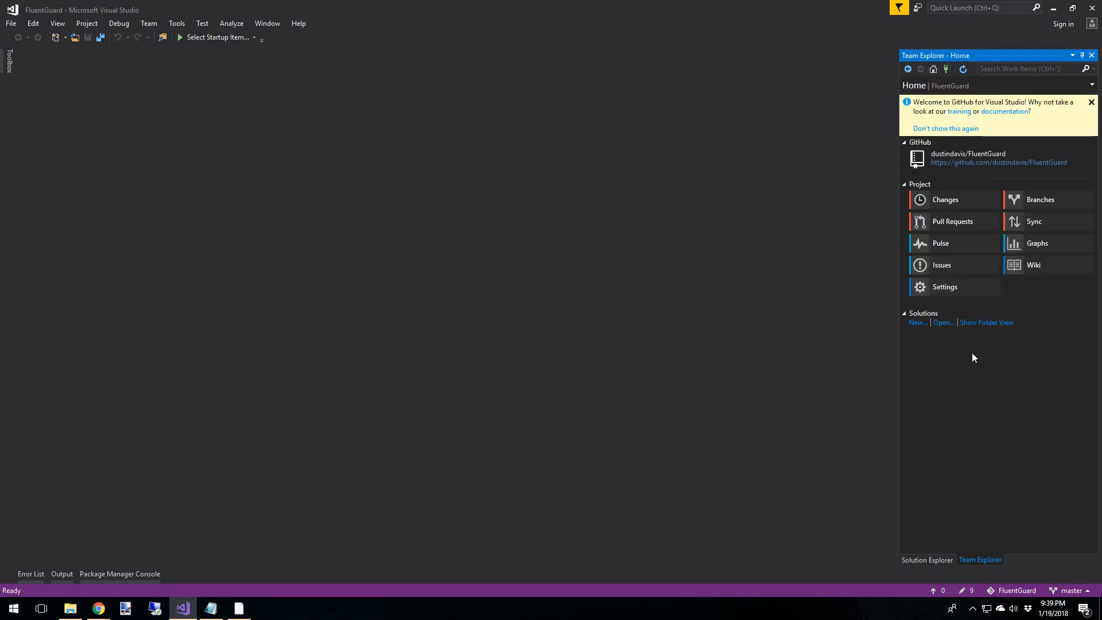
pyautogui.moveTo(997, 399)
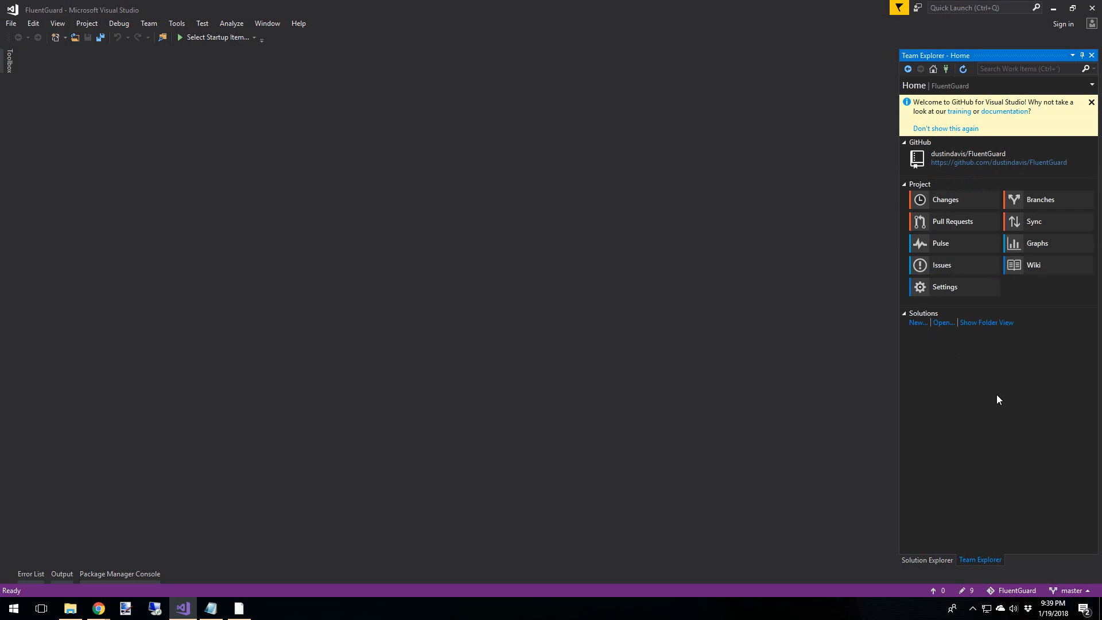
pyautogui.moveTo(1000, 296)
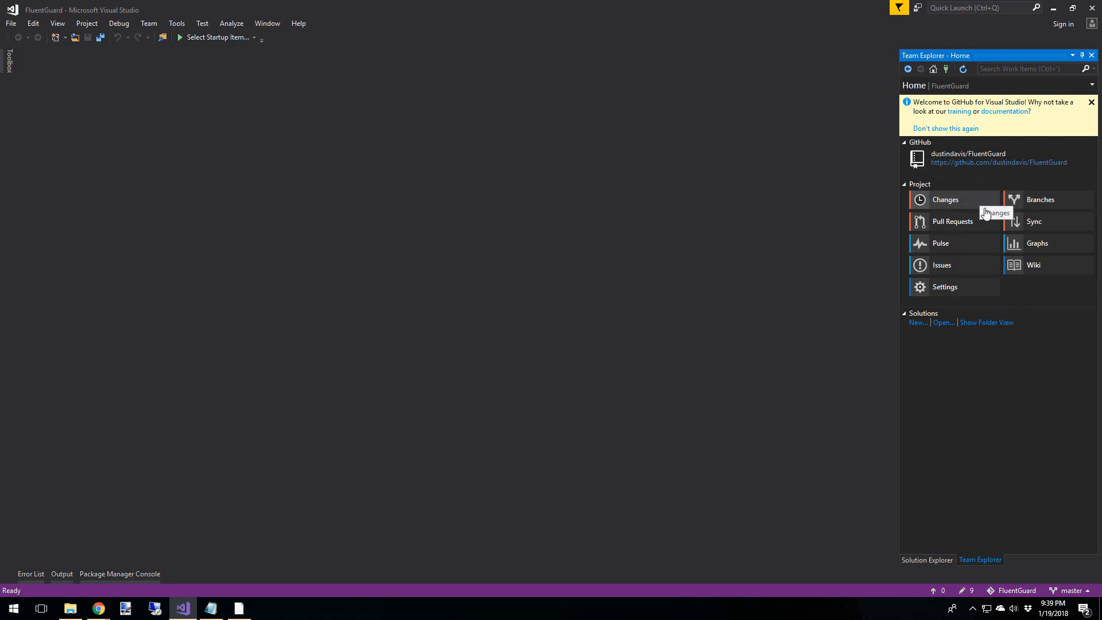
pyautogui.moveTo(993, 243)
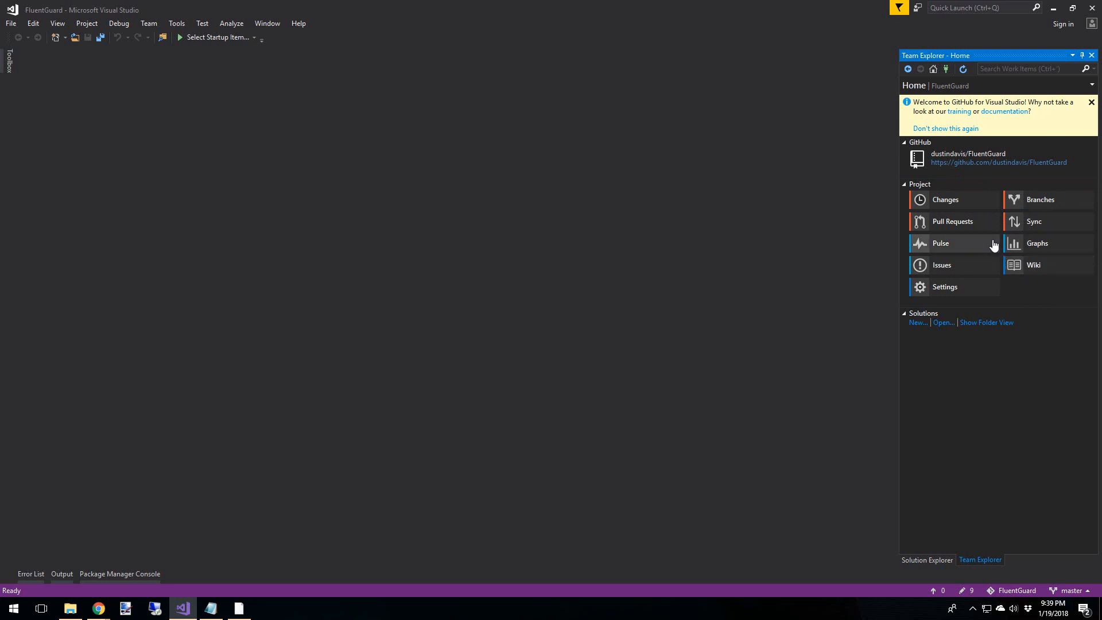
pyautogui.moveTo(1045, 303)
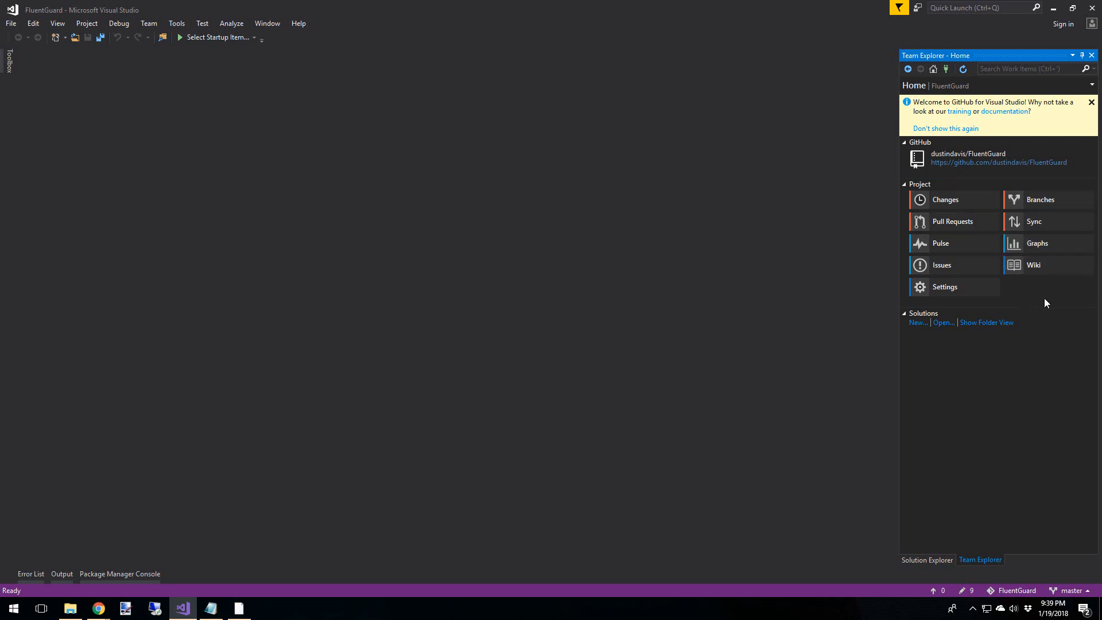
pyautogui.moveTo(1068, 226)
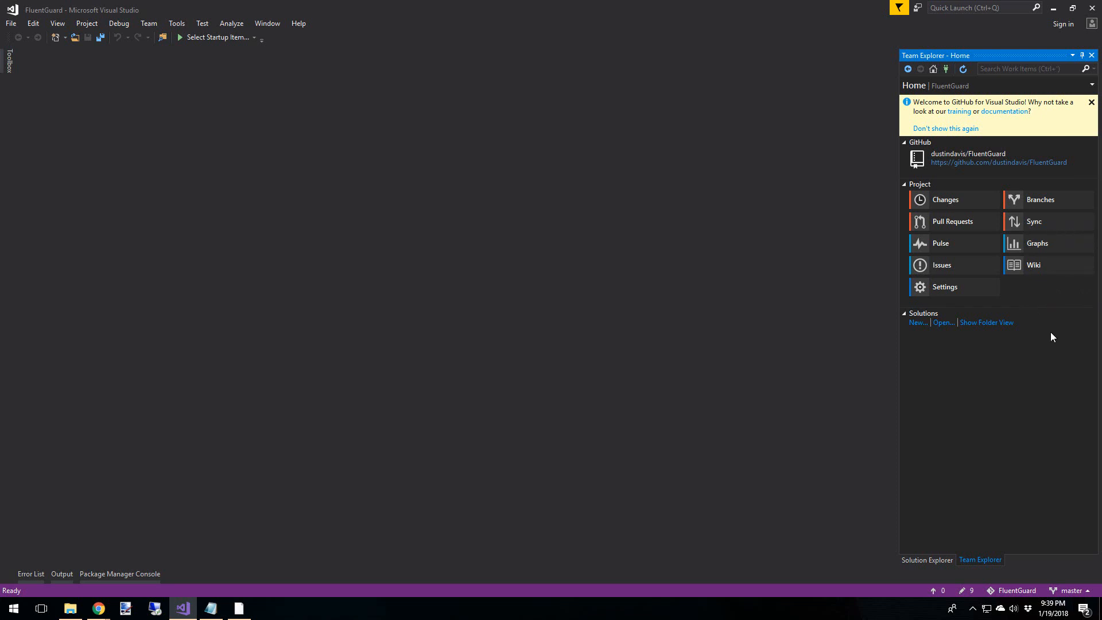
pyautogui.moveTo(1055, 333)
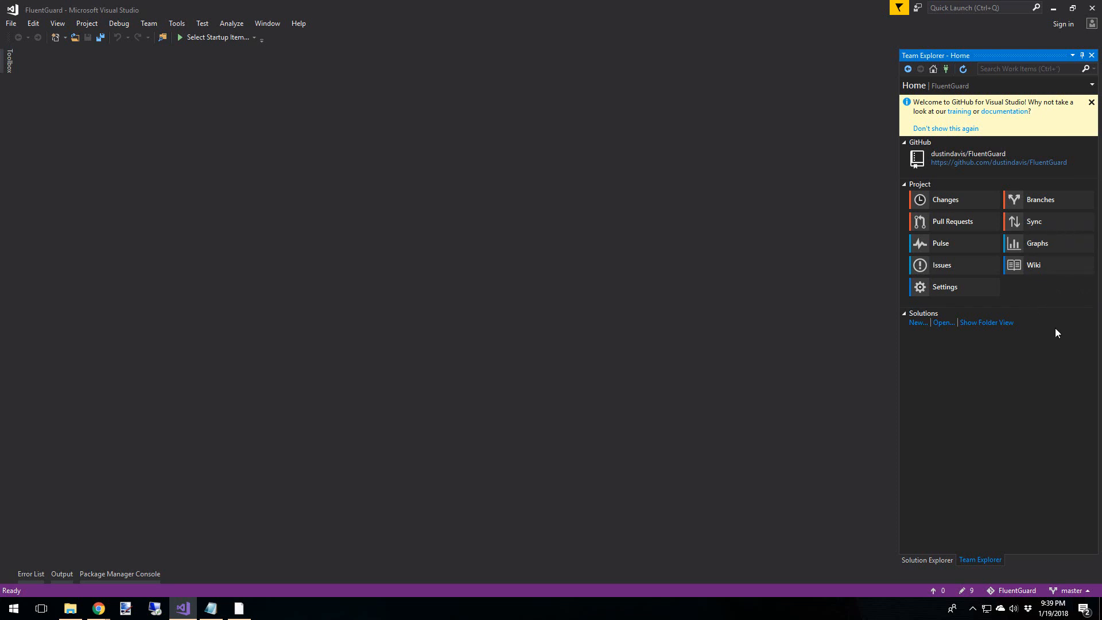
pyautogui.moveTo(1048, 244)
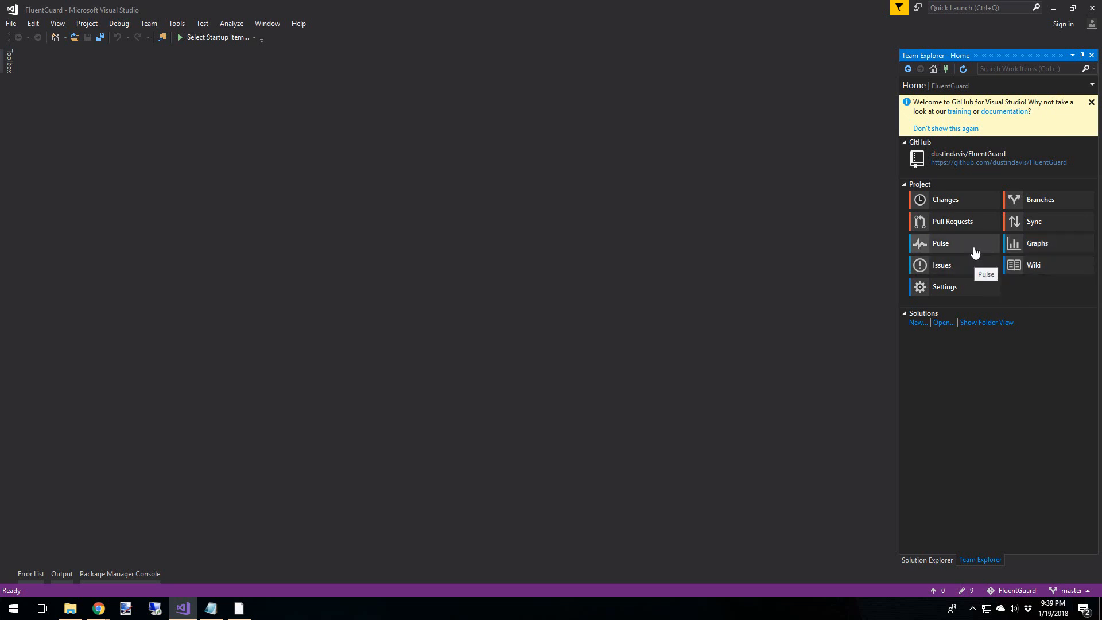
# Open the FluentGuard repository's Issues tile from the Team Explorer Home page.
pyautogui.click(941, 265)
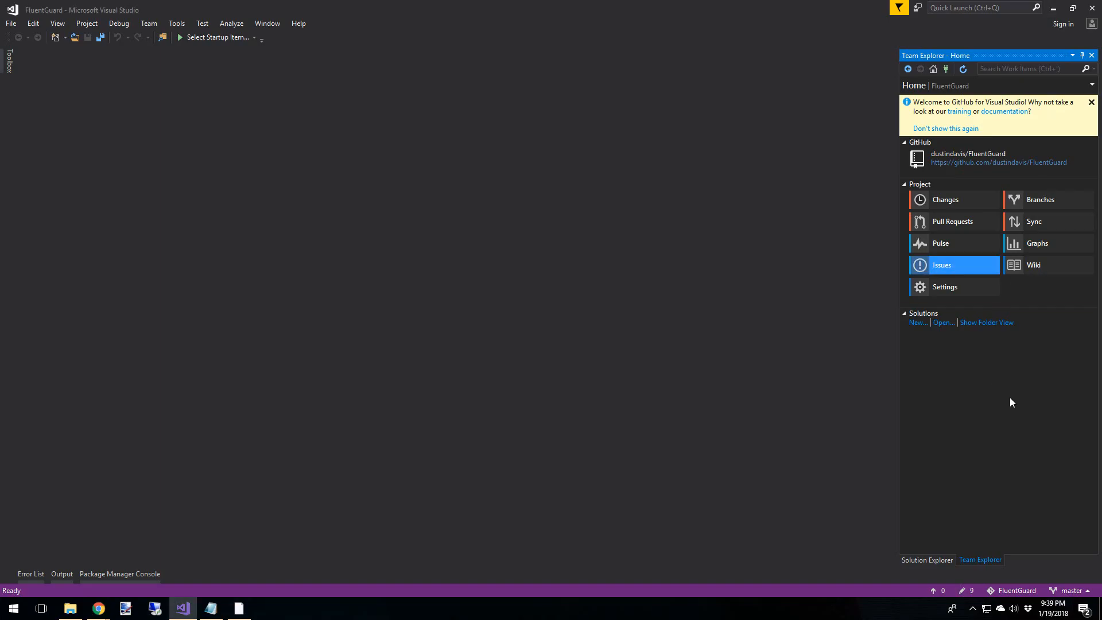
pyautogui.moveTo(1063, 229)
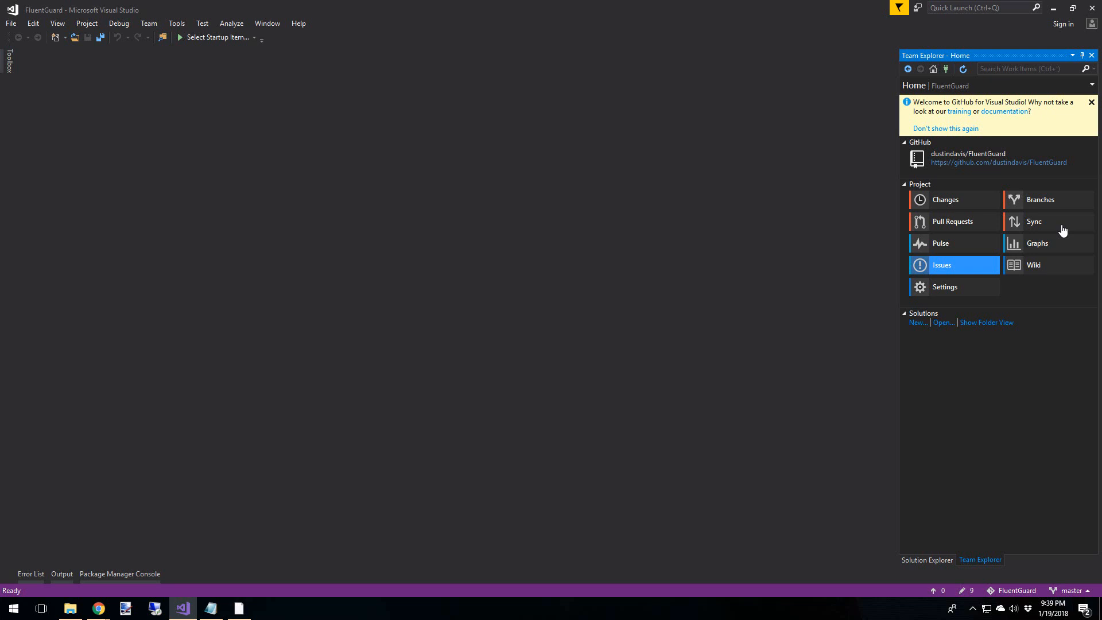
# View the FluentGuard branches, expanding remotes/origin, and select the local master branch.
pyautogui.click(1041, 199)
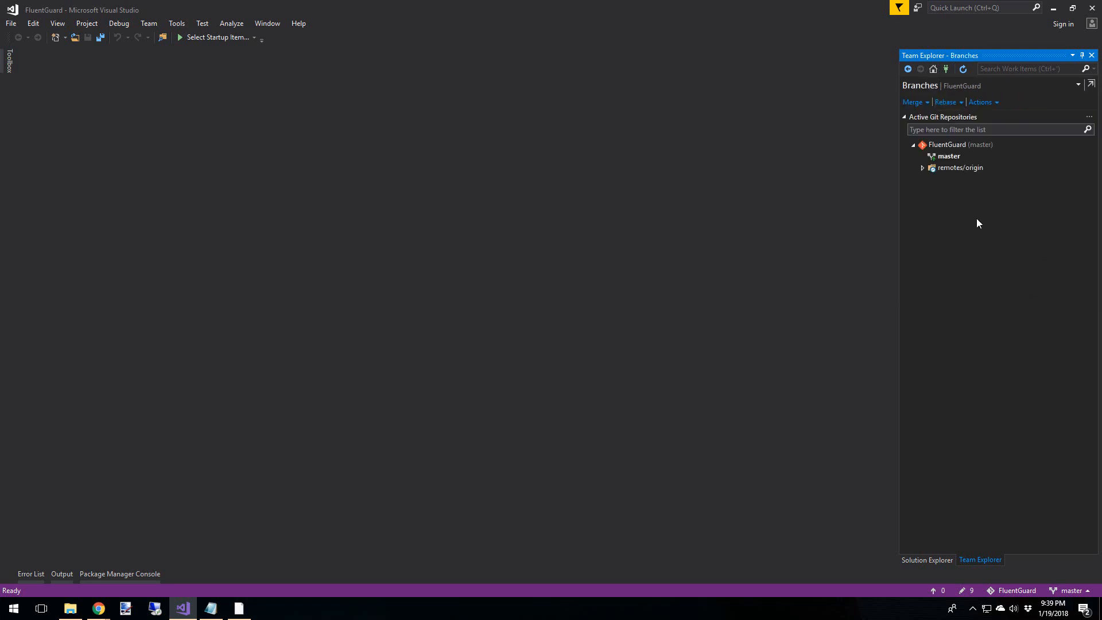
pyautogui.moveTo(1022, 248)
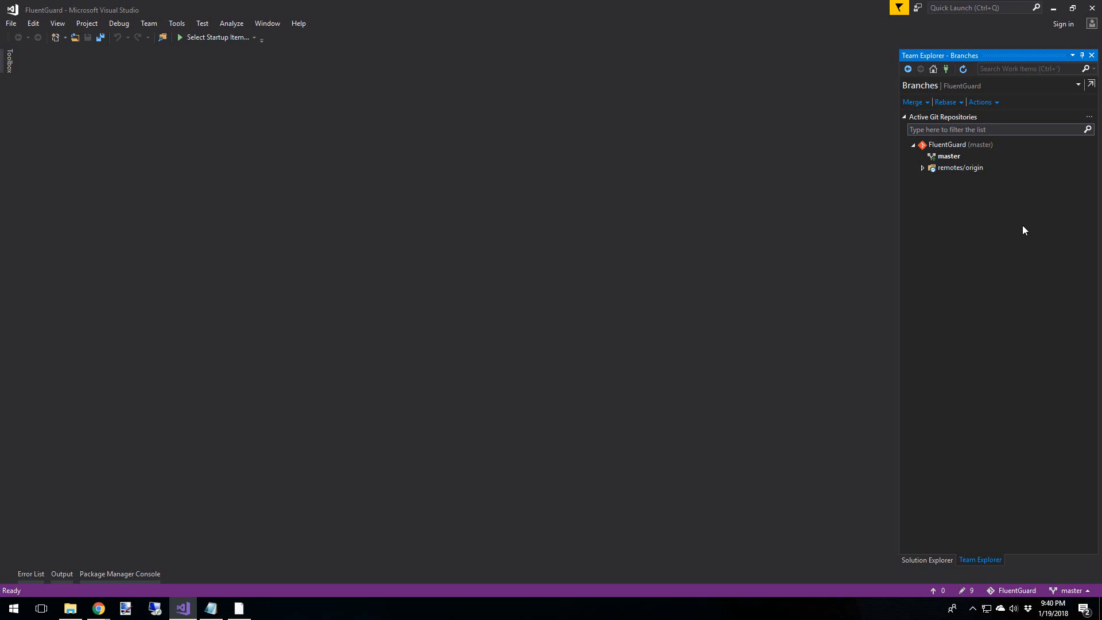
pyautogui.moveTo(1025, 230)
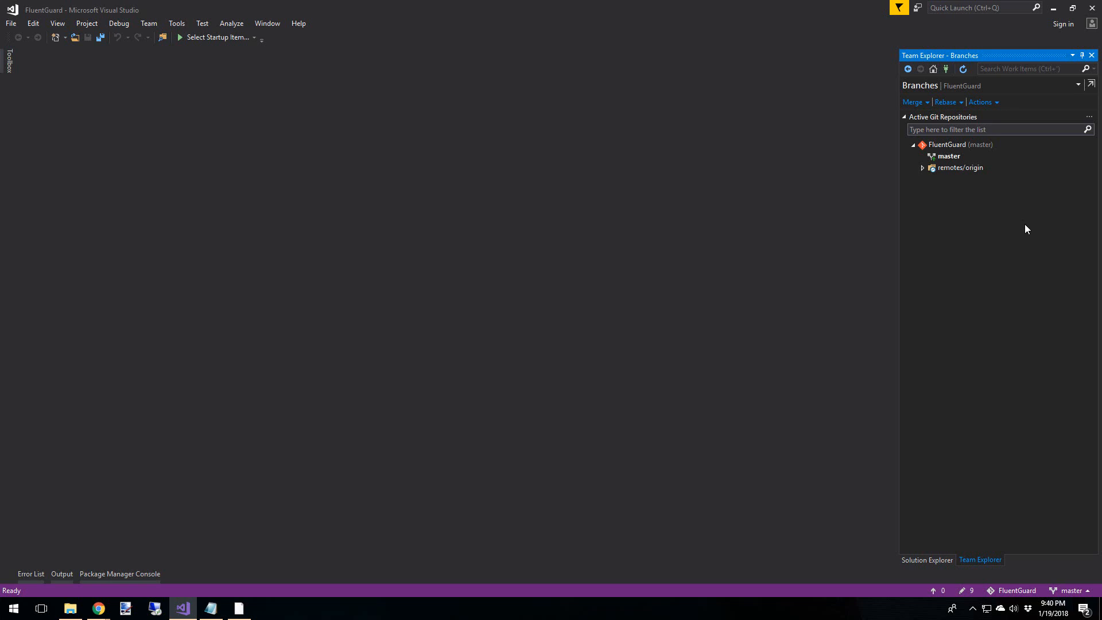
pyautogui.moveTo(951, 194)
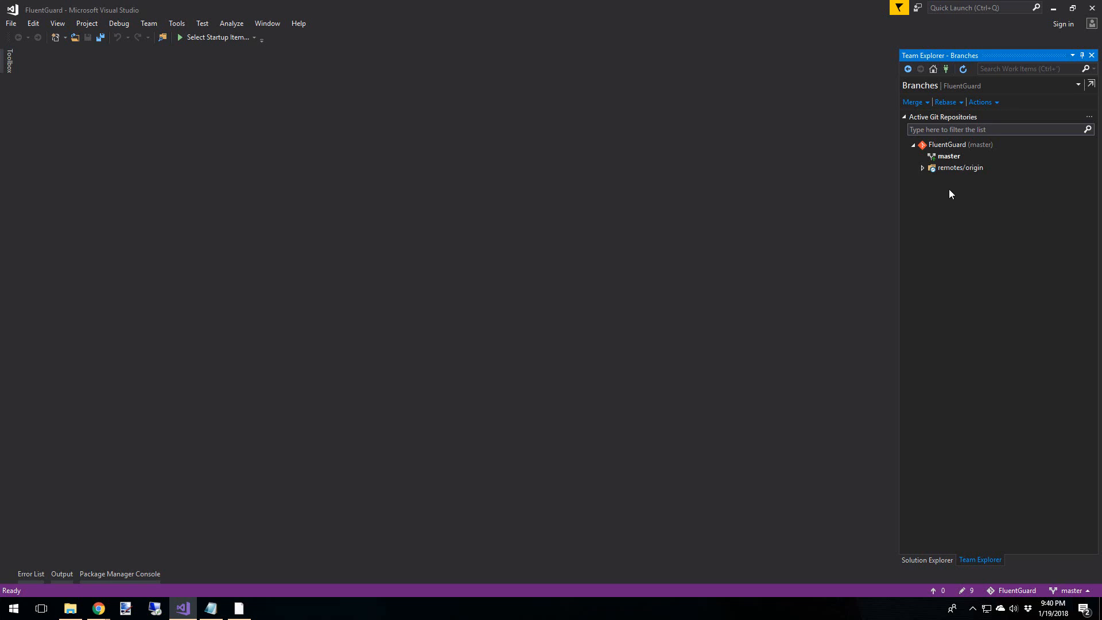
pyautogui.click(959, 145)
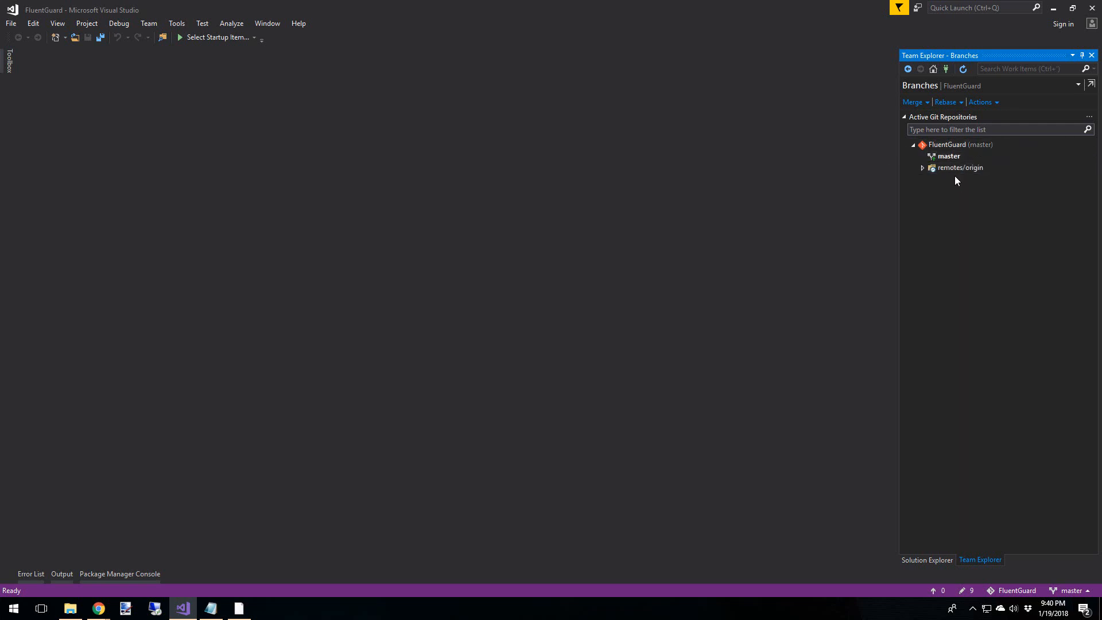
pyautogui.moveTo(983, 179)
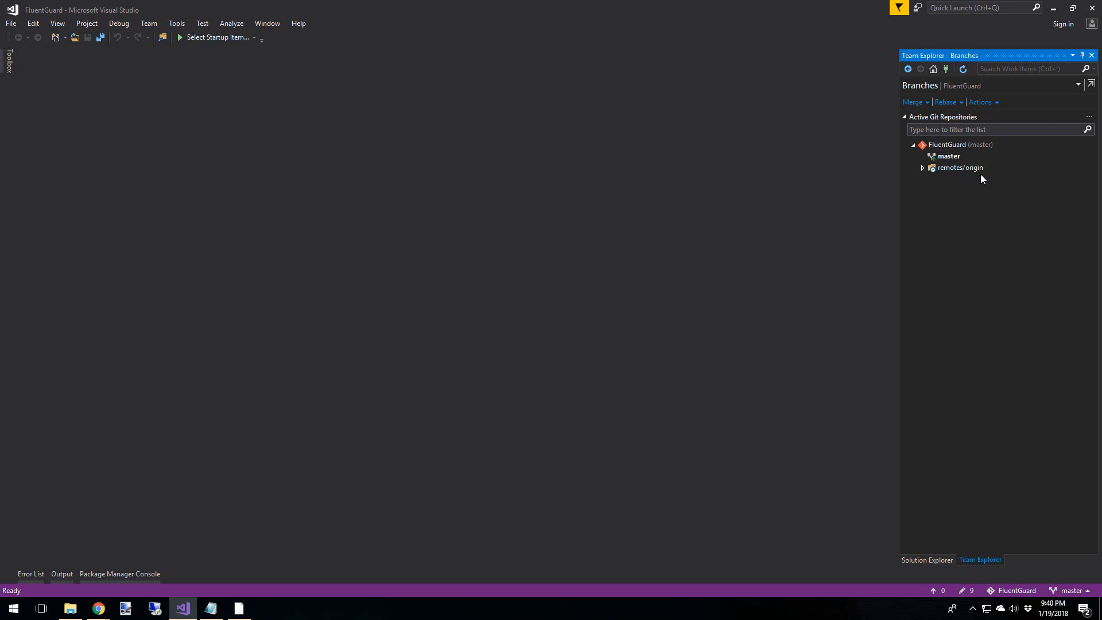
pyautogui.click(922, 167)
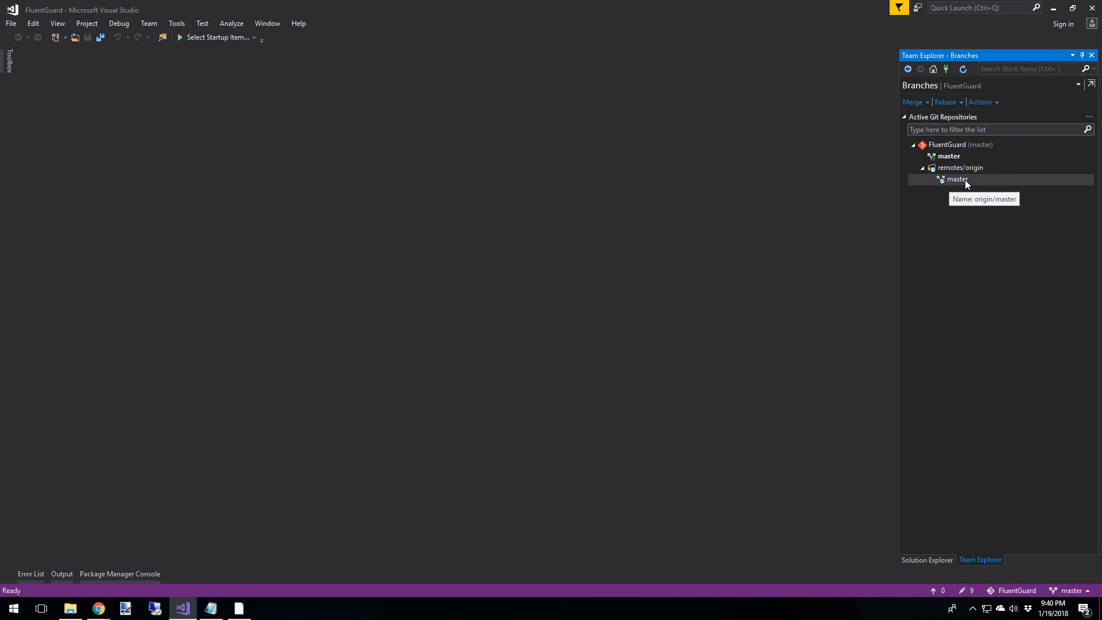
pyautogui.click(949, 156)
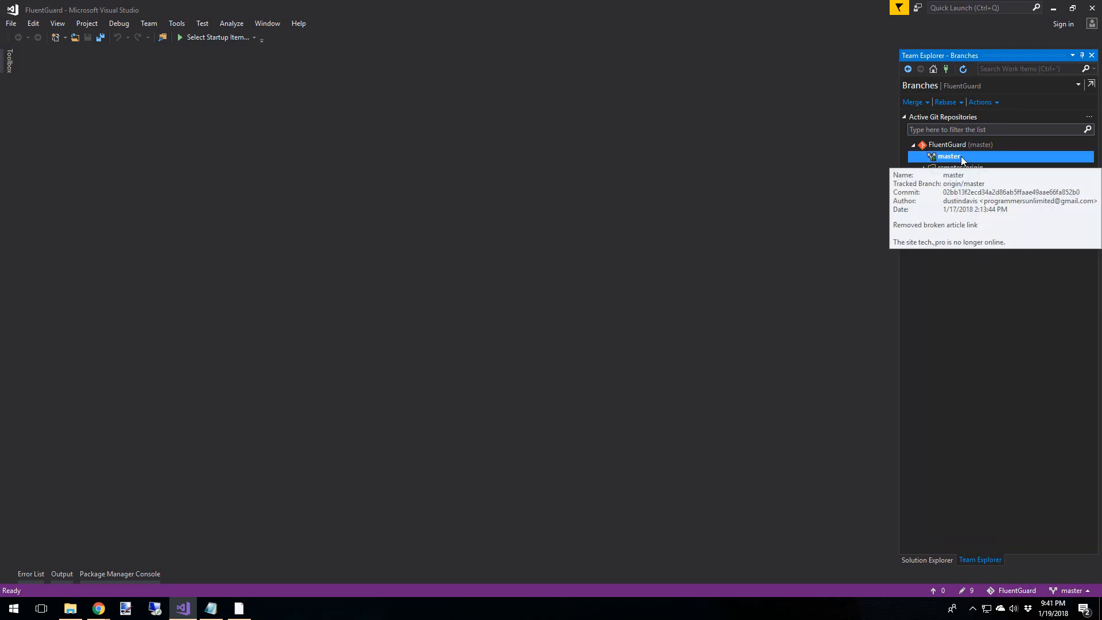
# Create a new local branch BugFix from master and check it out.
pyautogui.rightClick(949, 156)
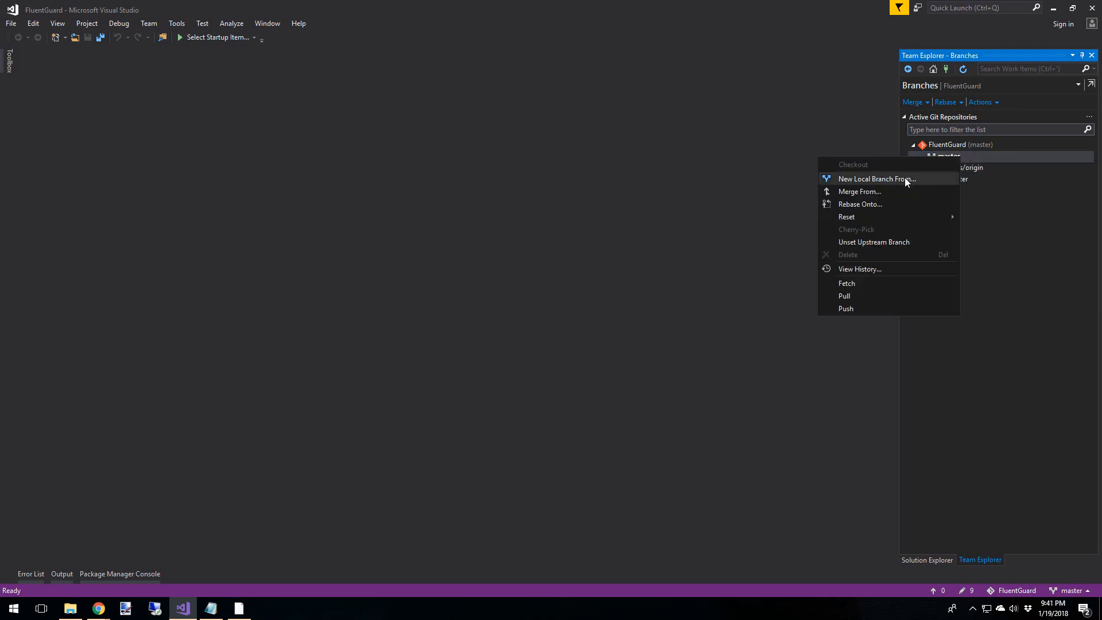
pyautogui.click(875, 179)
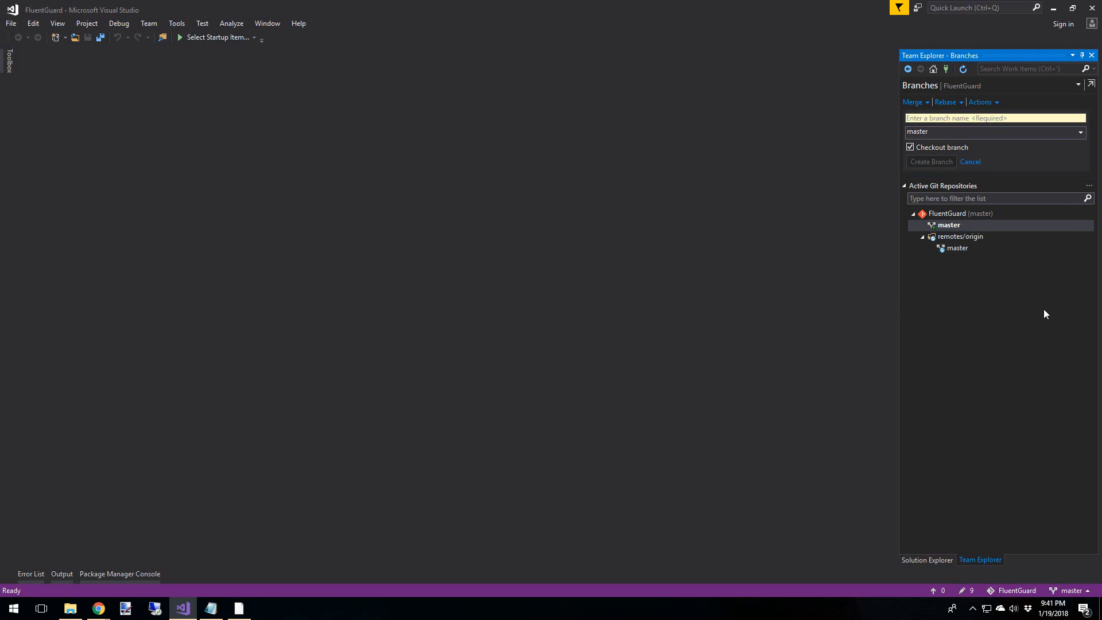
pyautogui.write('BugFix')
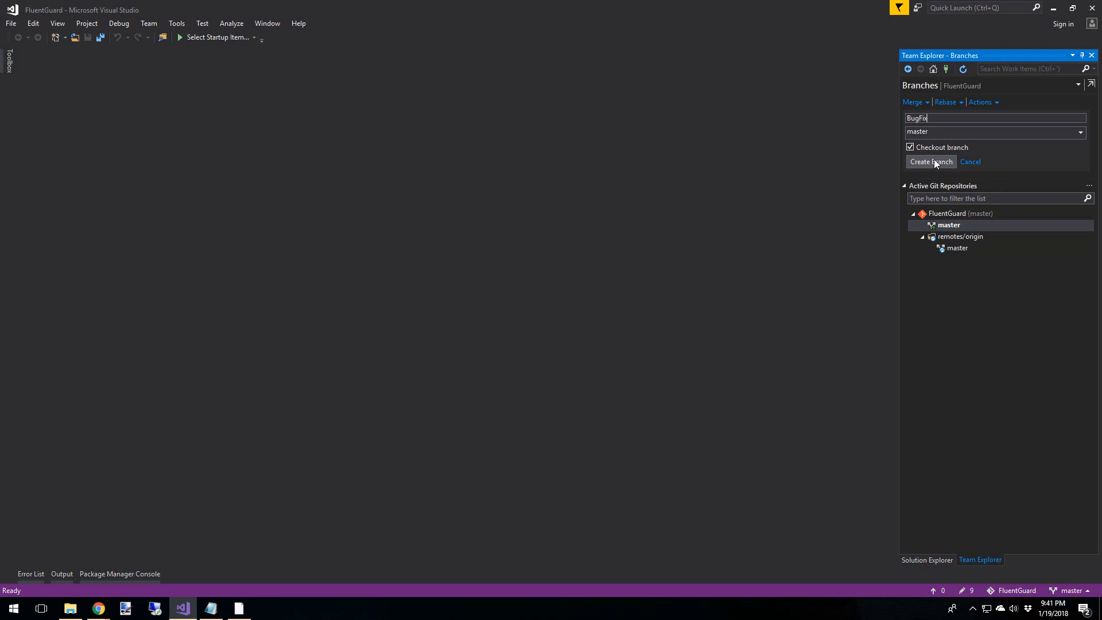
pyautogui.click(931, 162)
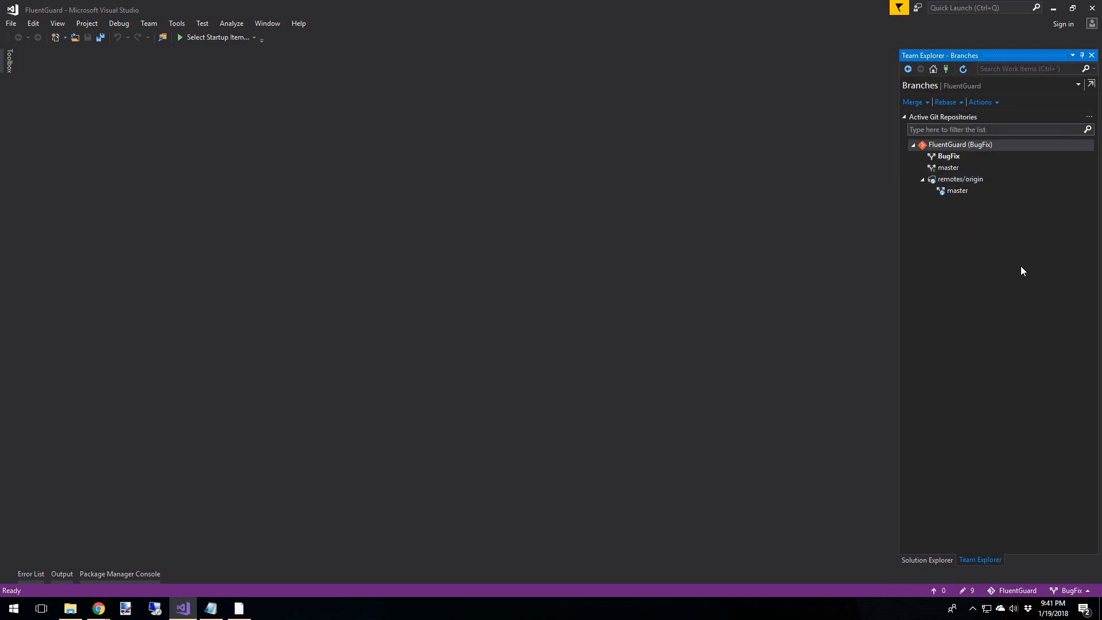
pyautogui.moveTo(1028, 242)
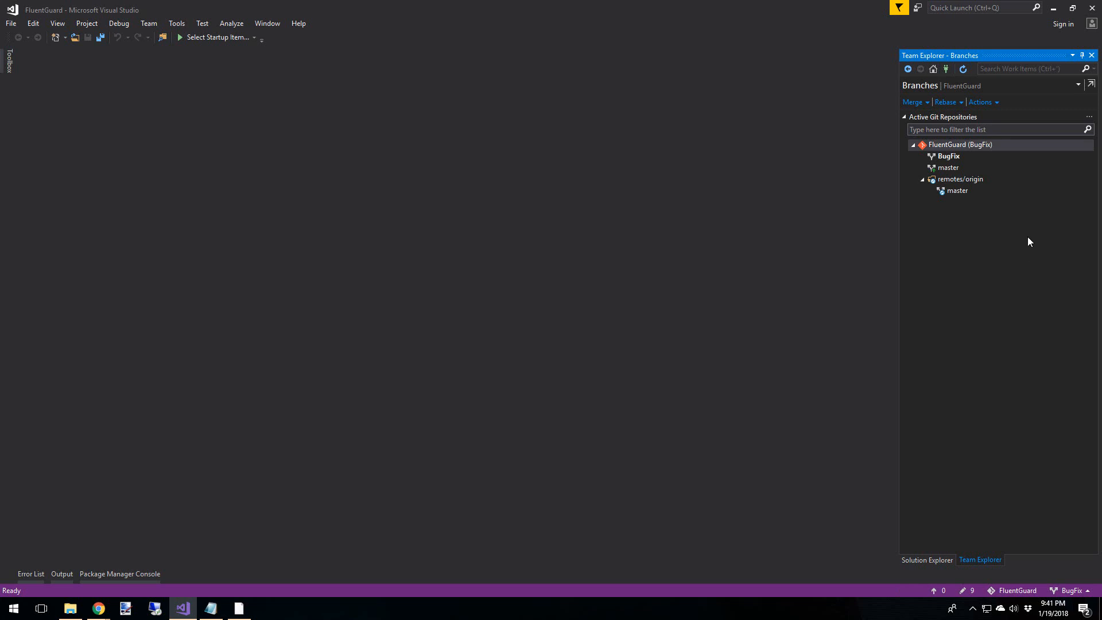
pyautogui.click(961, 145)
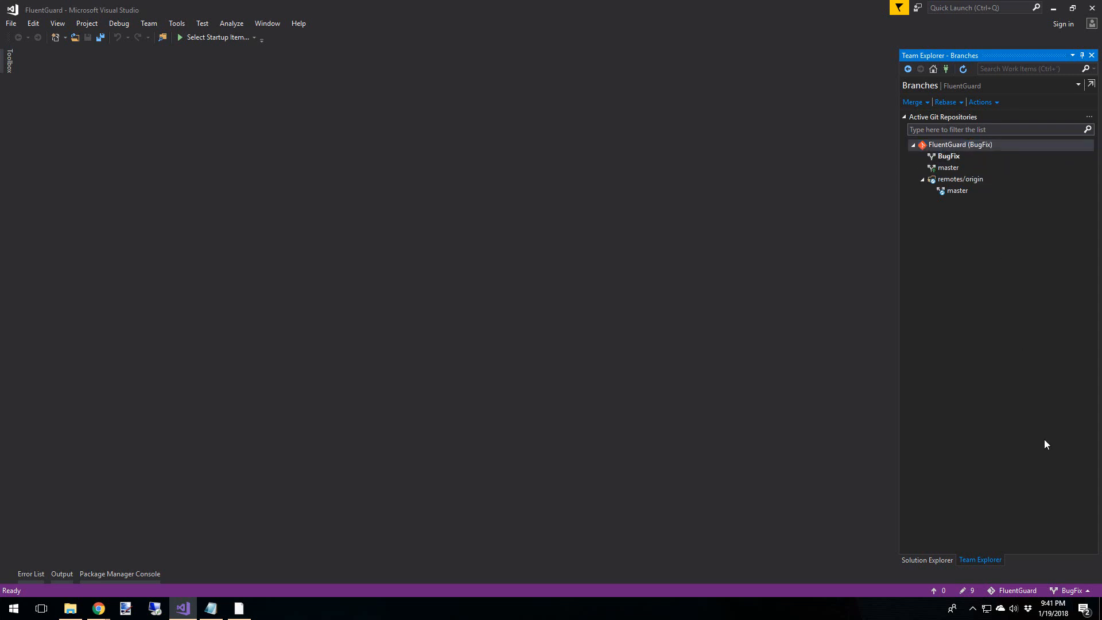
pyautogui.moveTo(1072, 590)
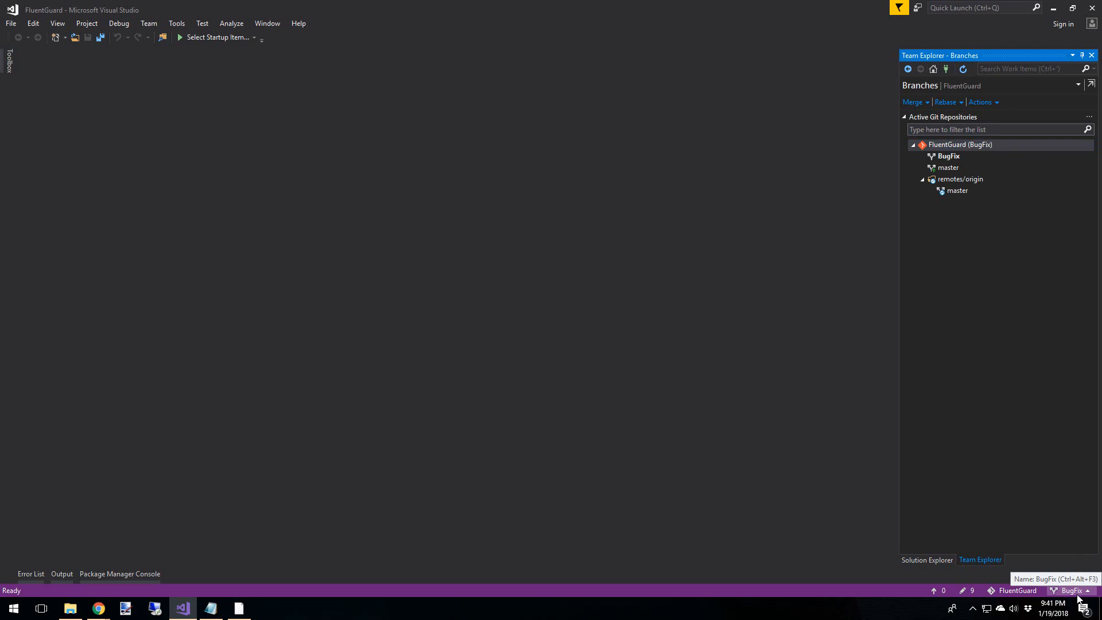
# Append the line 'Example from Visual Studio!' to the end of README.md and save it.
pyautogui.click(1071, 590)
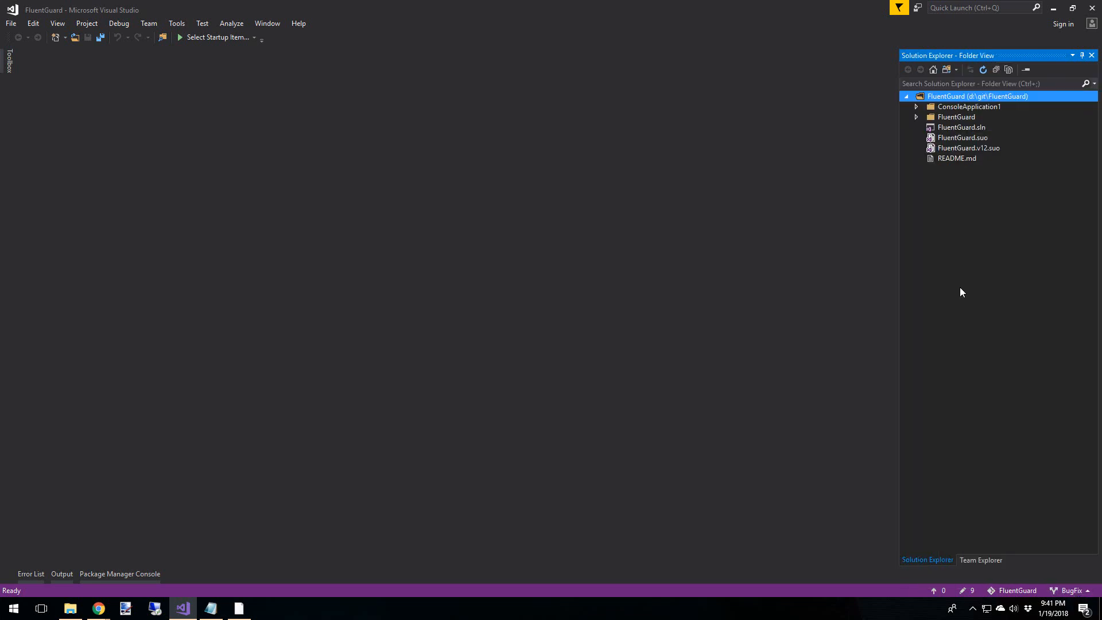
pyautogui.click(958, 159)
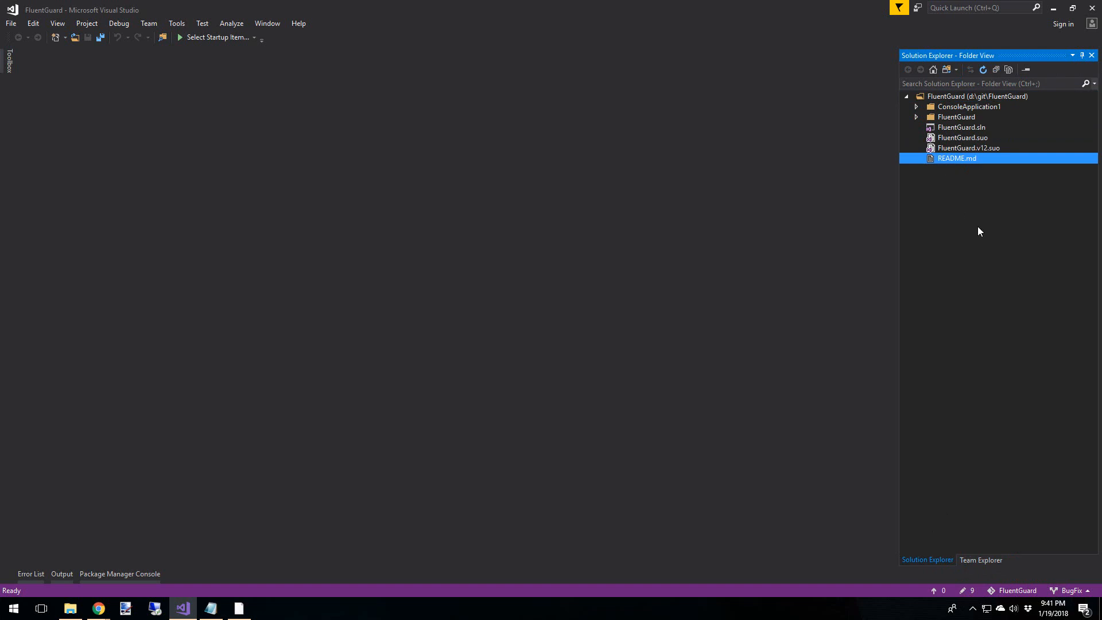
pyautogui.doubleClick(958, 159)
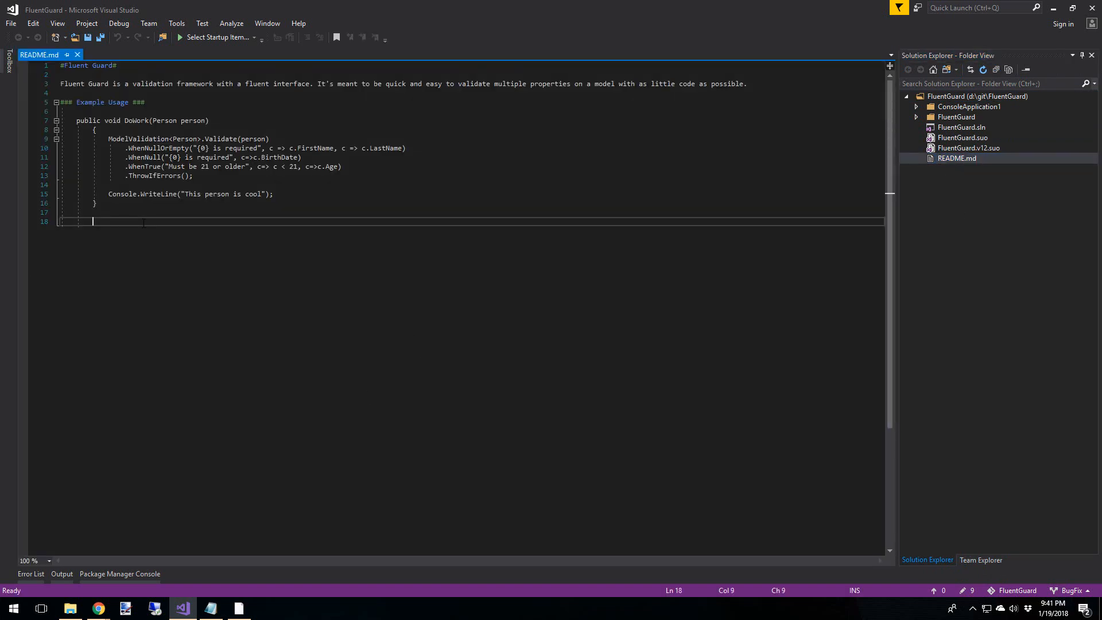
pyautogui.write('Example')
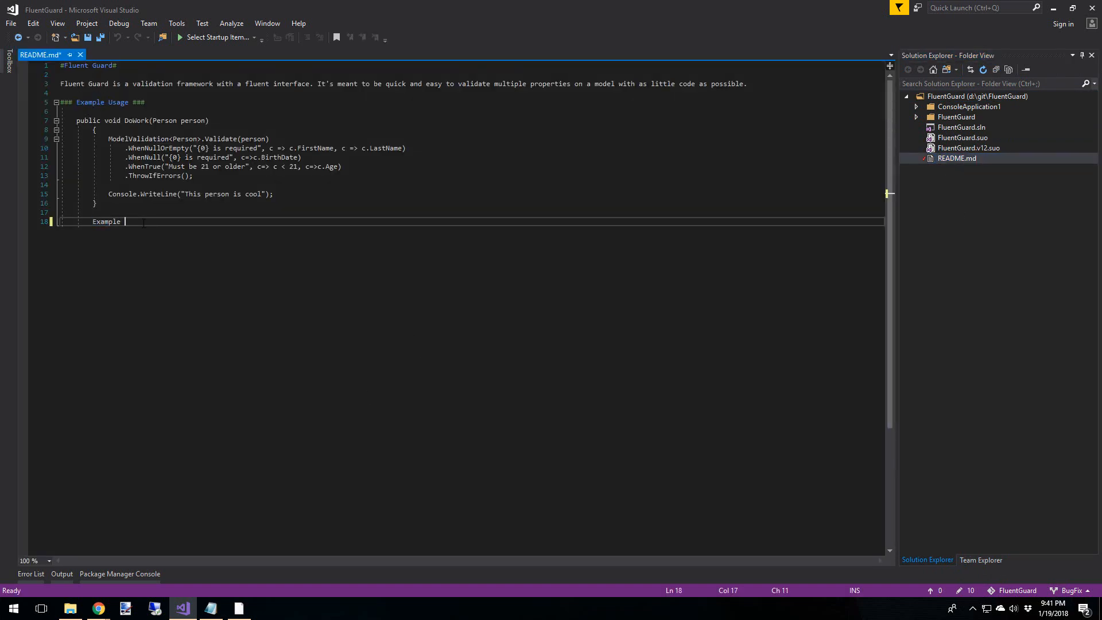
pyautogui.write('from Visual')
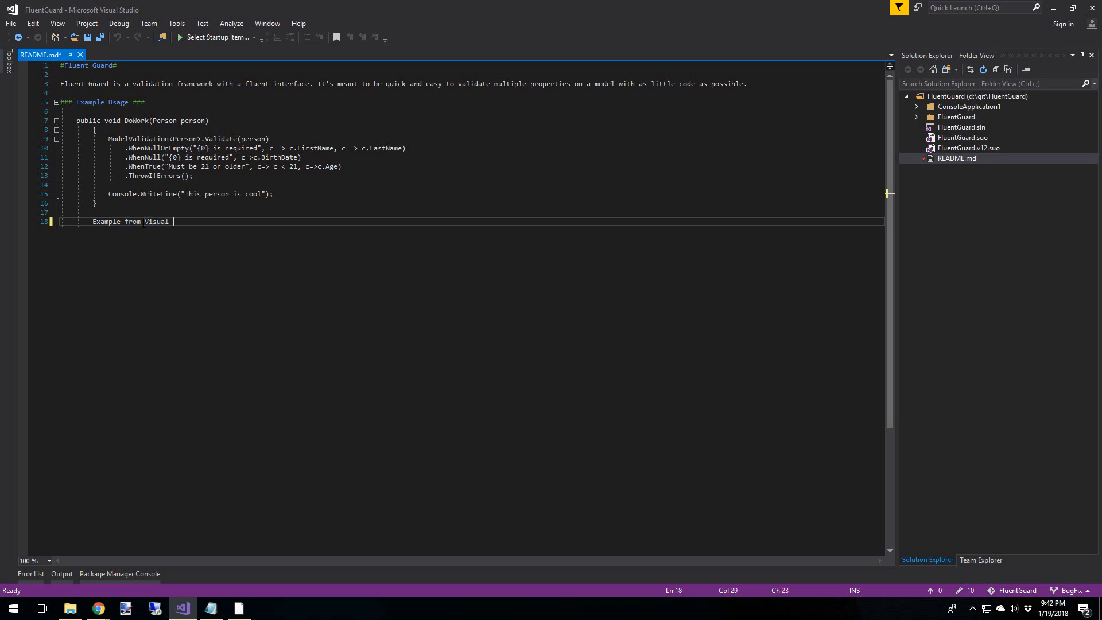
pyautogui.write('Studio!')
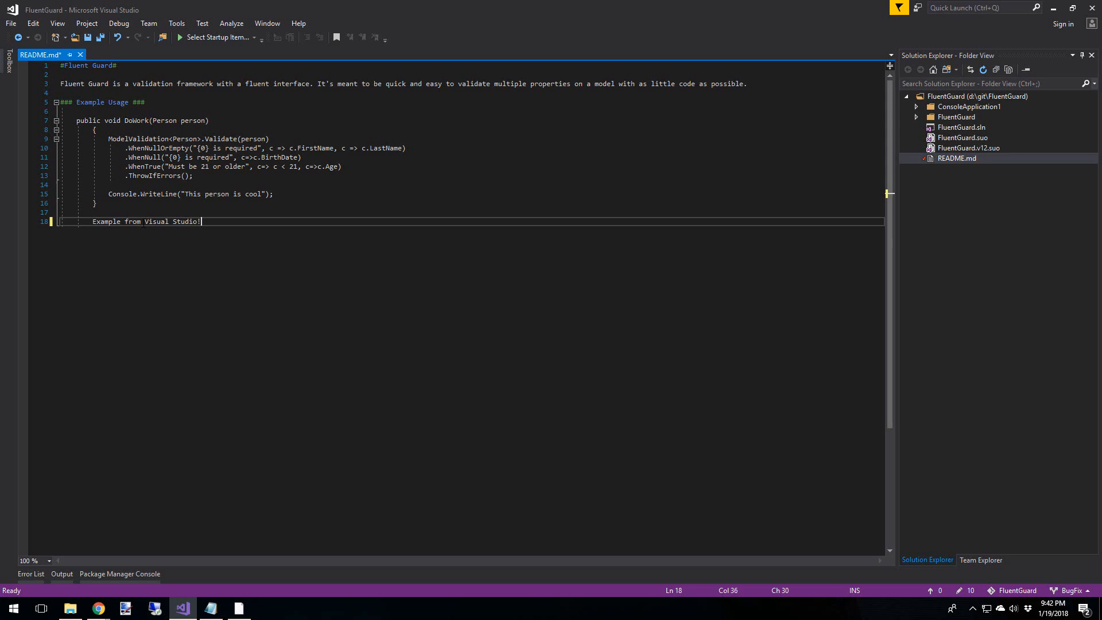
pyautogui.press('ctrl+s')
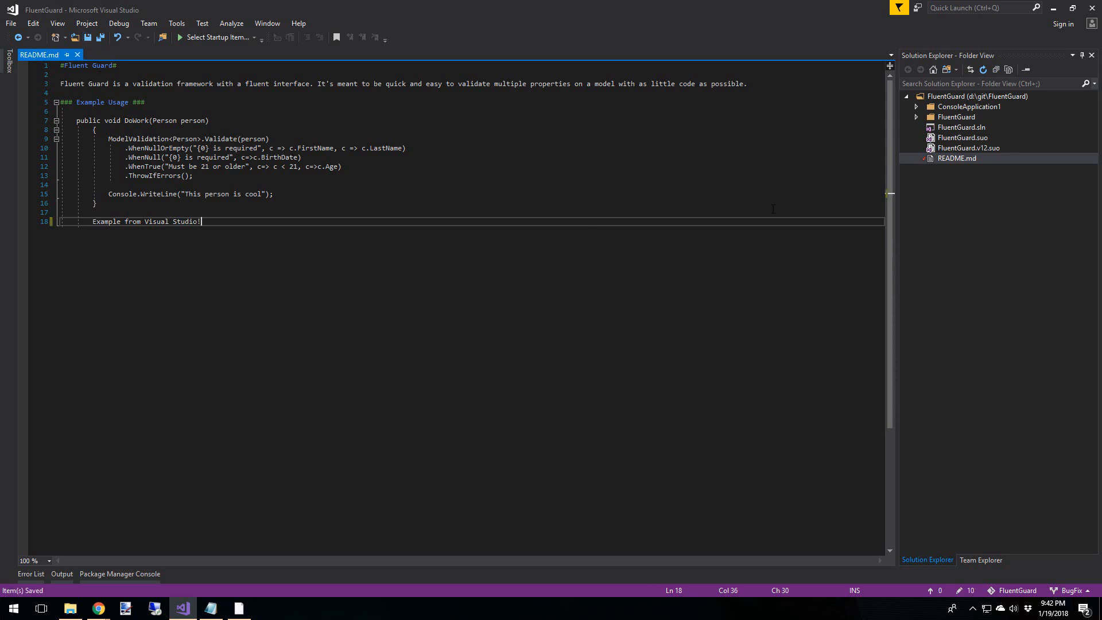
pyautogui.rightClick(956, 159)
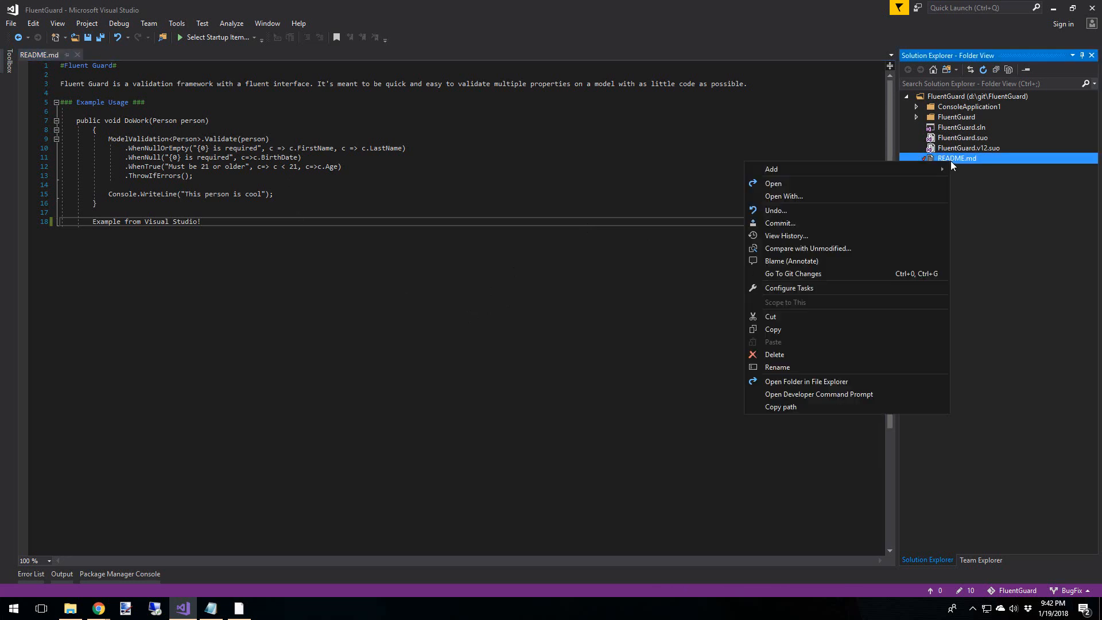
pyautogui.moveTo(846, 248)
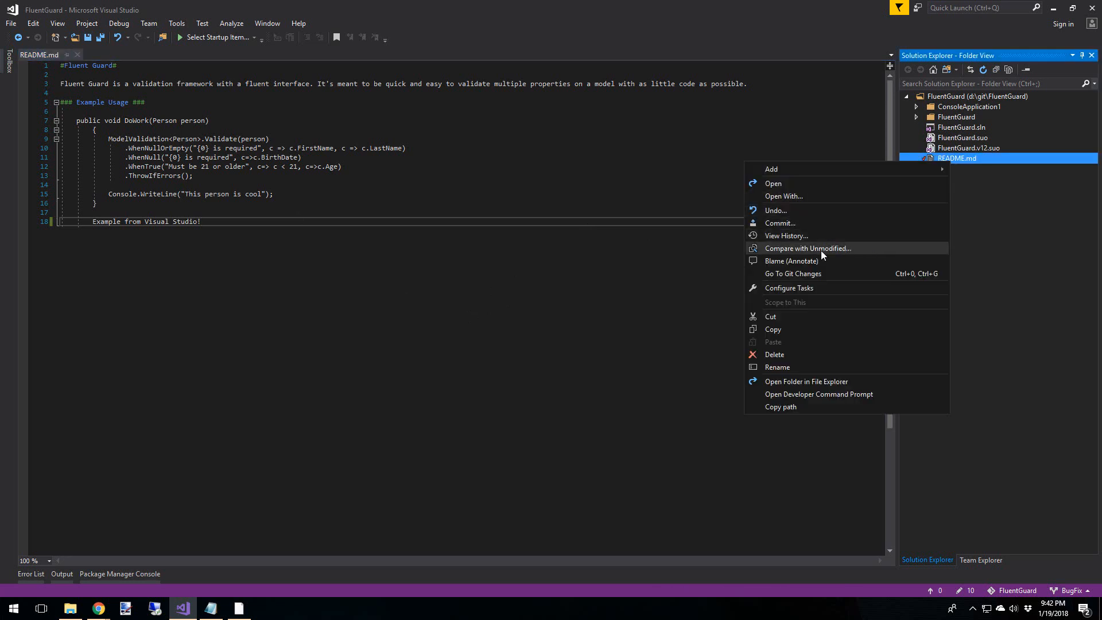
pyautogui.moveTo(863, 254)
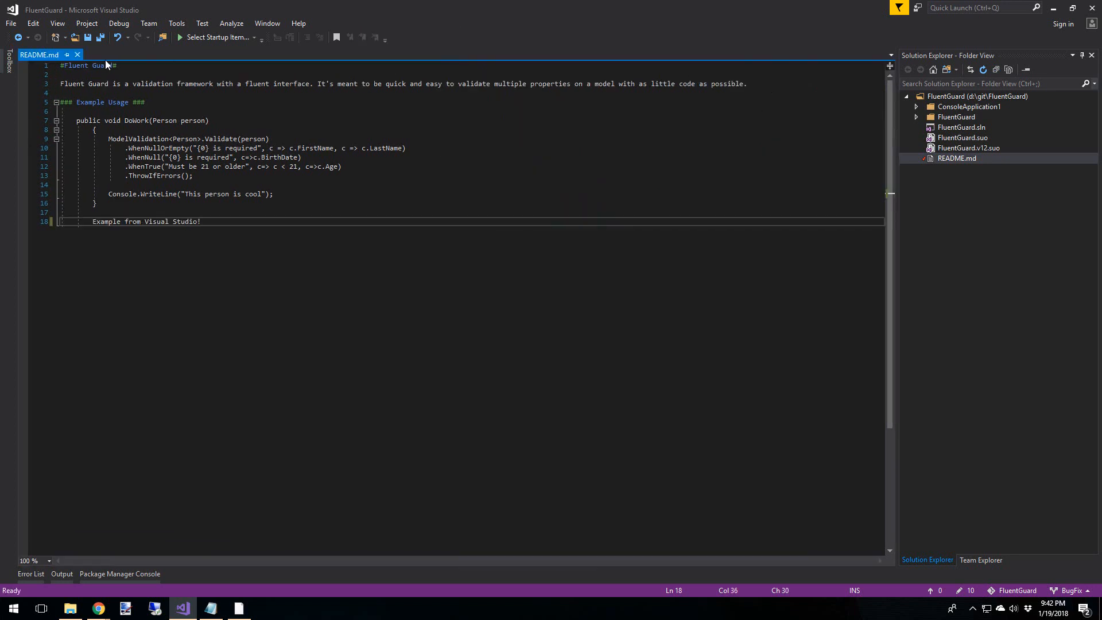
pyautogui.moveTo(954, 500)
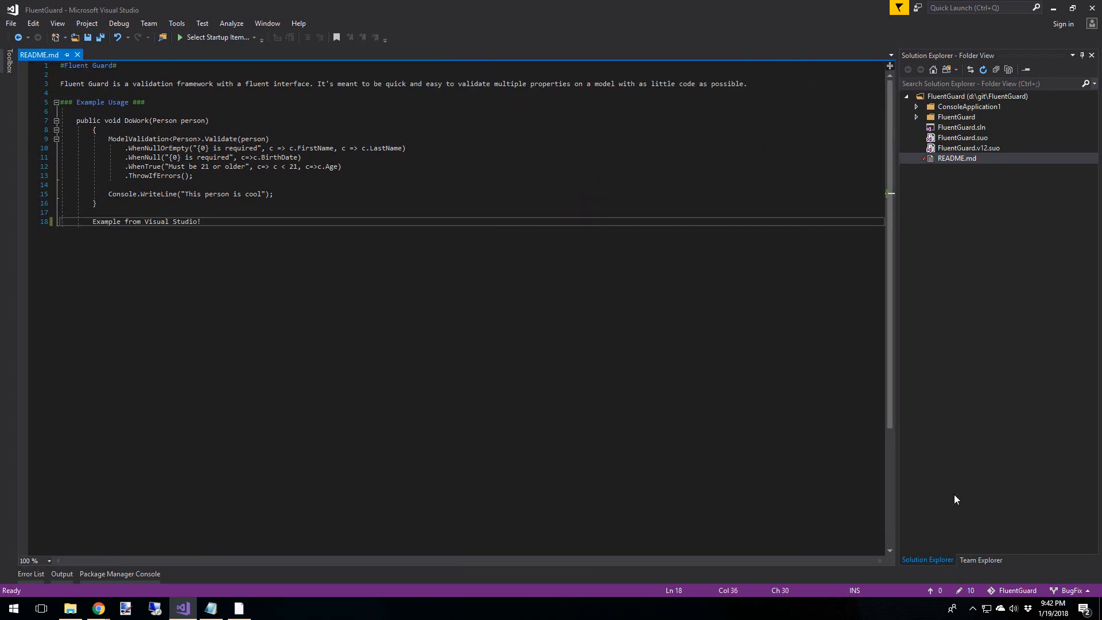
# Show the repository's pending changes in Team Explorer.
pyautogui.click(979, 559)
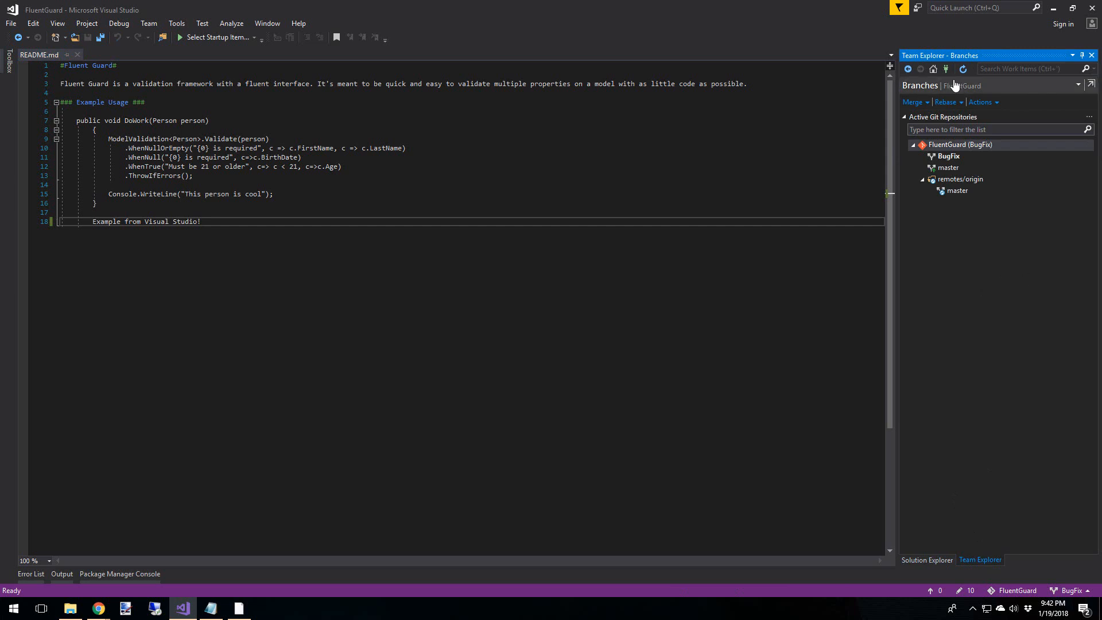
pyautogui.click(935, 69)
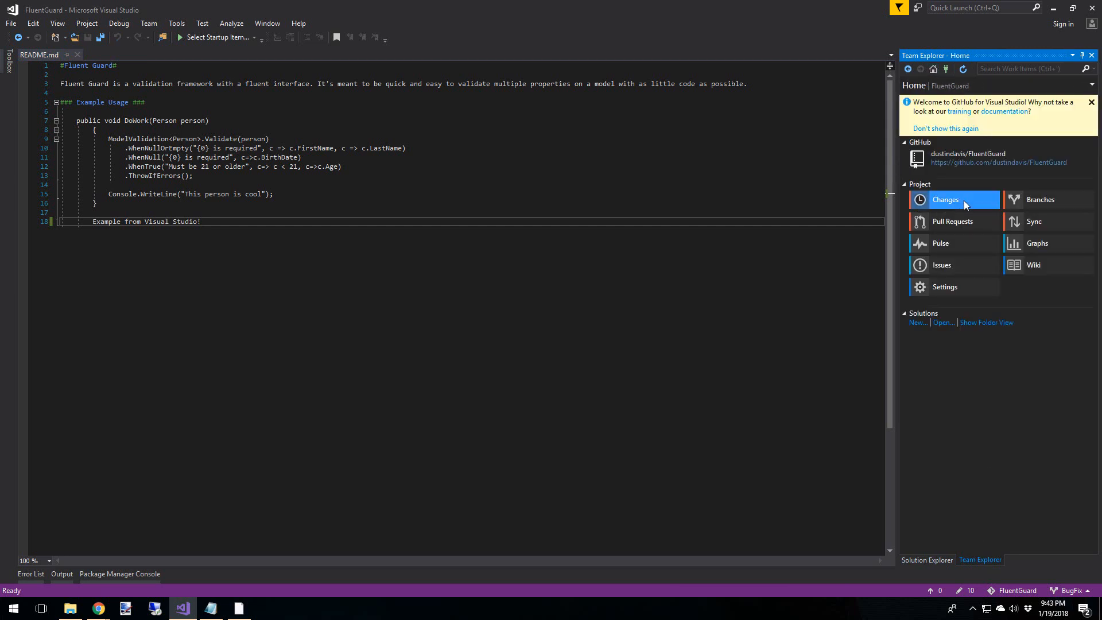
pyautogui.click(944, 199)
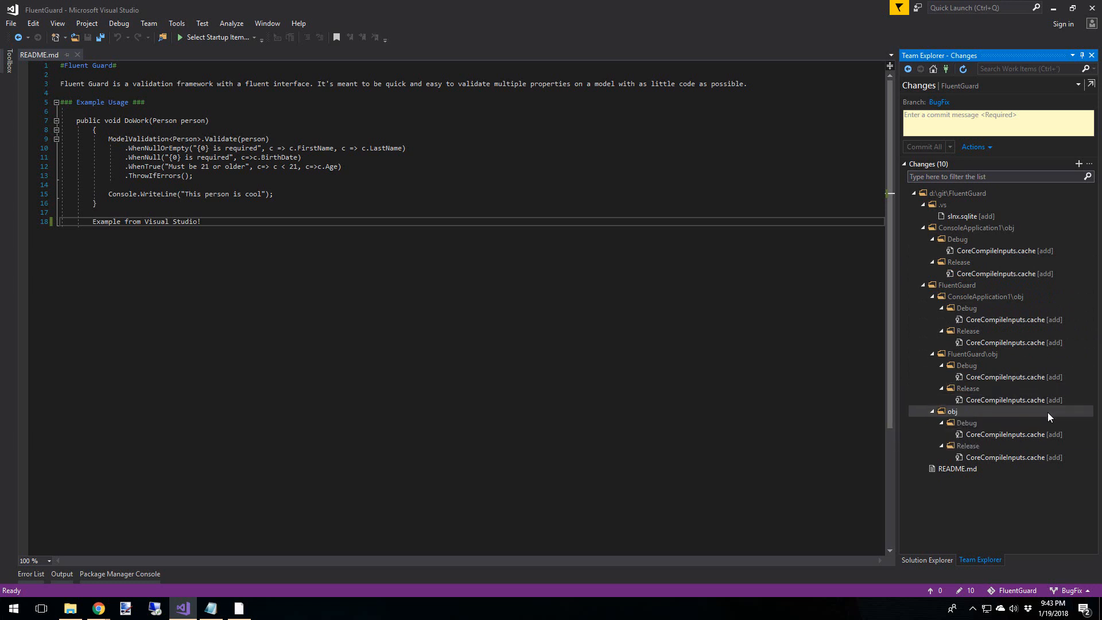
# Enter 'Added text' as the commit message and reveal the commit-with-push options.
pyautogui.click(956, 468)
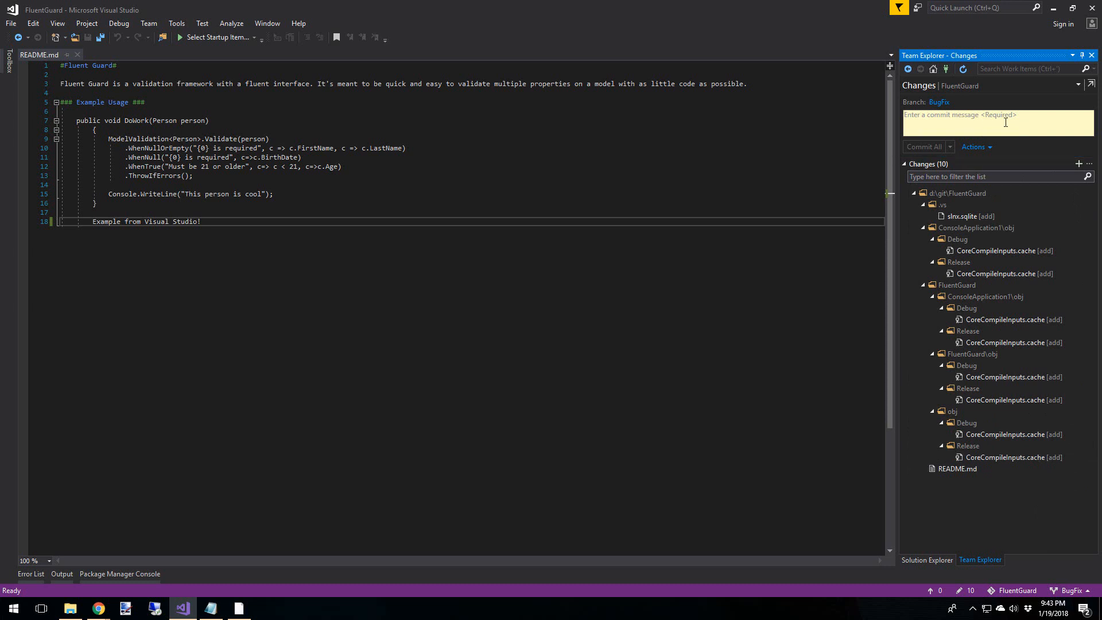
pyautogui.write('Added')
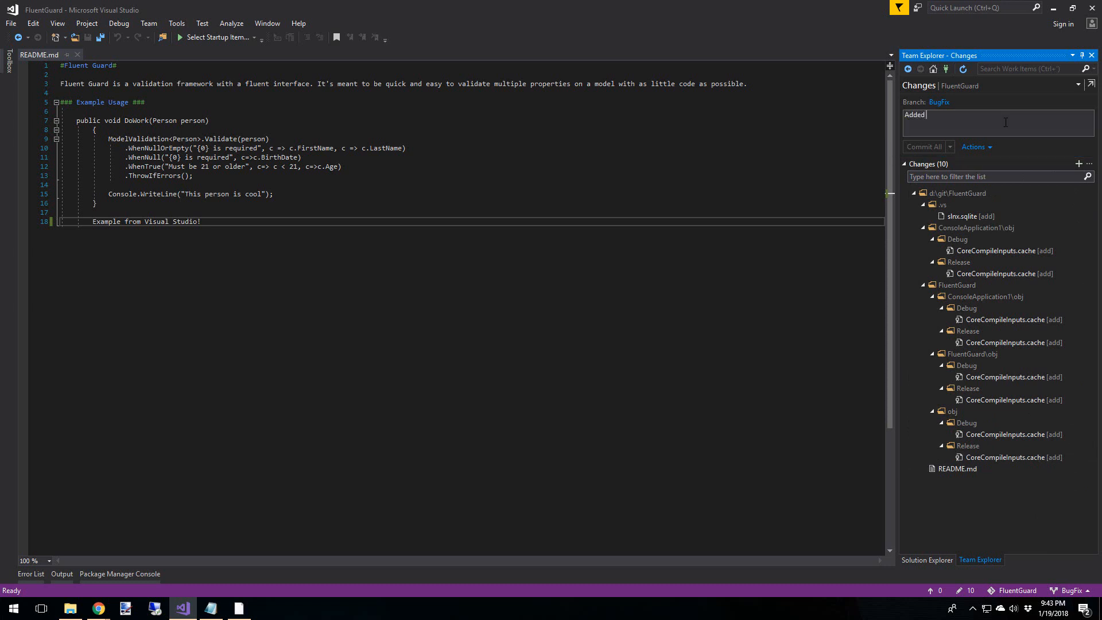
pyautogui.write('text')
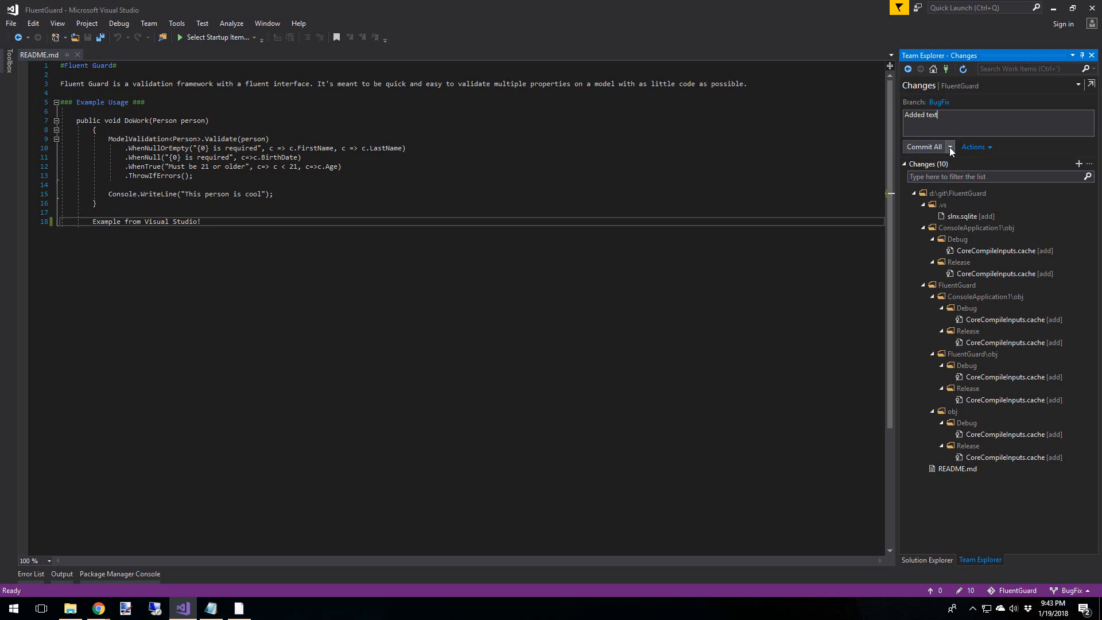
pyautogui.click(949, 146)
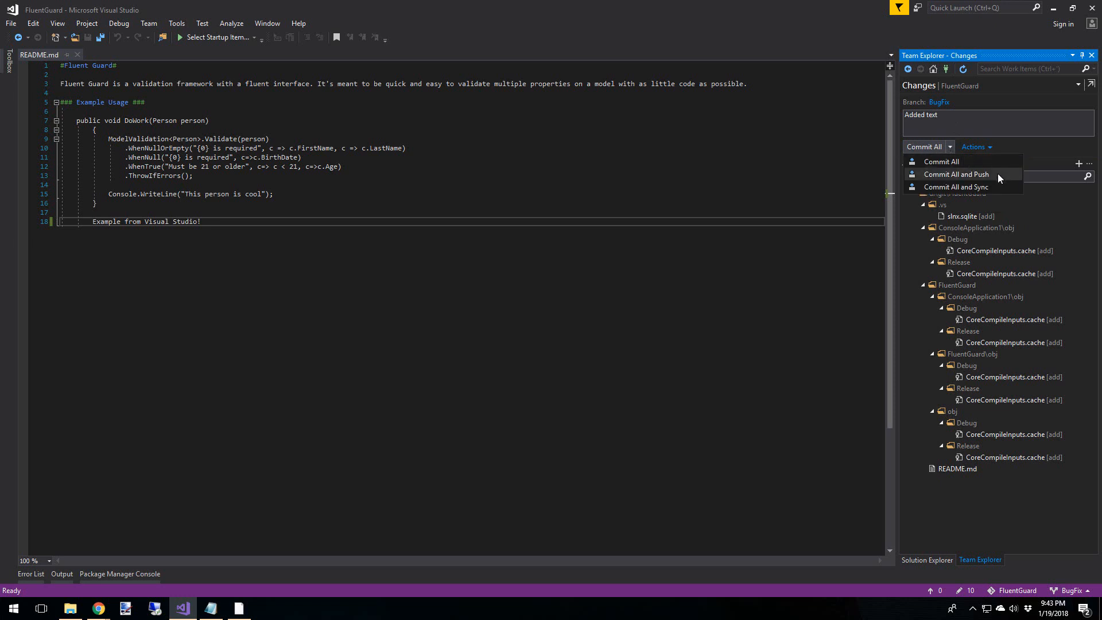
pyautogui.moveTo(983, 196)
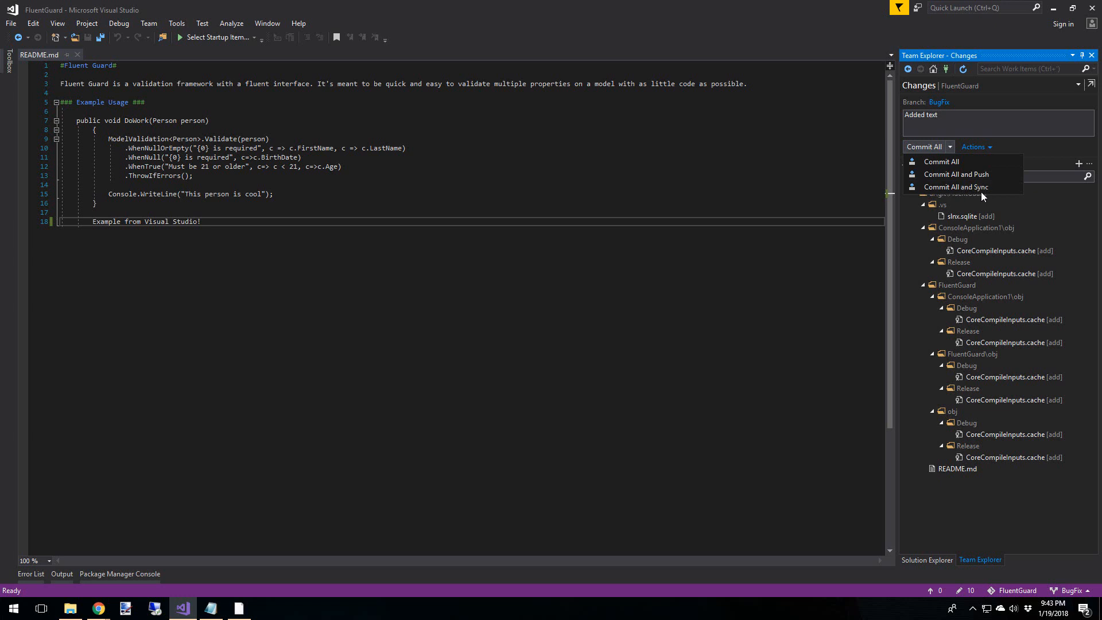
pyautogui.moveTo(956, 175)
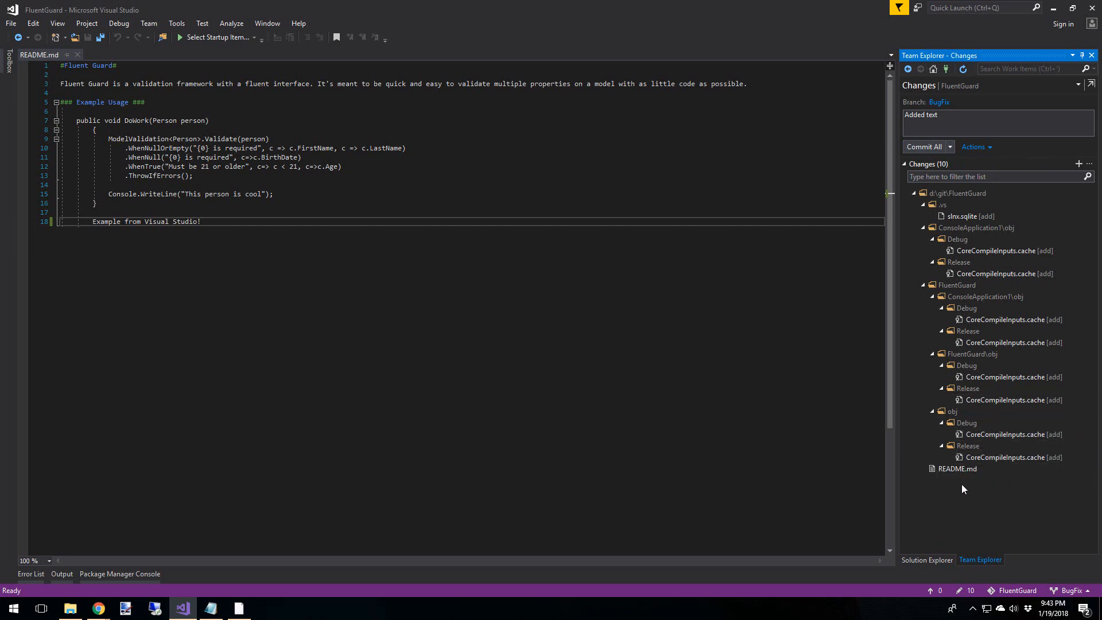
# Stage only the README.md change, leaving the other nine unstaged.
pyautogui.rightClick(957, 469)
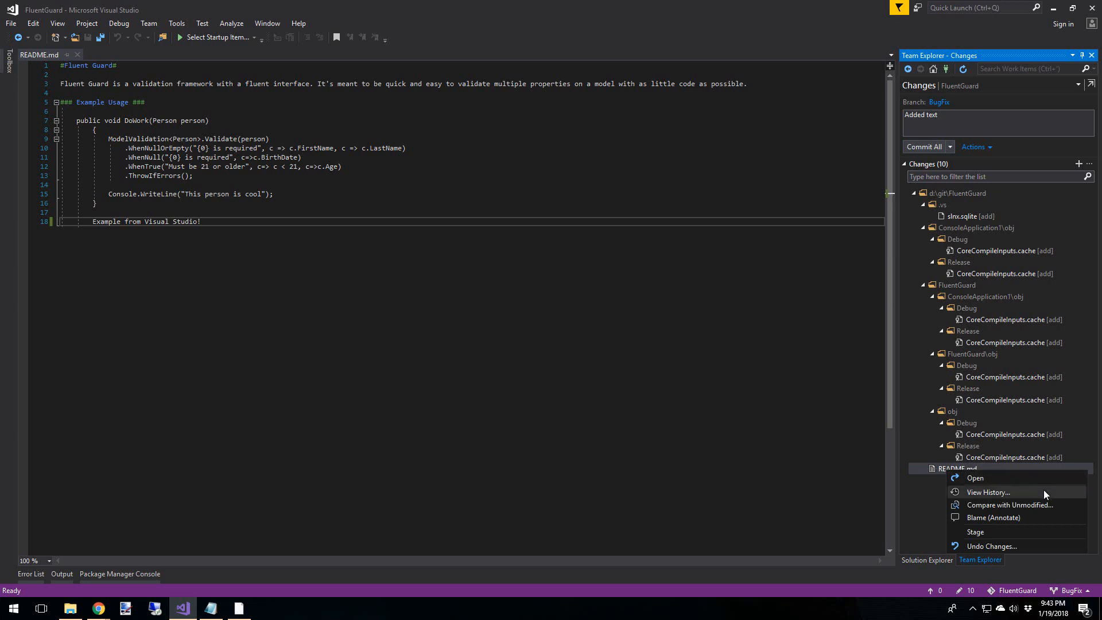
pyautogui.moveTo(1043, 497)
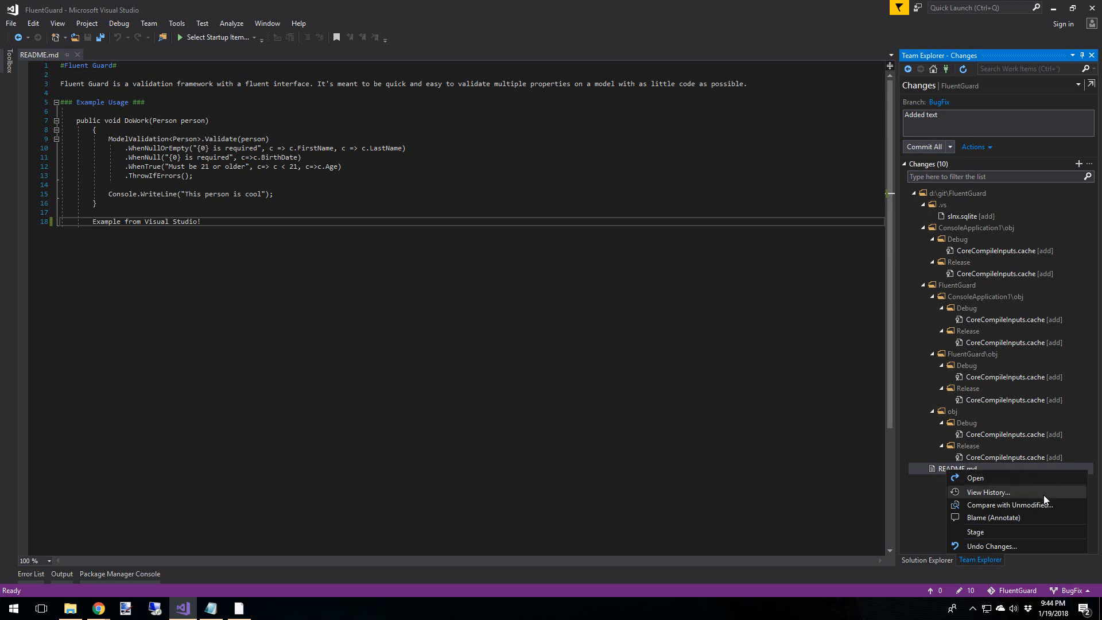
pyautogui.moveTo(1009, 505)
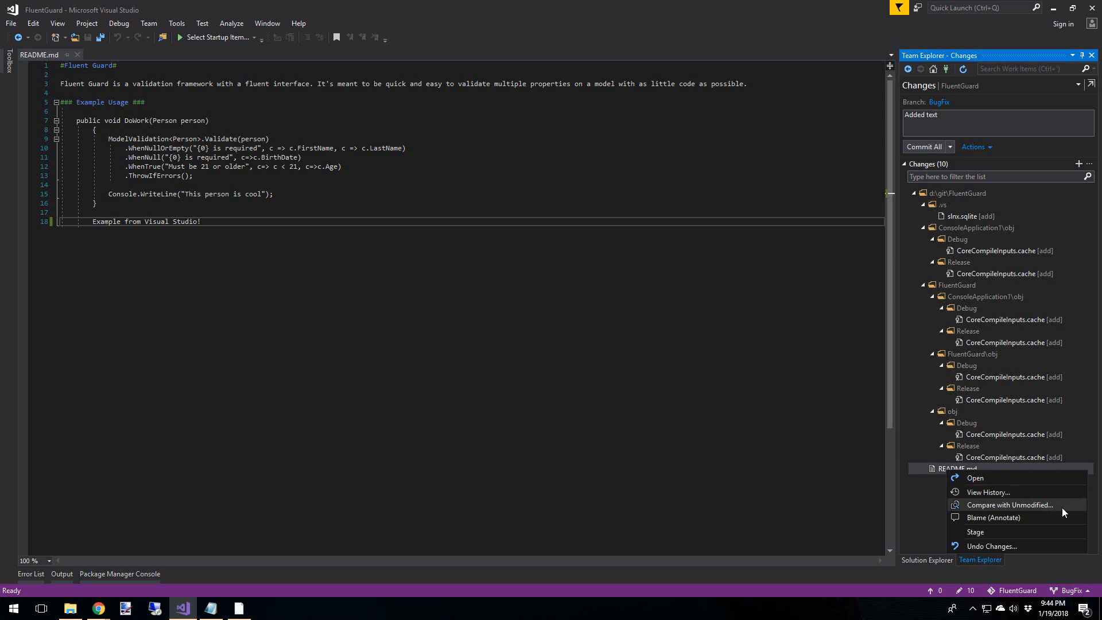
pyautogui.moveTo(1001, 546)
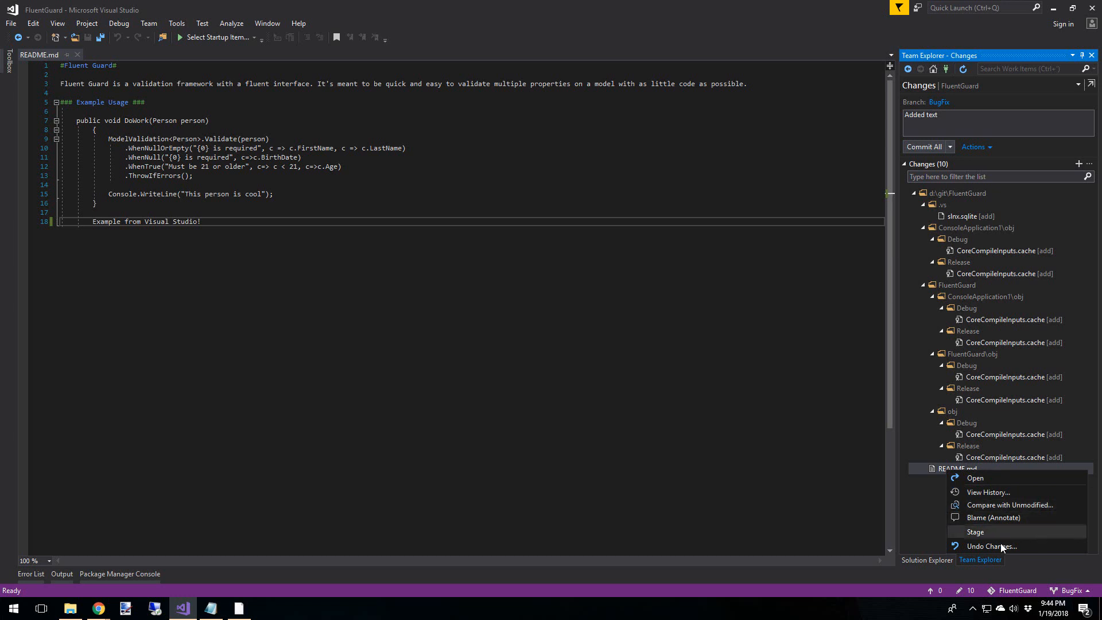
pyautogui.moveTo(1003, 538)
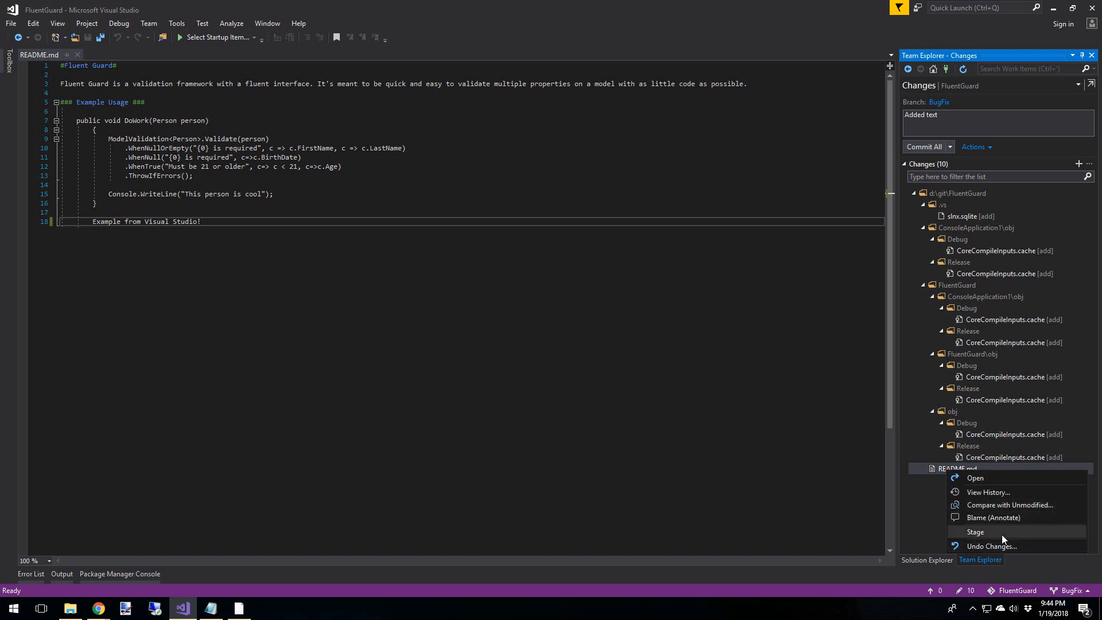
pyautogui.click(976, 532)
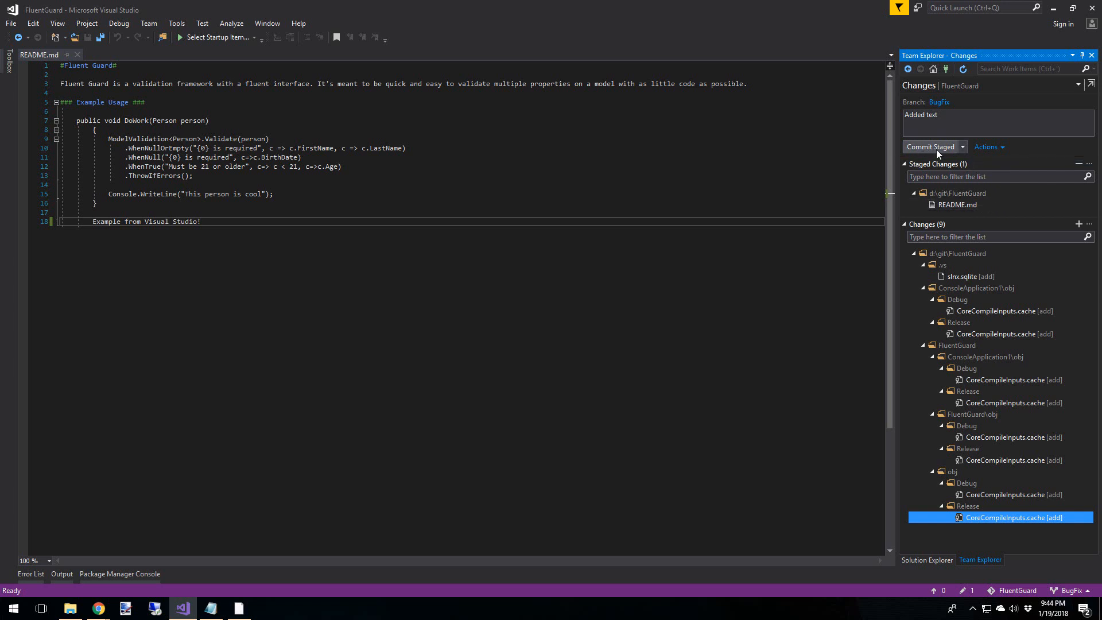
# Commit the staged README change locally on the BugFix branch.
pyautogui.click(961, 147)
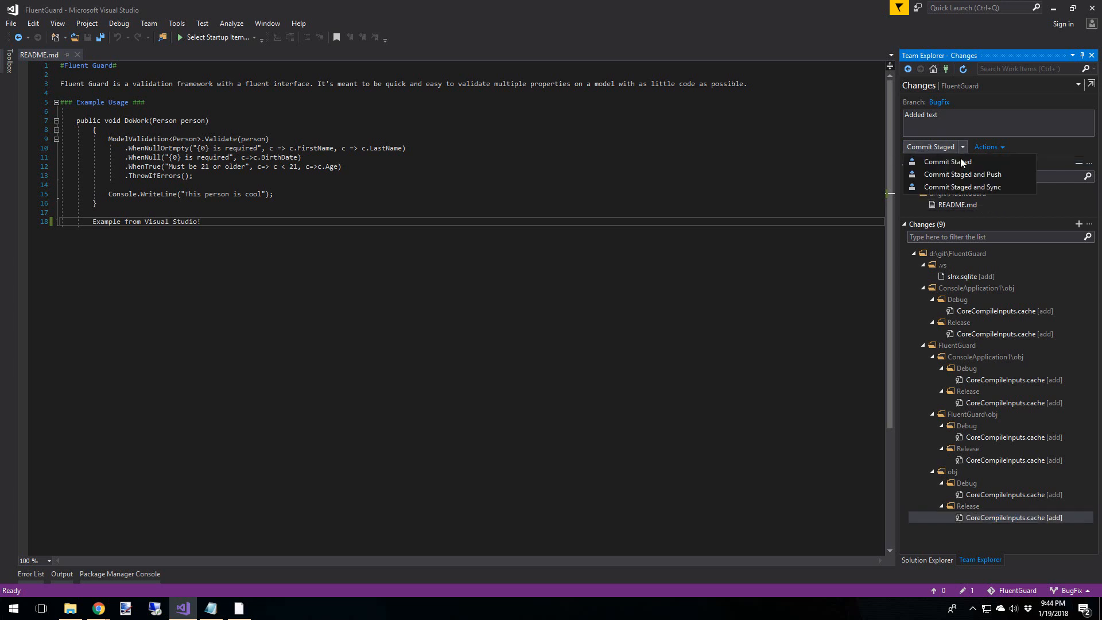
pyautogui.moveTo(963, 175)
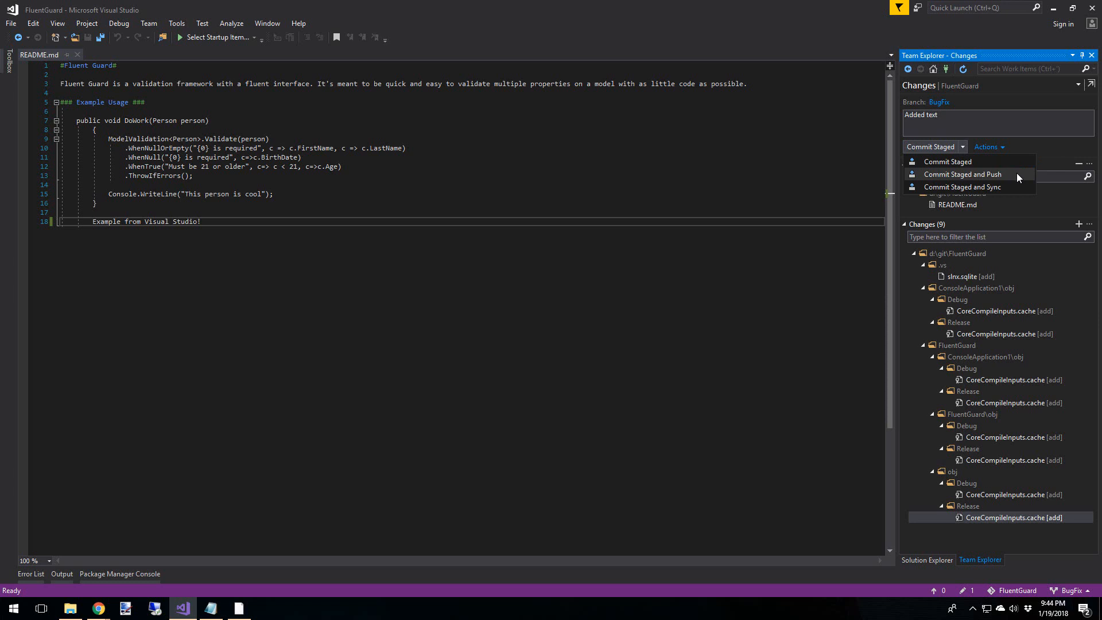
pyautogui.moveTo(1051, 152)
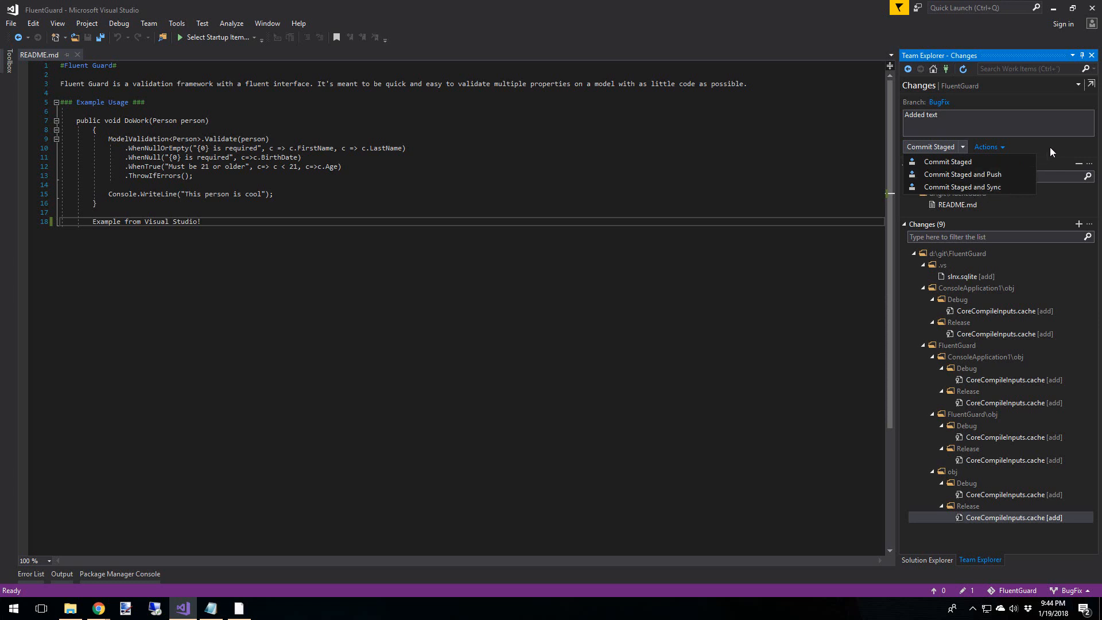
pyautogui.click(931, 145)
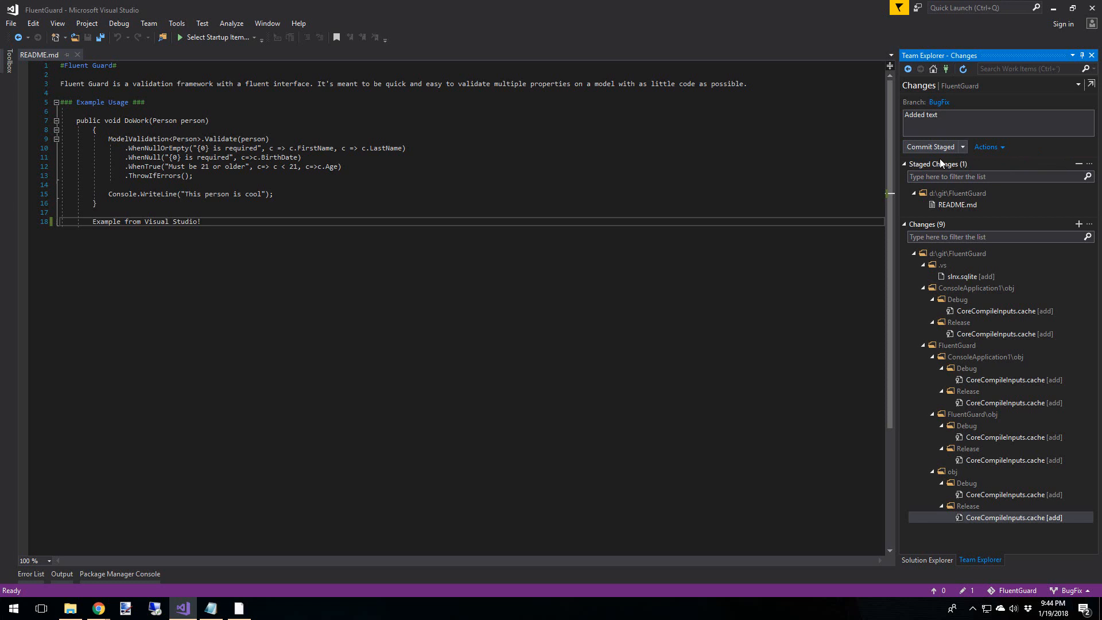
pyautogui.click(930, 145)
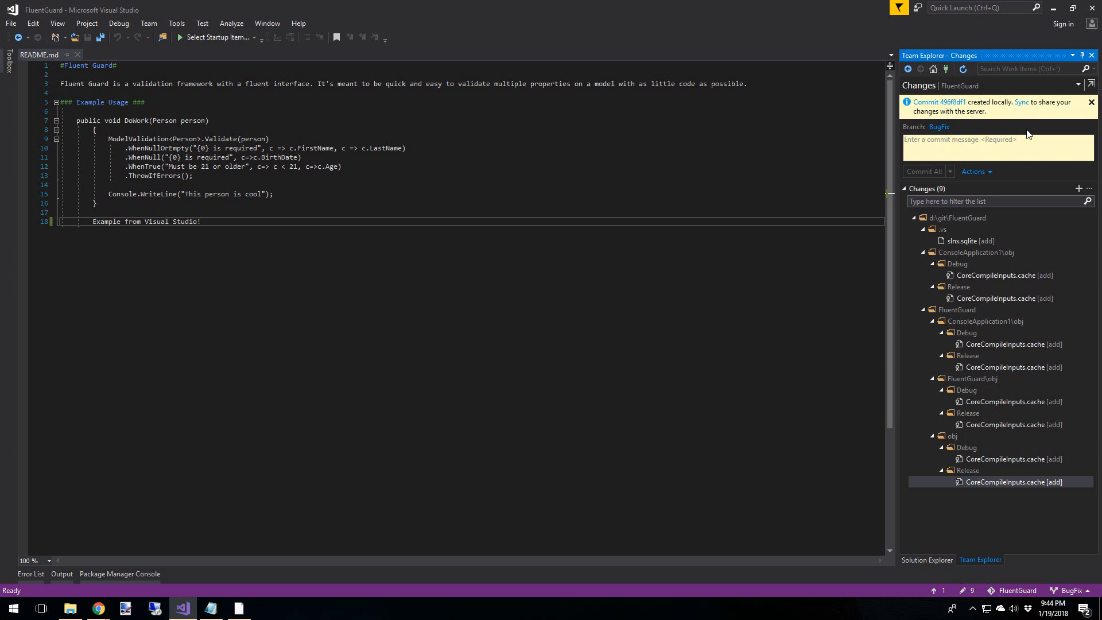
pyautogui.moveTo(945, 69)
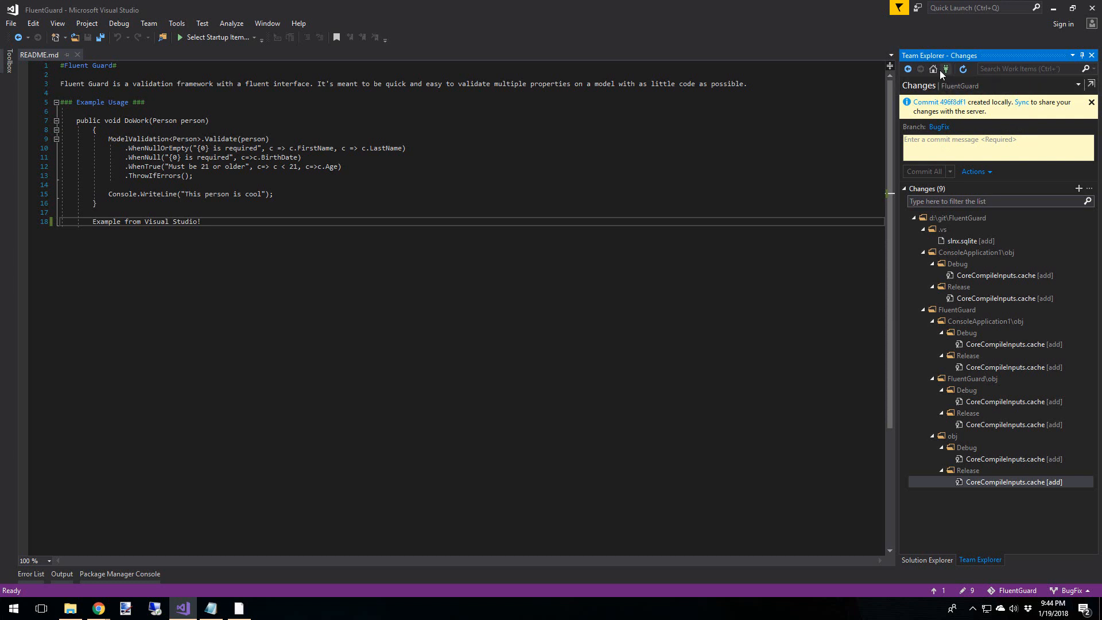
# Check out master from the branch picker, switching the working copy off BugFix.
pyautogui.click(933, 69)
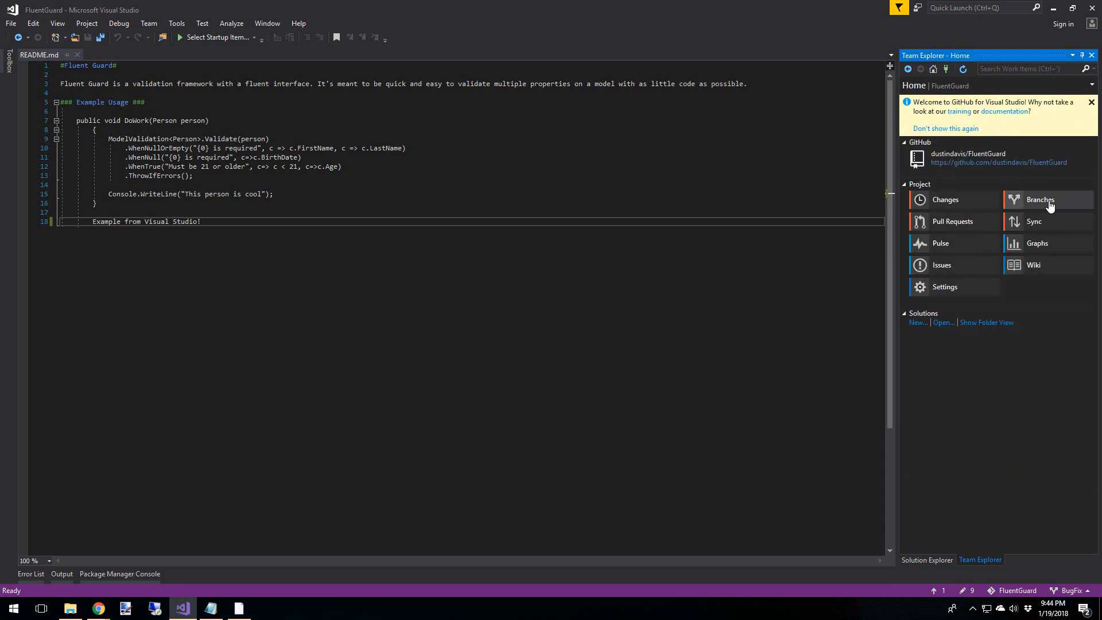
pyautogui.moveTo(1061, 204)
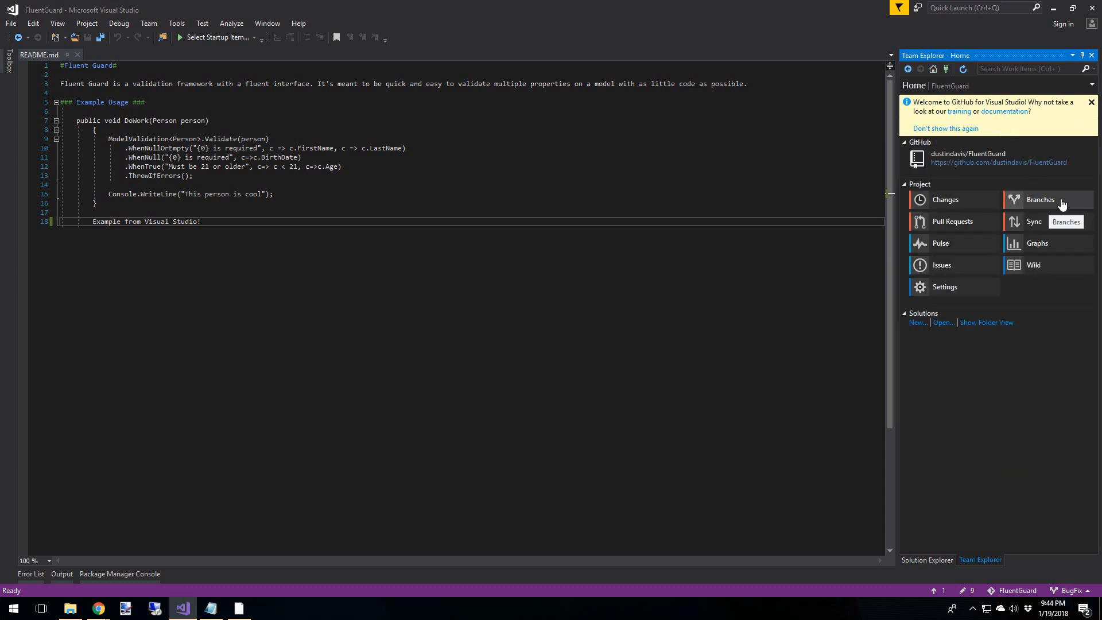
pyautogui.click(1040, 200)
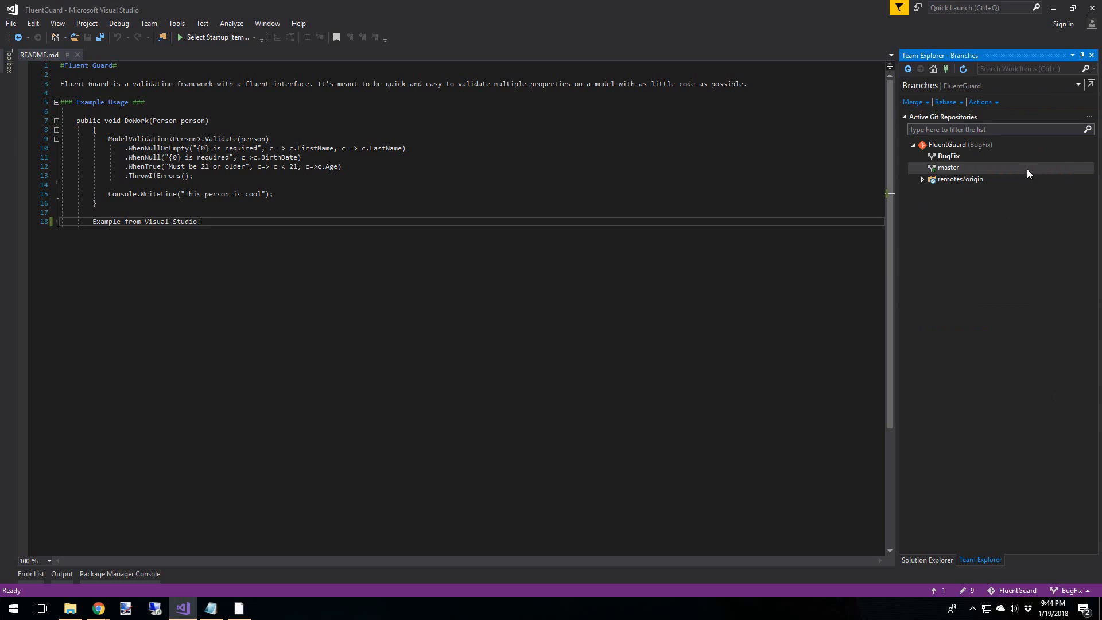
pyautogui.rightClick(948, 168)
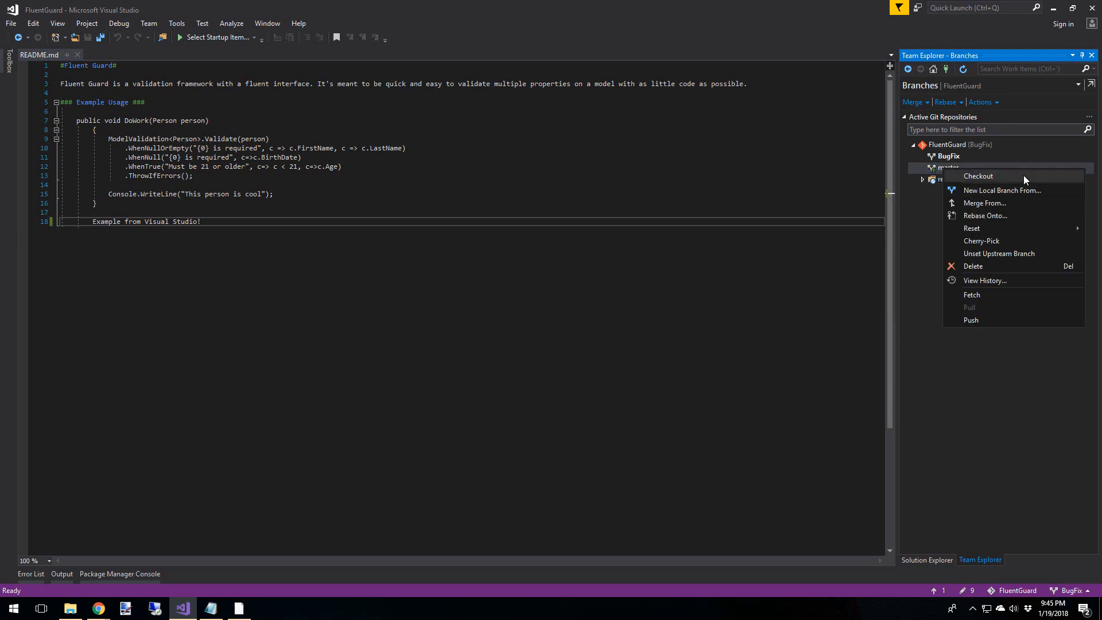
pyautogui.click(1074, 590)
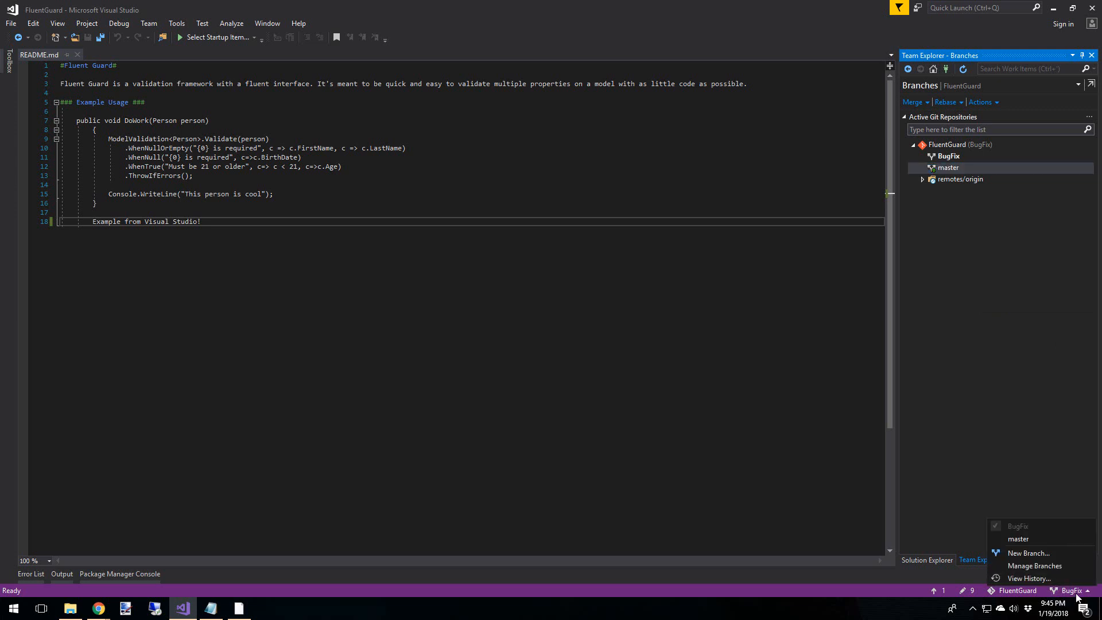
pyautogui.moveTo(1017, 538)
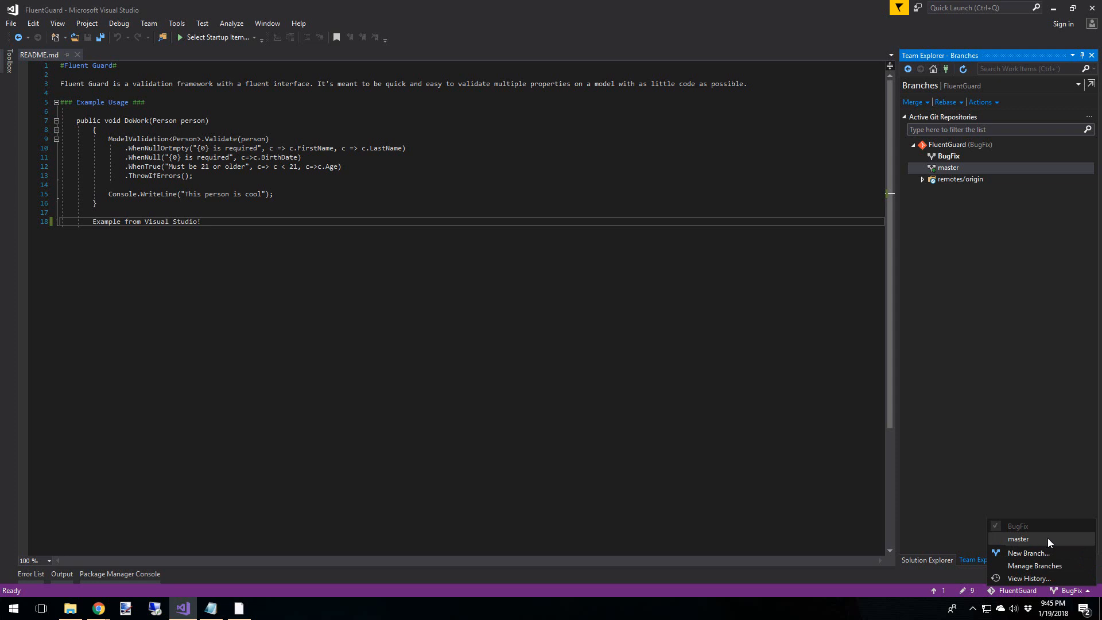
pyautogui.click(1018, 538)
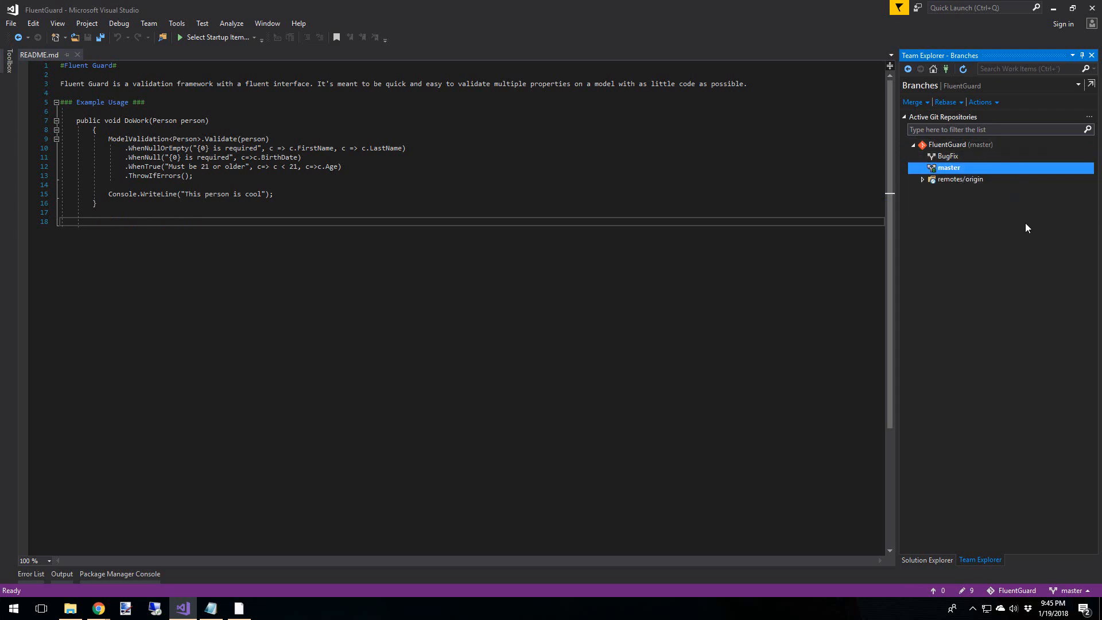
# Merge BugFix into master, committing the changes after the merge.
pyautogui.rightClick(948, 168)
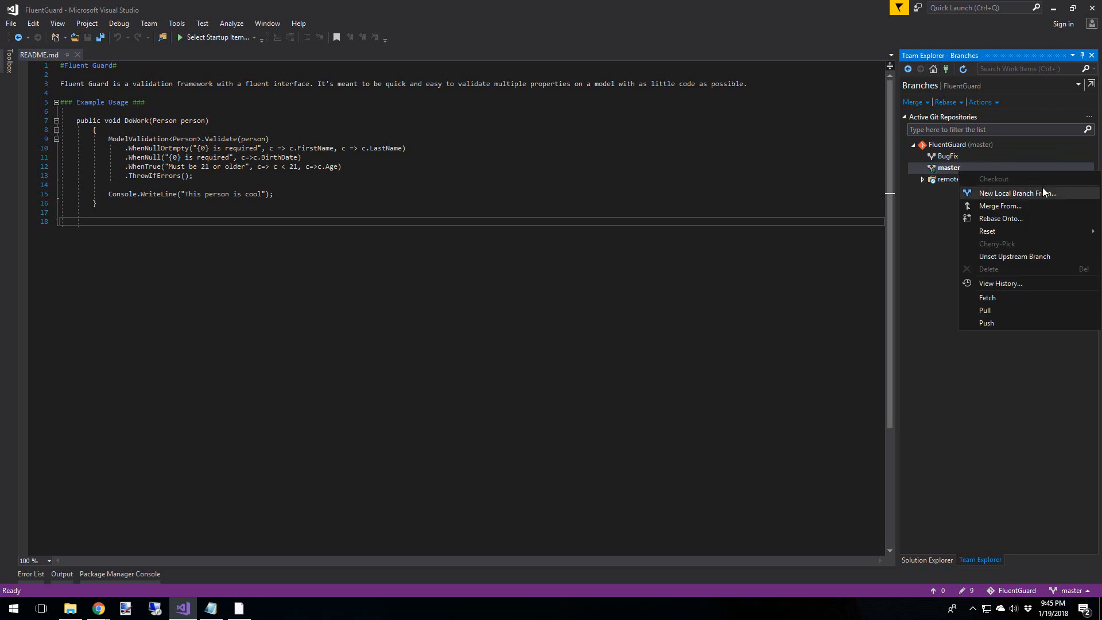
pyautogui.click(1000, 205)
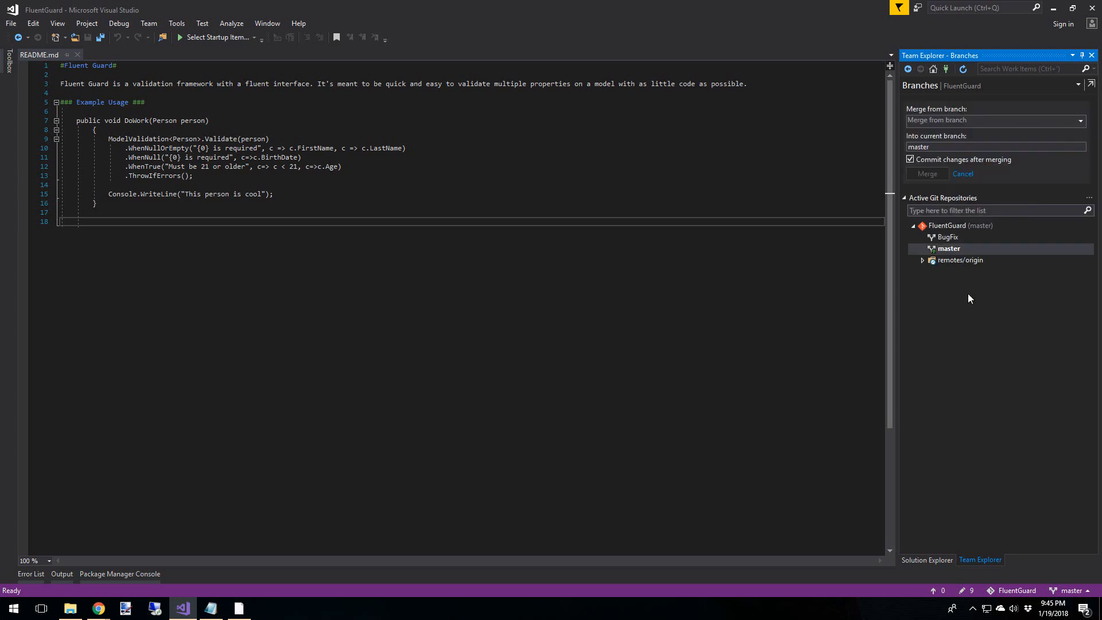
pyautogui.click(1080, 121)
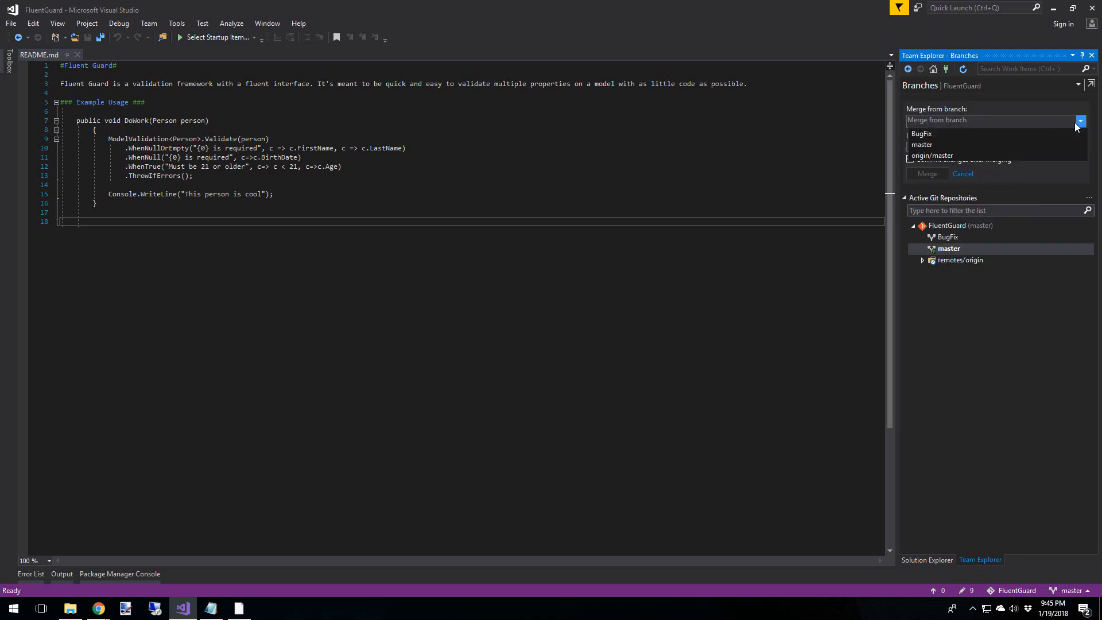
pyautogui.click(921, 133)
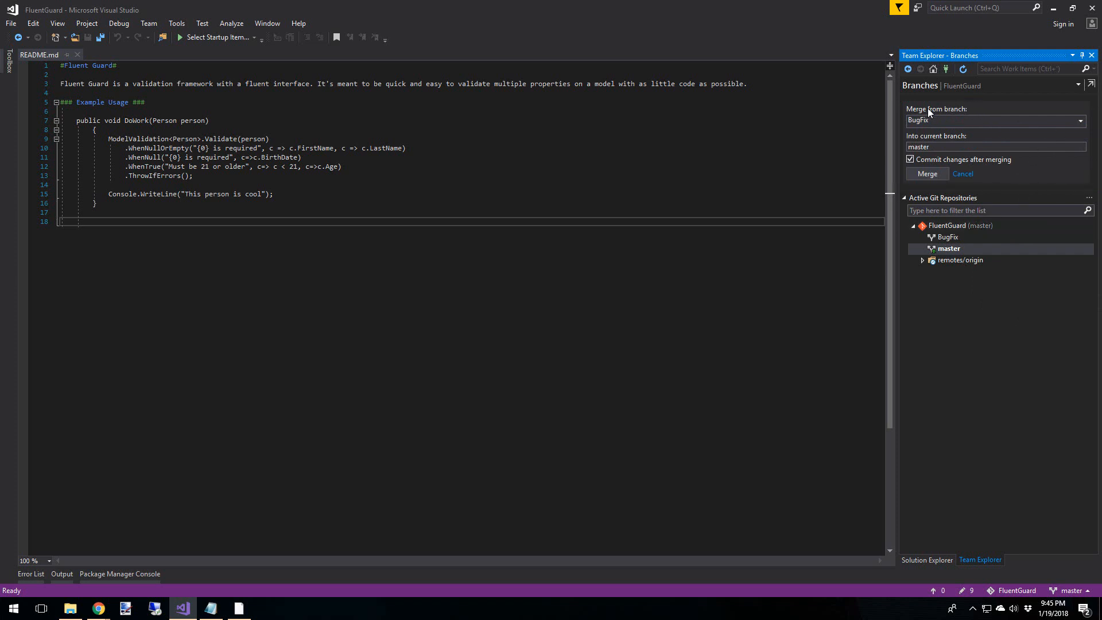
pyautogui.moveTo(941, 125)
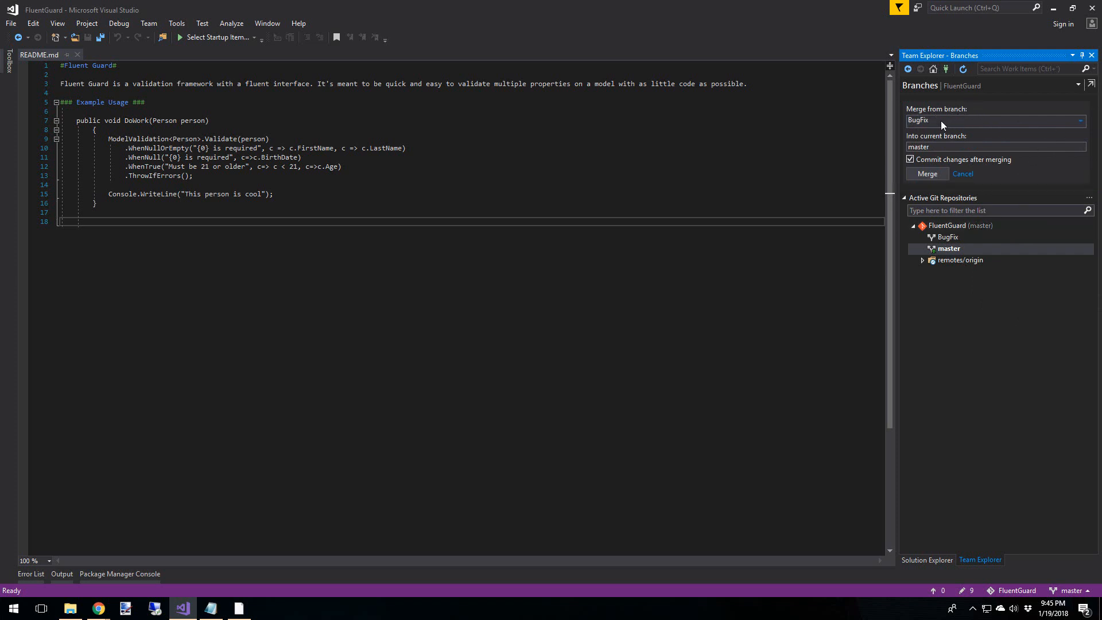
pyautogui.moveTo(929, 143)
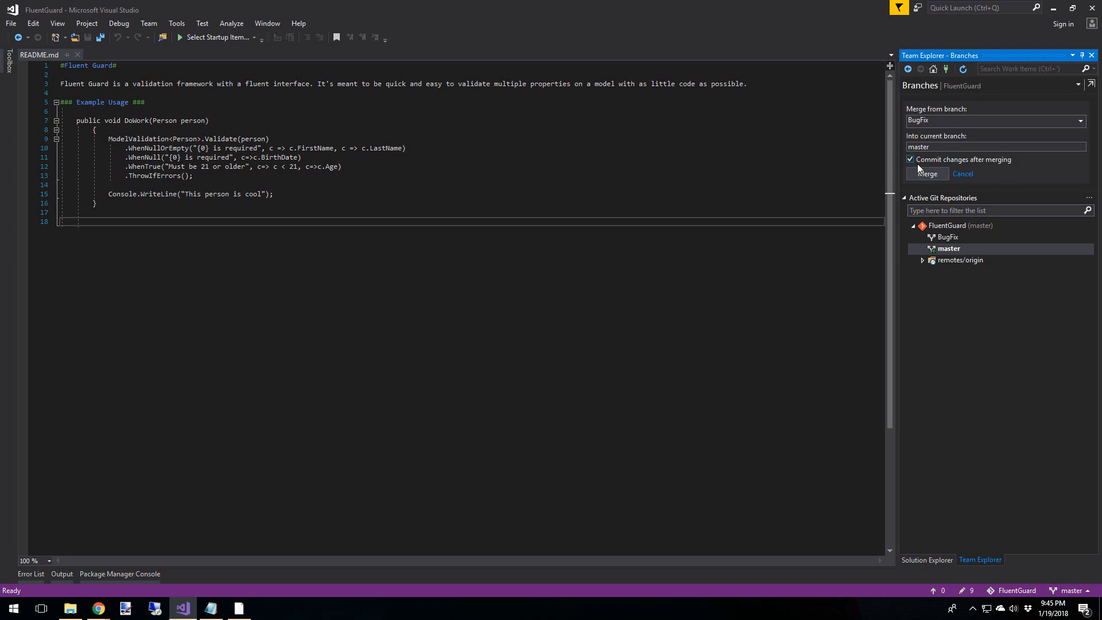
pyautogui.moveTo(1010, 168)
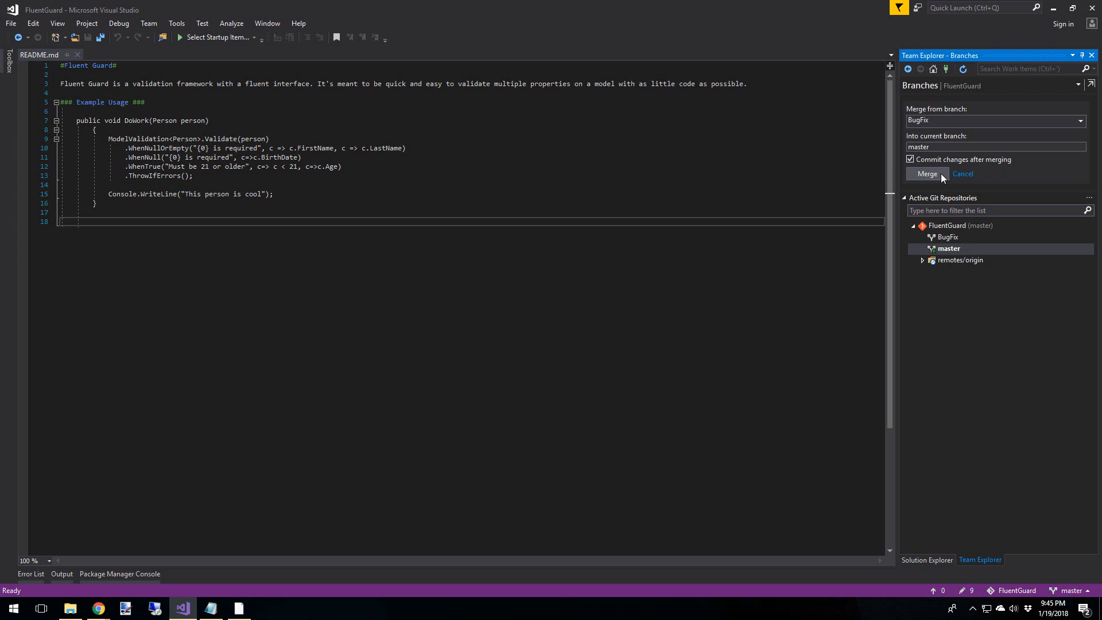
pyautogui.click(926, 174)
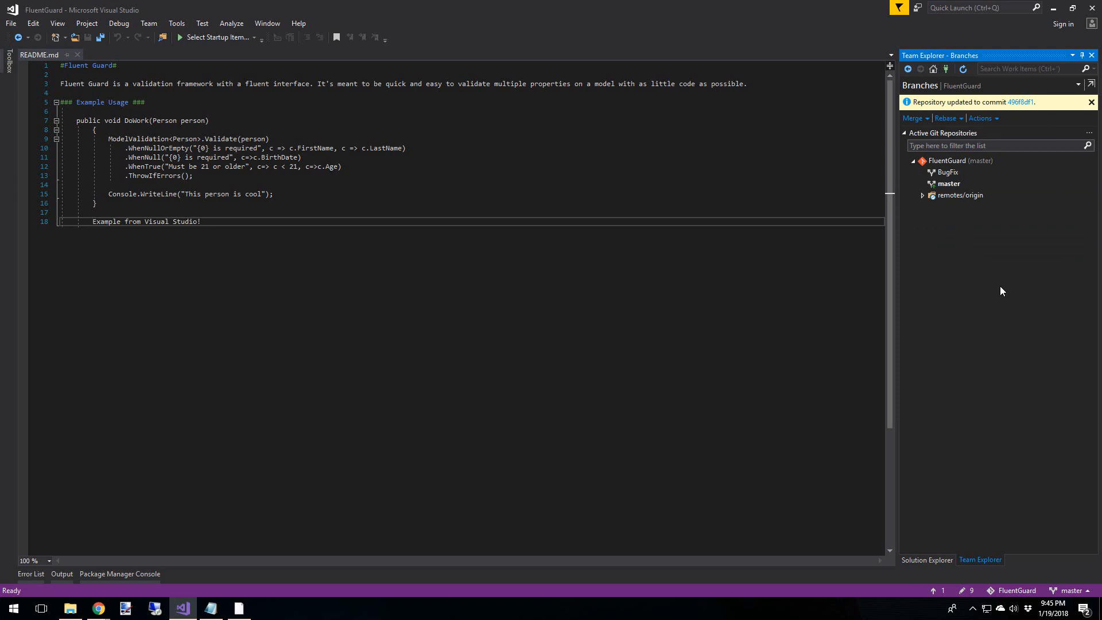
# Bring up the actions available for the BugFix branch after the merge.
pyautogui.click(948, 184)
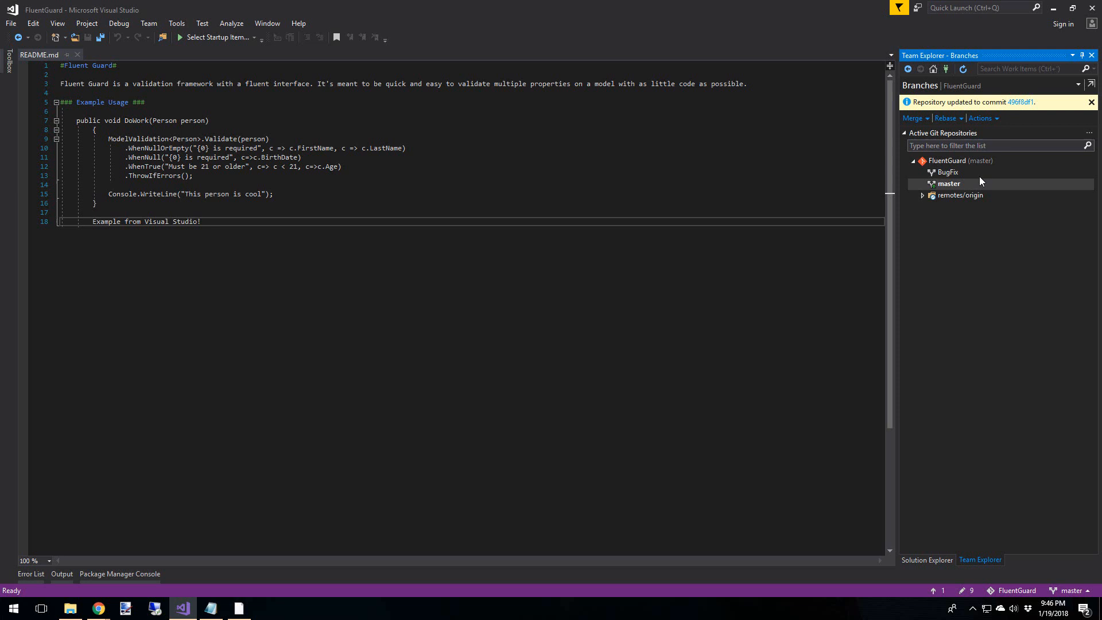
pyautogui.rightClick(947, 172)
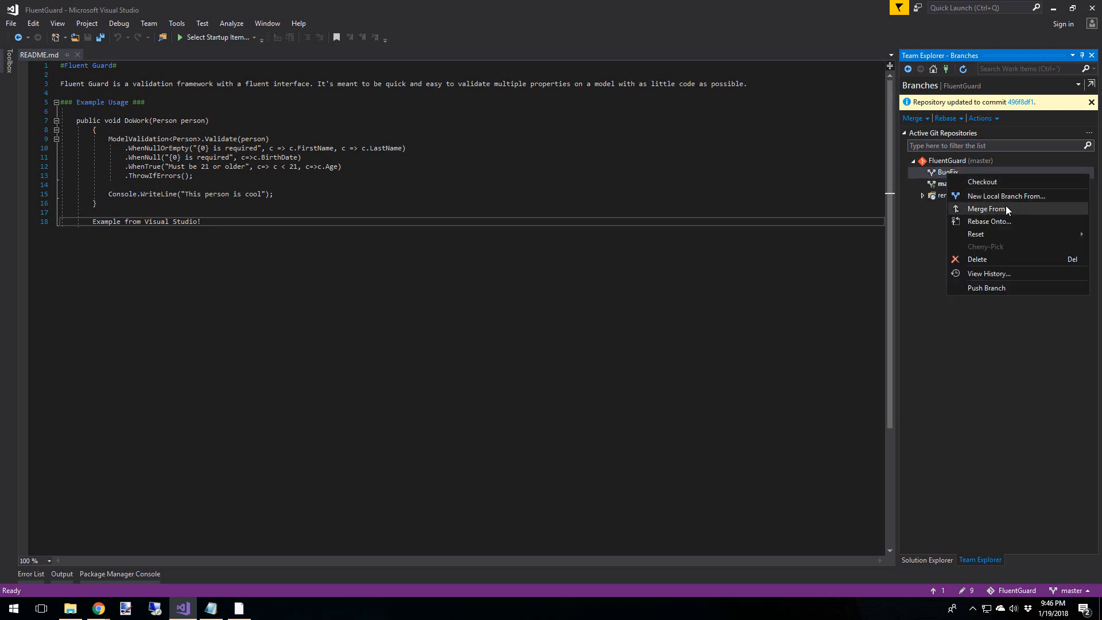
pyautogui.moveTo(1004, 263)
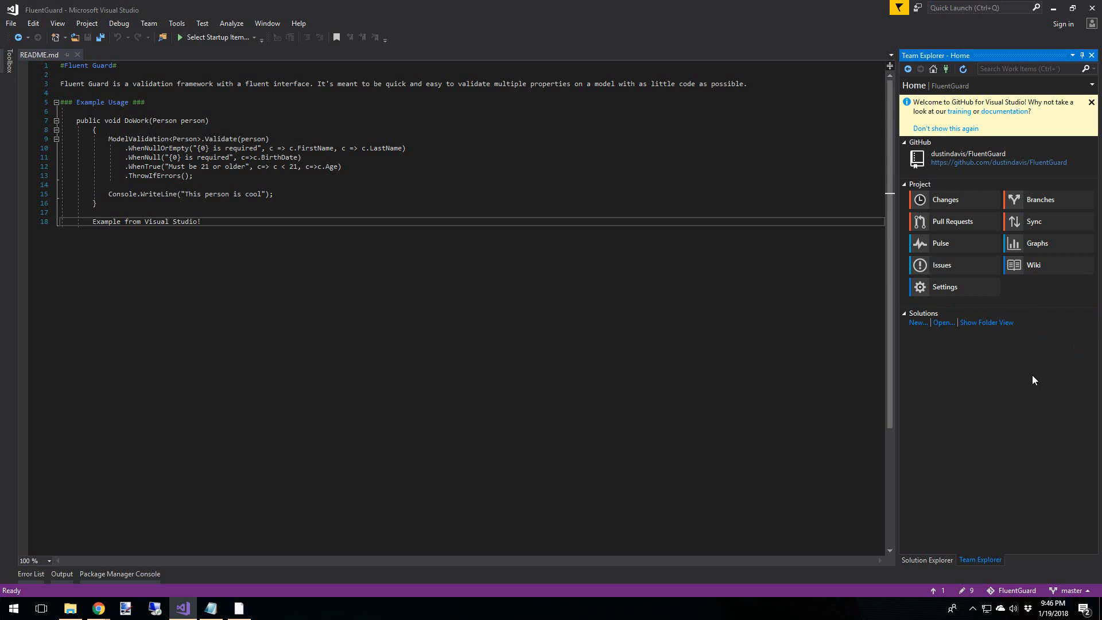
pyautogui.moveTo(1025, 225)
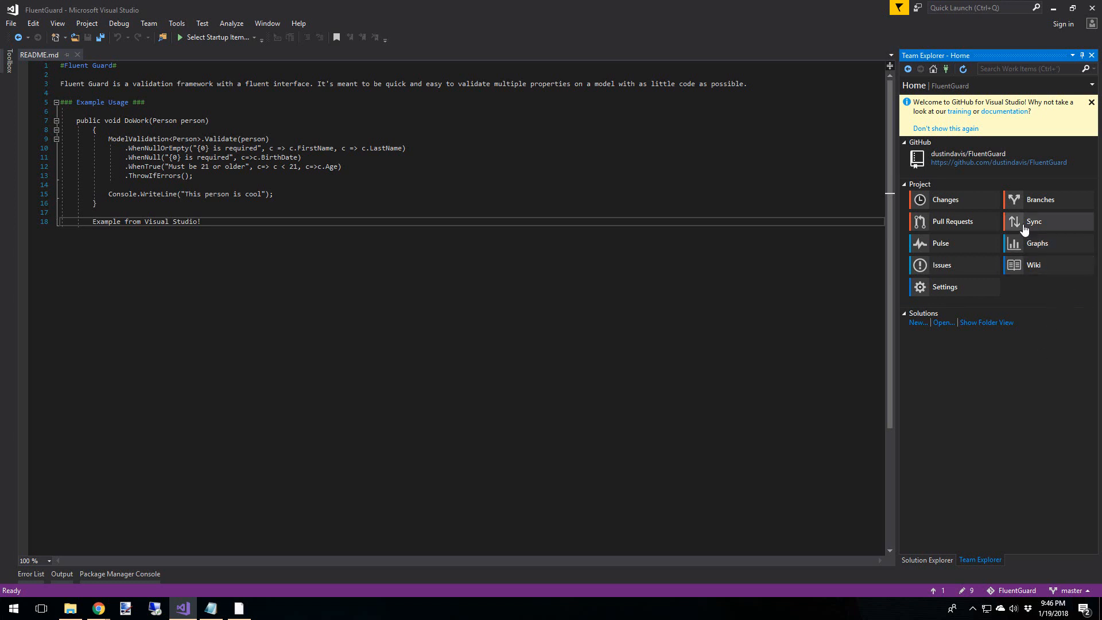
# Inspect the outgoing 'Added text' commit and show the change history of README.md.
pyautogui.click(1033, 222)
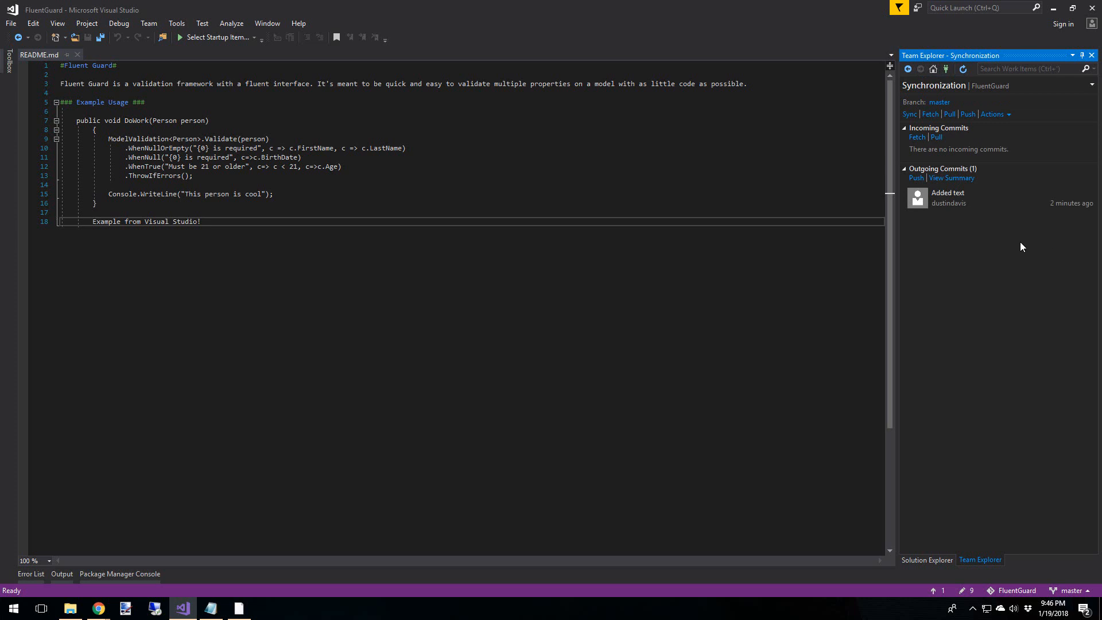
pyautogui.moveTo(963, 192)
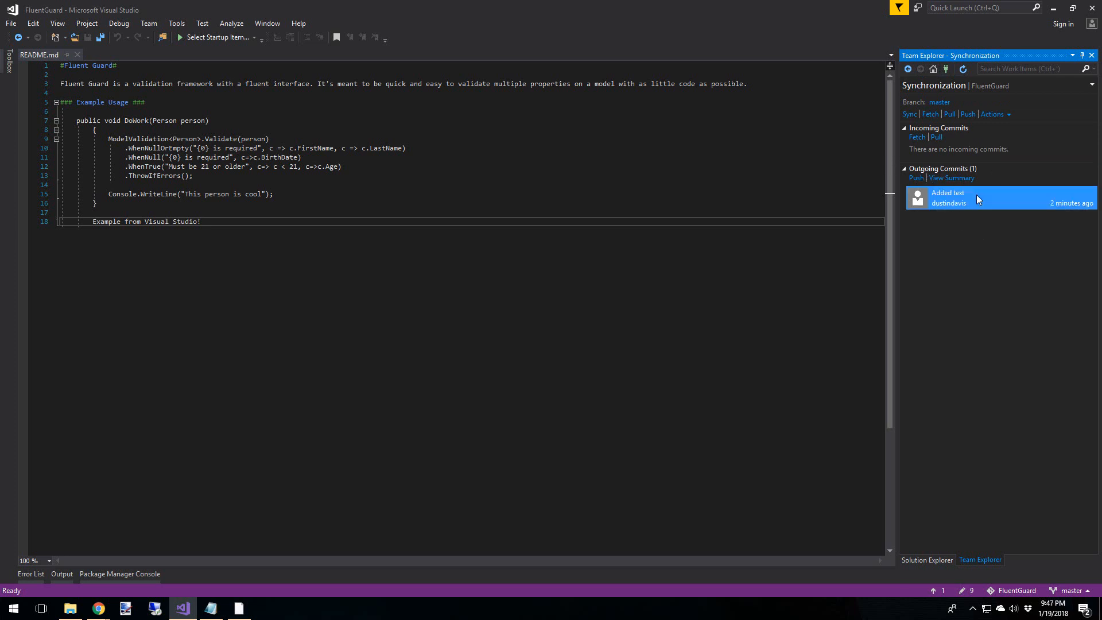
pyautogui.moveTo(995, 217)
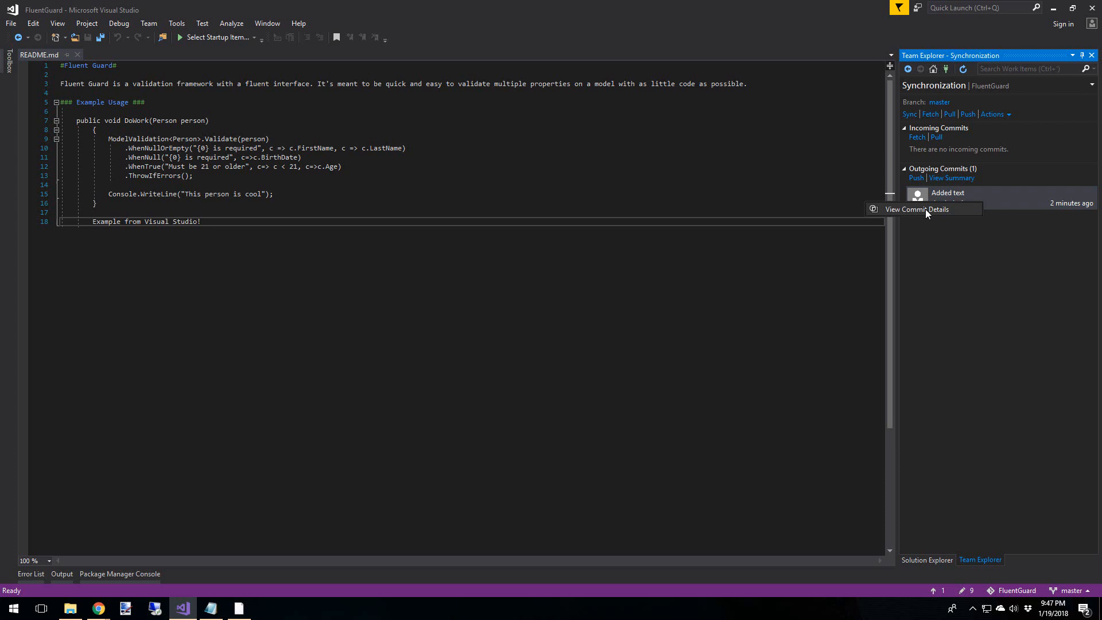
pyautogui.click(913, 209)
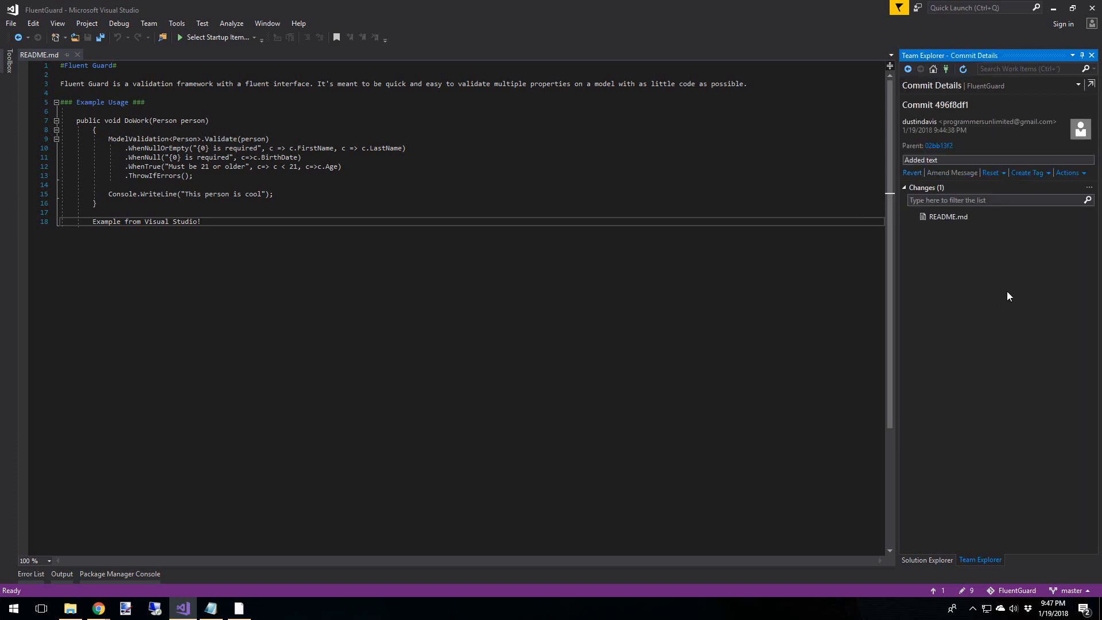
pyautogui.click(949, 217)
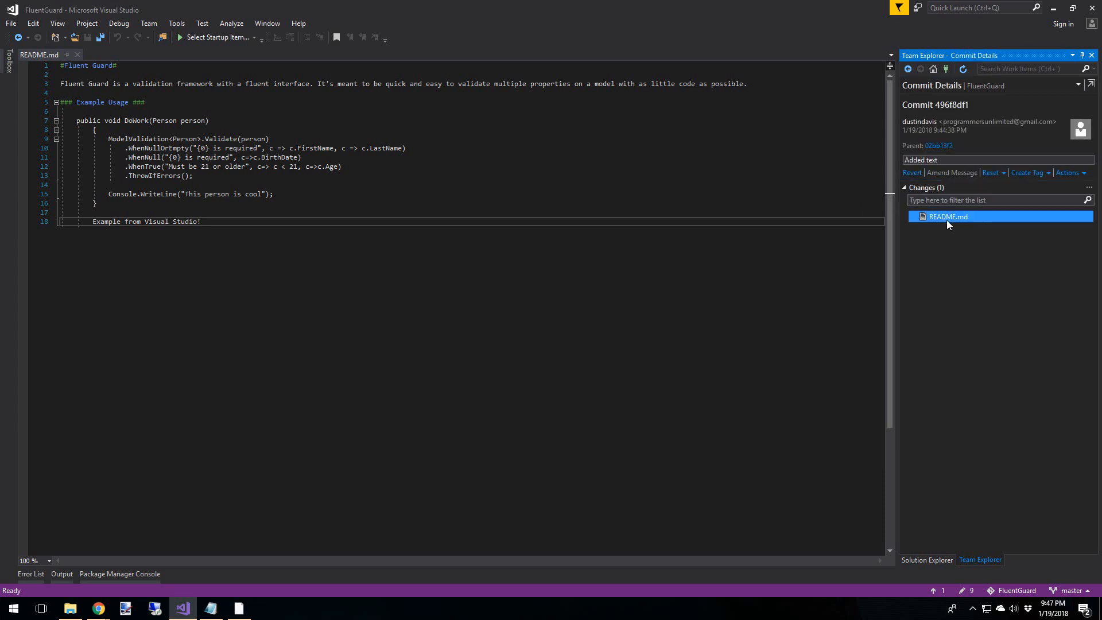
pyautogui.rightClick(948, 217)
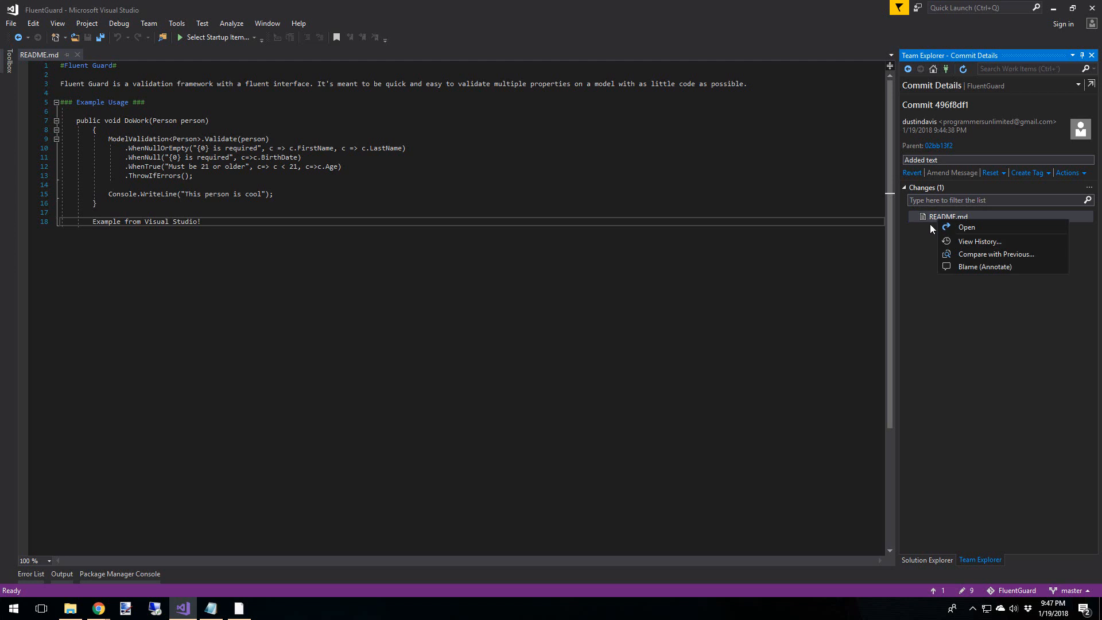
pyautogui.click(978, 241)
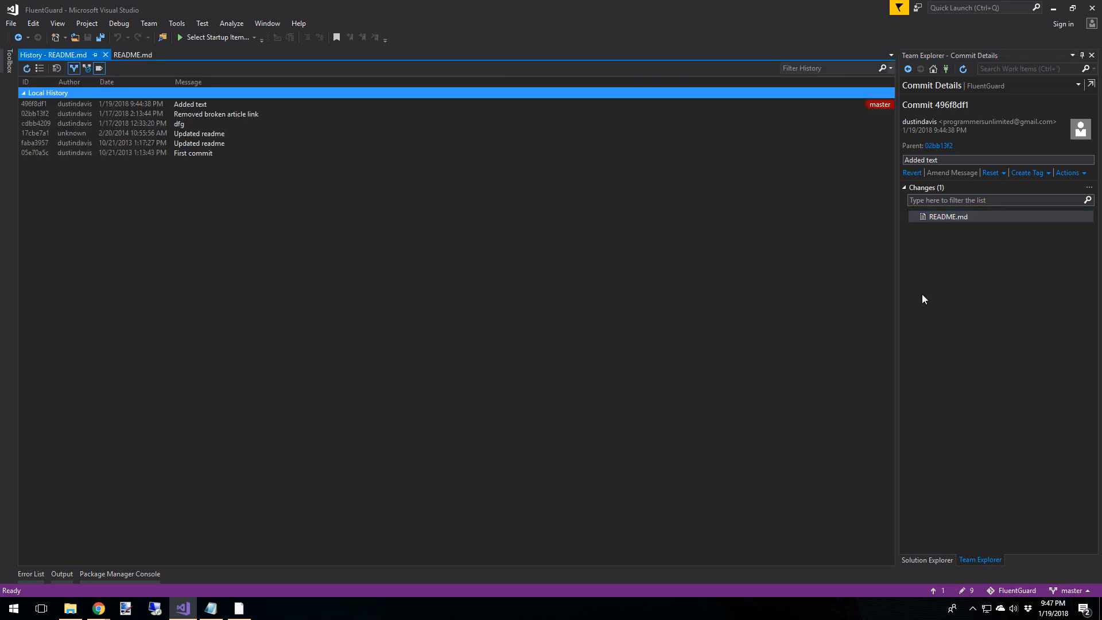
pyautogui.moveTo(109, 152)
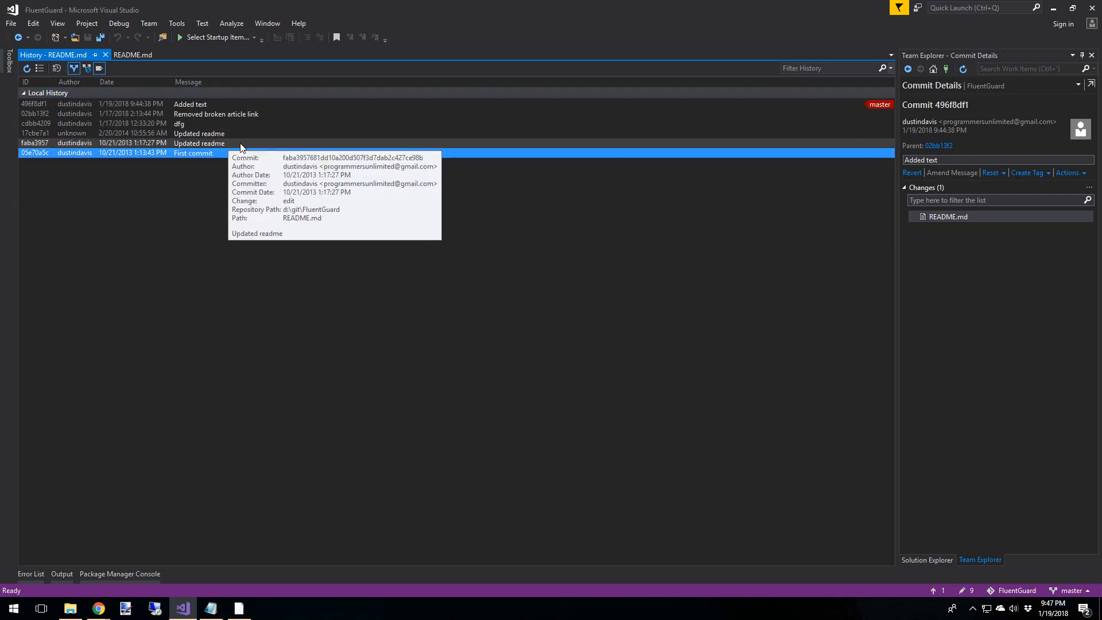
pyautogui.moveTo(216, 114)
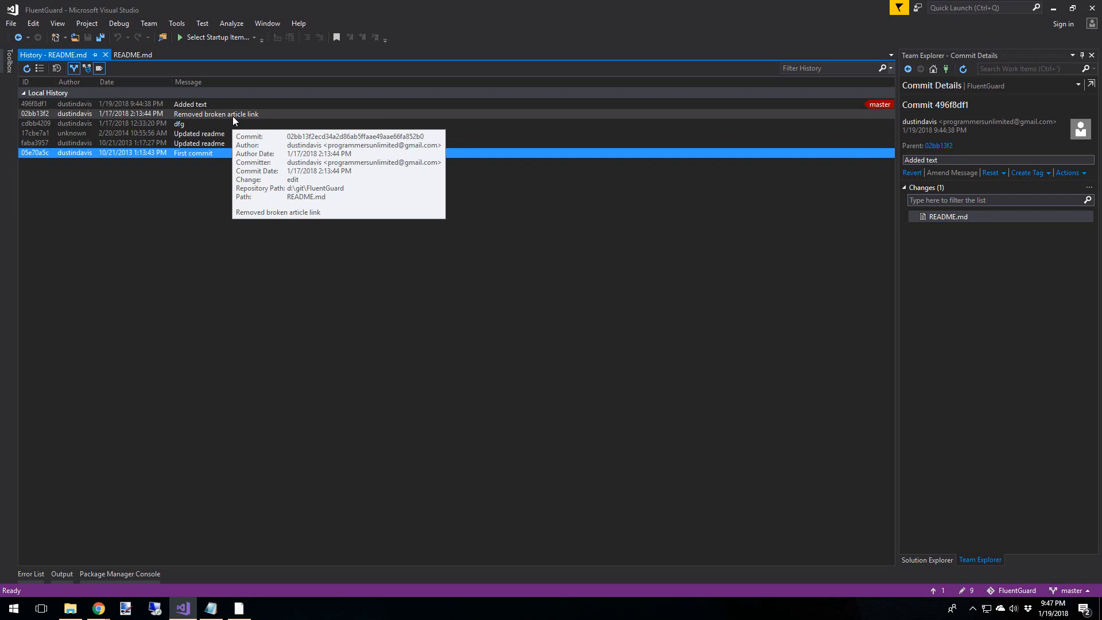
# Browse the 'Removed broken article link' commit in the README history, then leave its options.
pyautogui.click(216, 113)
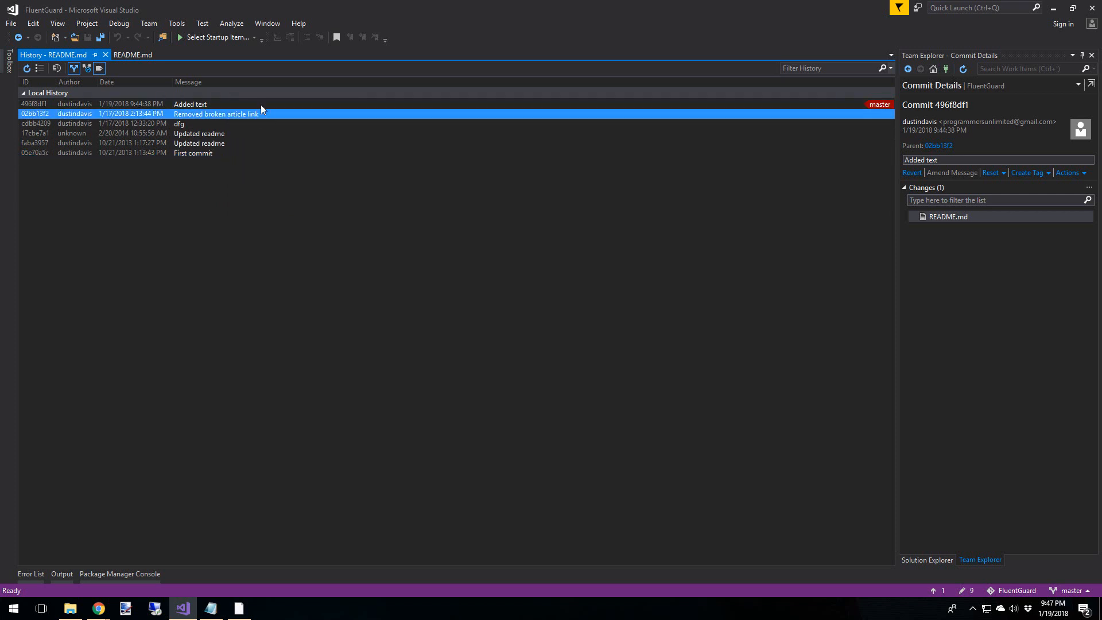
pyautogui.moveTo(265, 114)
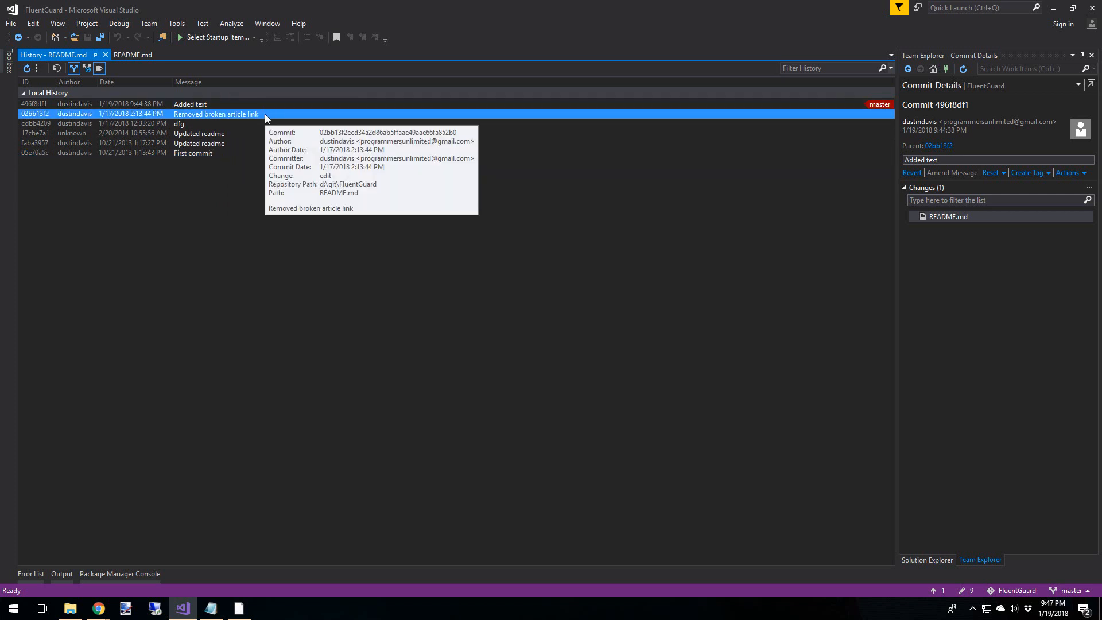
pyautogui.click(189, 104)
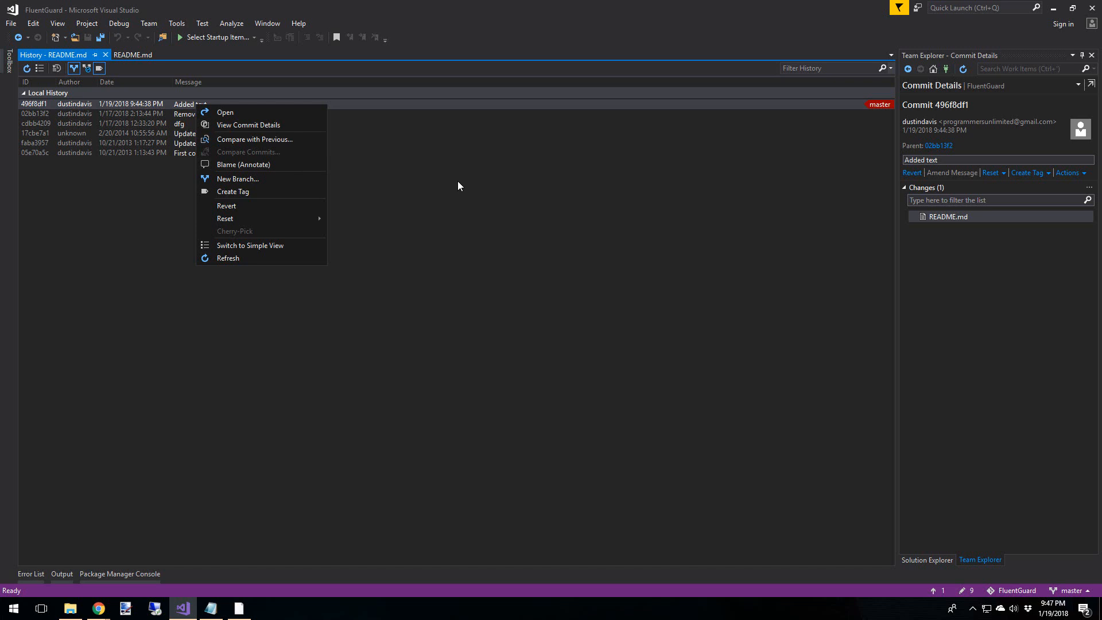
pyautogui.click(225, 112)
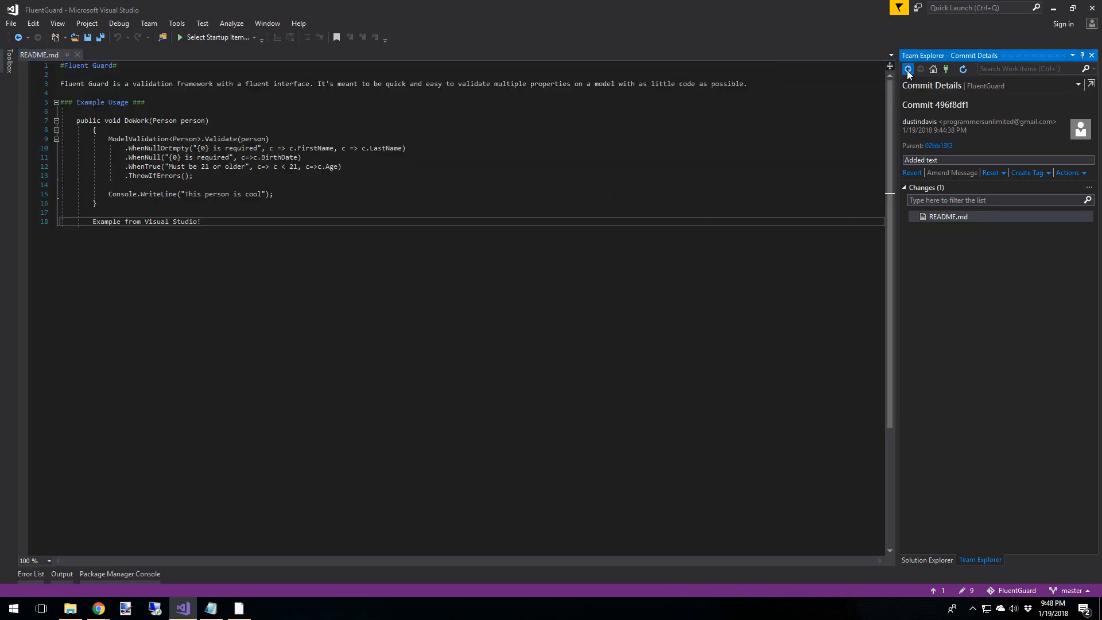
# Push the outgoing 'Added text' commit to the remote from the Synchronization page.
pyautogui.click(907, 68)
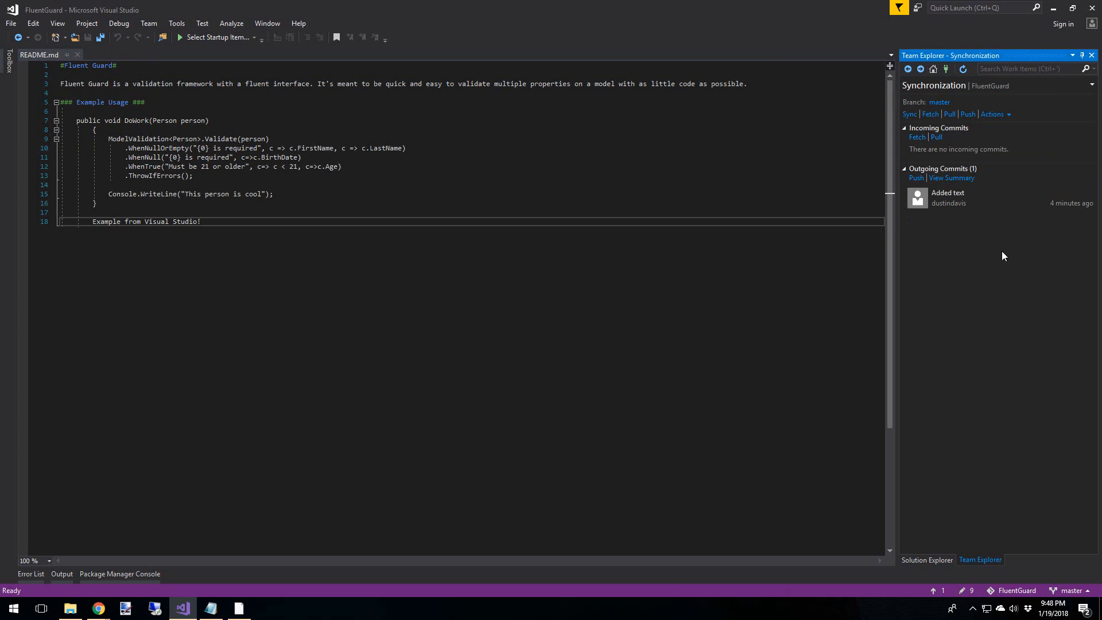
pyautogui.moveTo(896, 116)
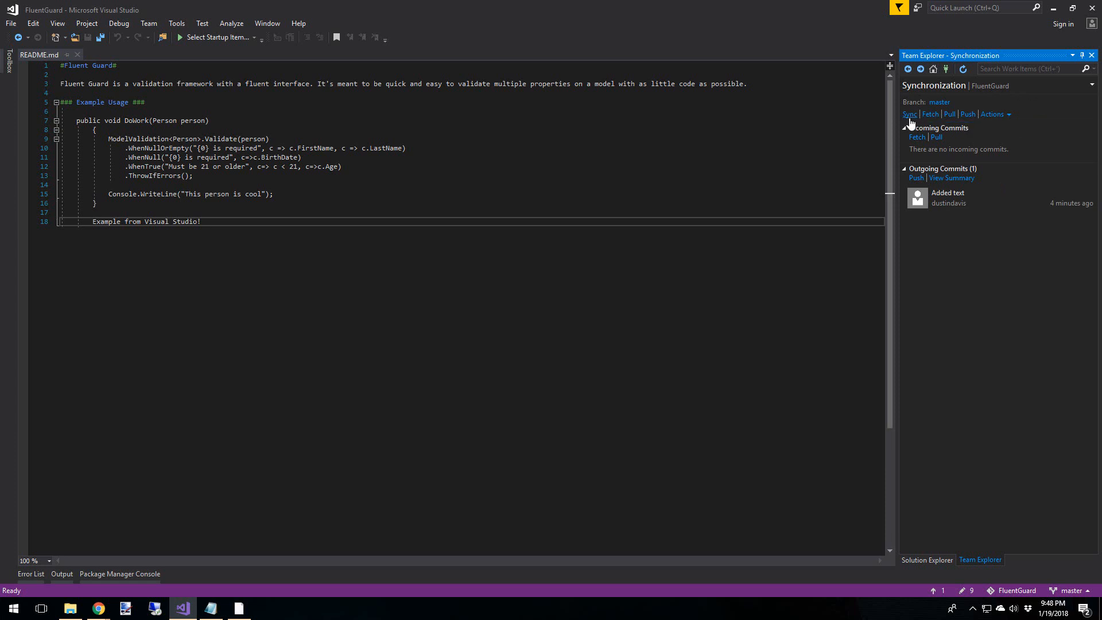
pyautogui.click(909, 114)
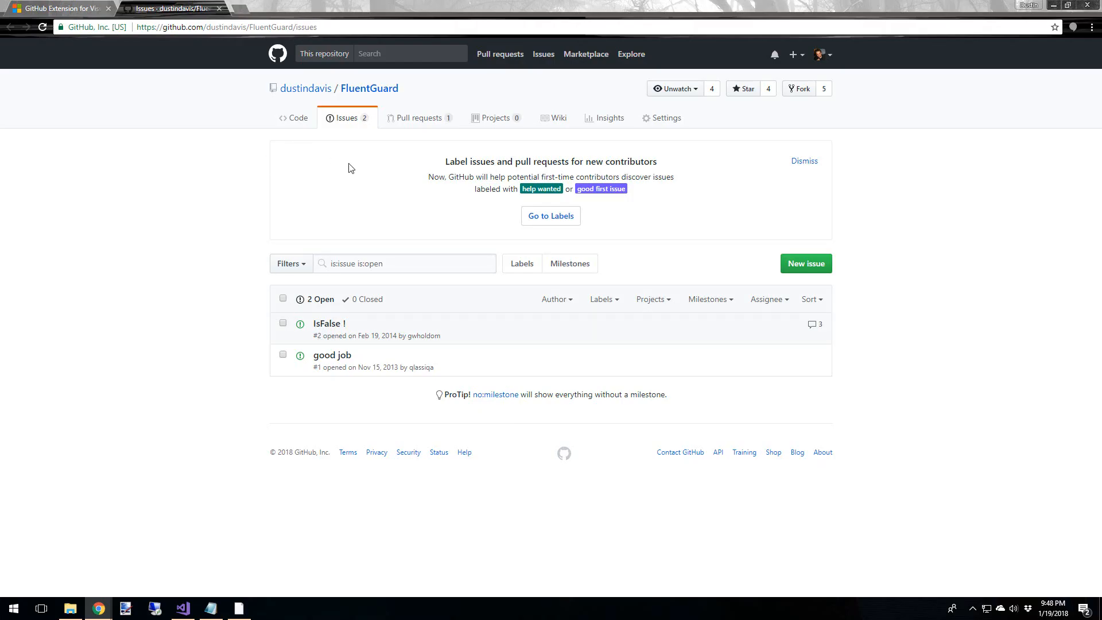
pyautogui.moveTo(299, 124)
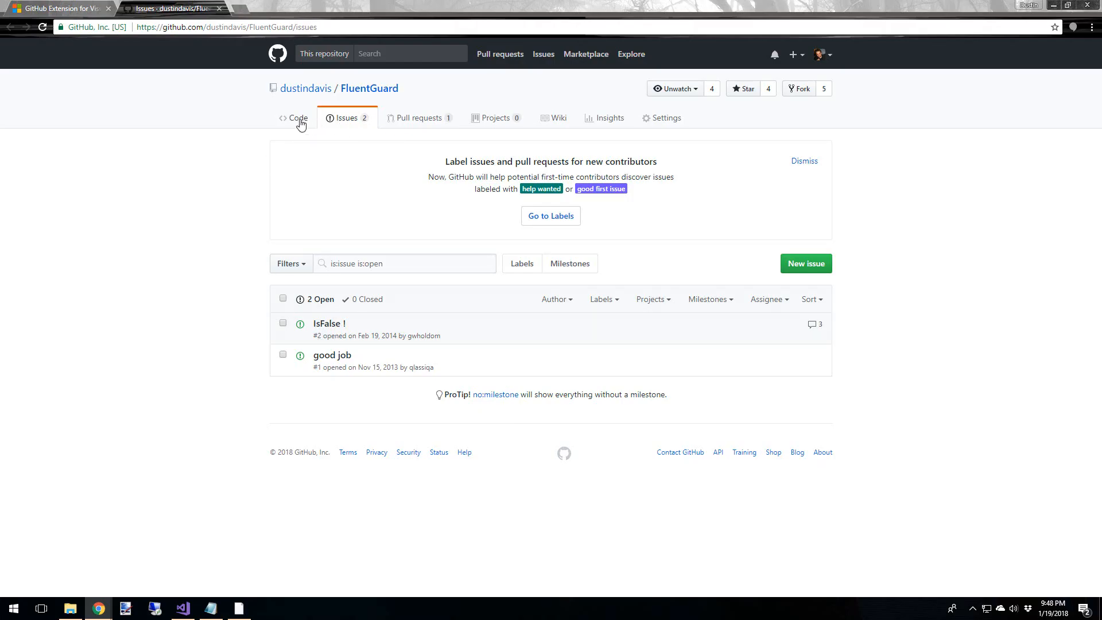
# Show FluentGuard's Code page on GitHub with the README ending in "Example from Visual Studio!".
pyautogui.click(298, 117)
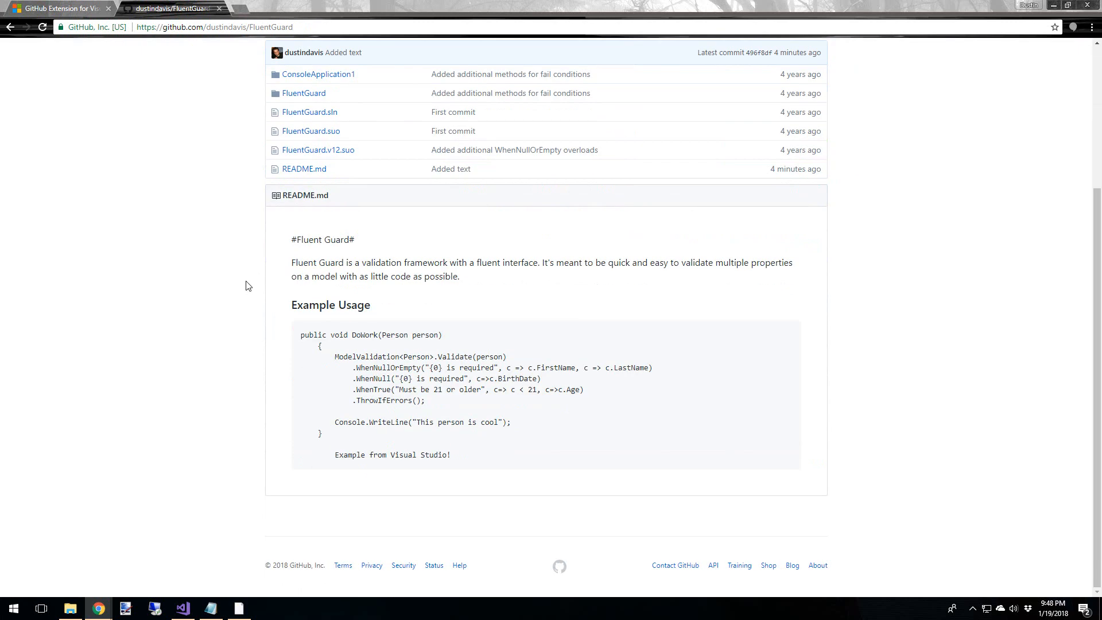
pyautogui.moveTo(467, 466)
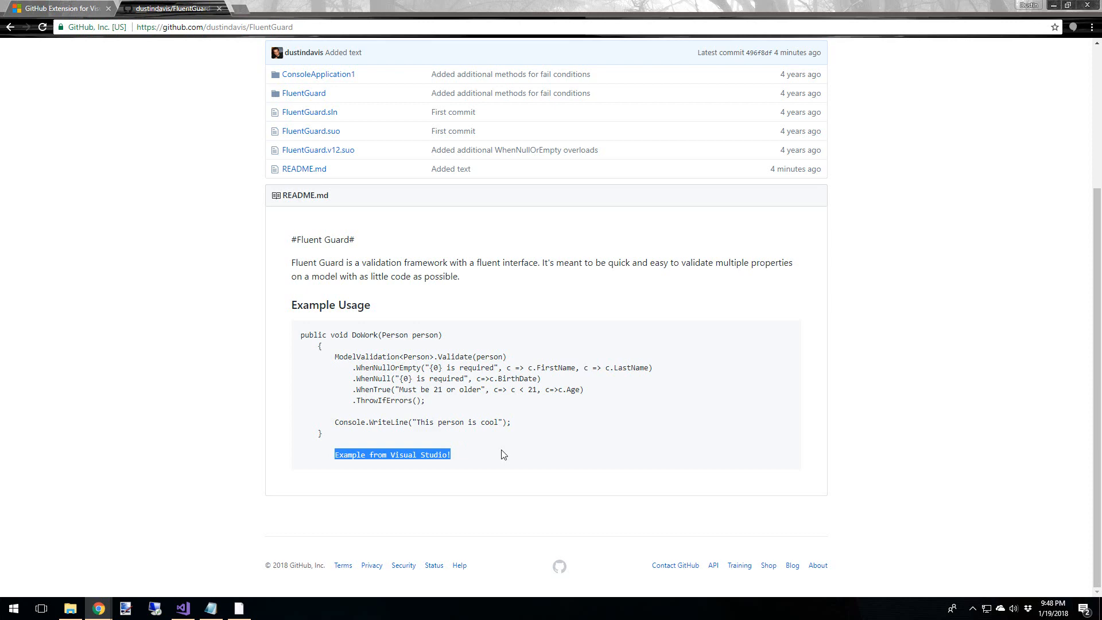
pyautogui.moveTo(609, 443)
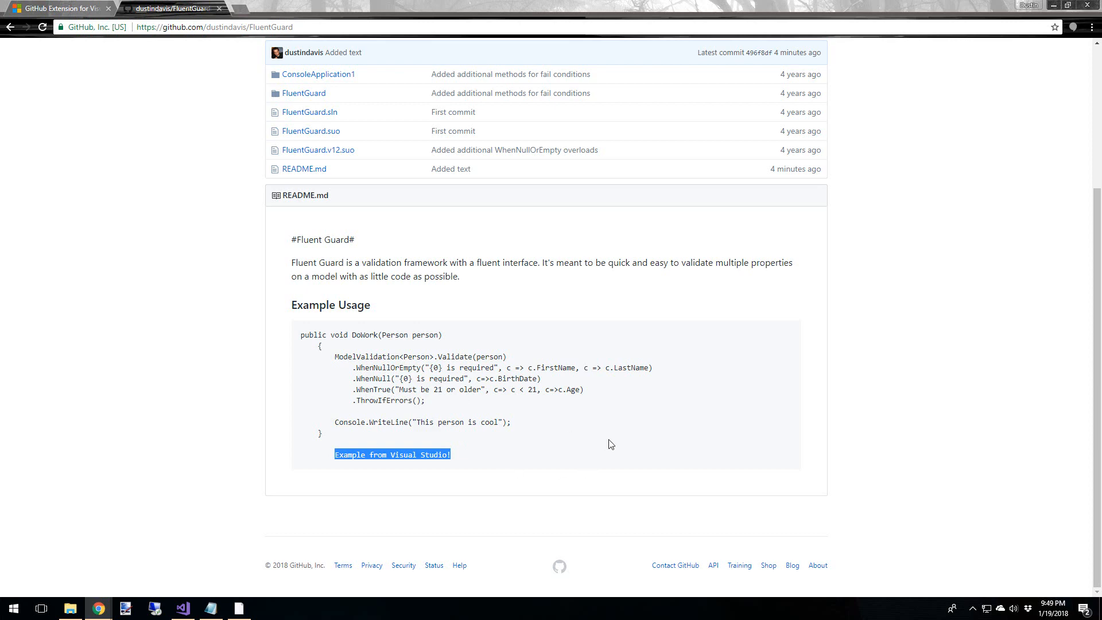
pyautogui.click(182, 608)
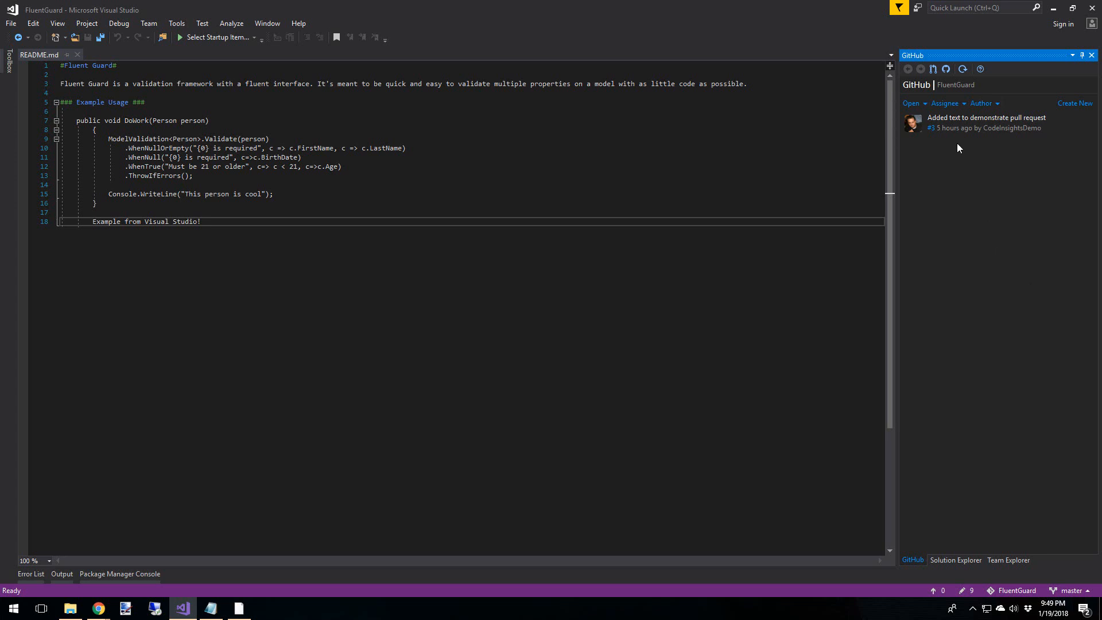
pyautogui.moveTo(974, 160)
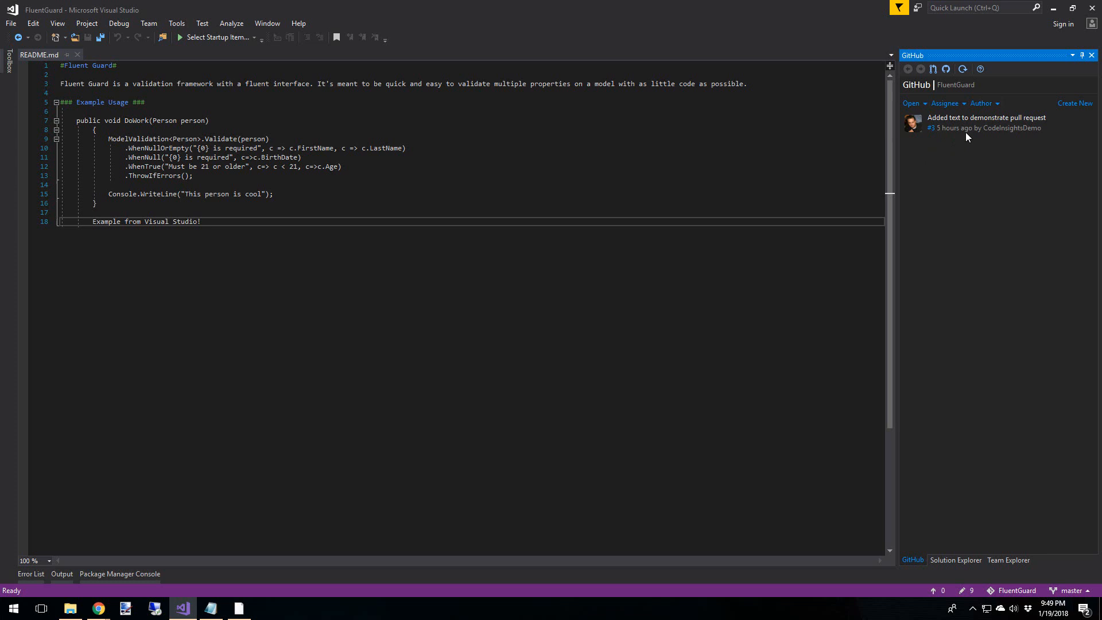
pyautogui.moveTo(1004, 129)
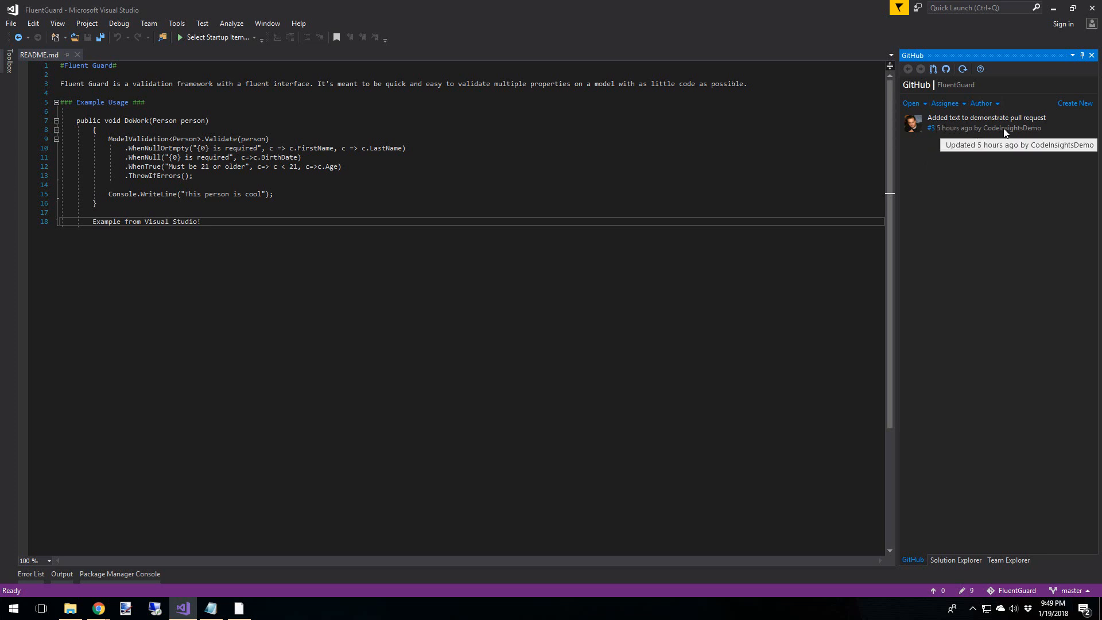
pyautogui.moveTo(986, 117)
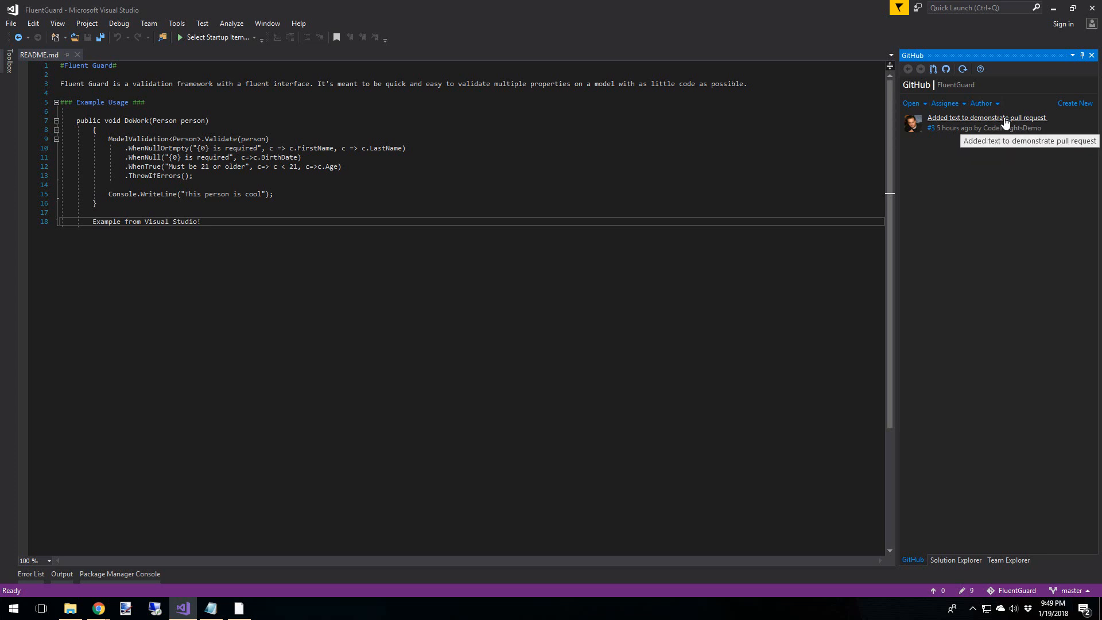
# View pull request #3's README.md diff showing the added "Demo for pull request" line.
pyautogui.click(986, 118)
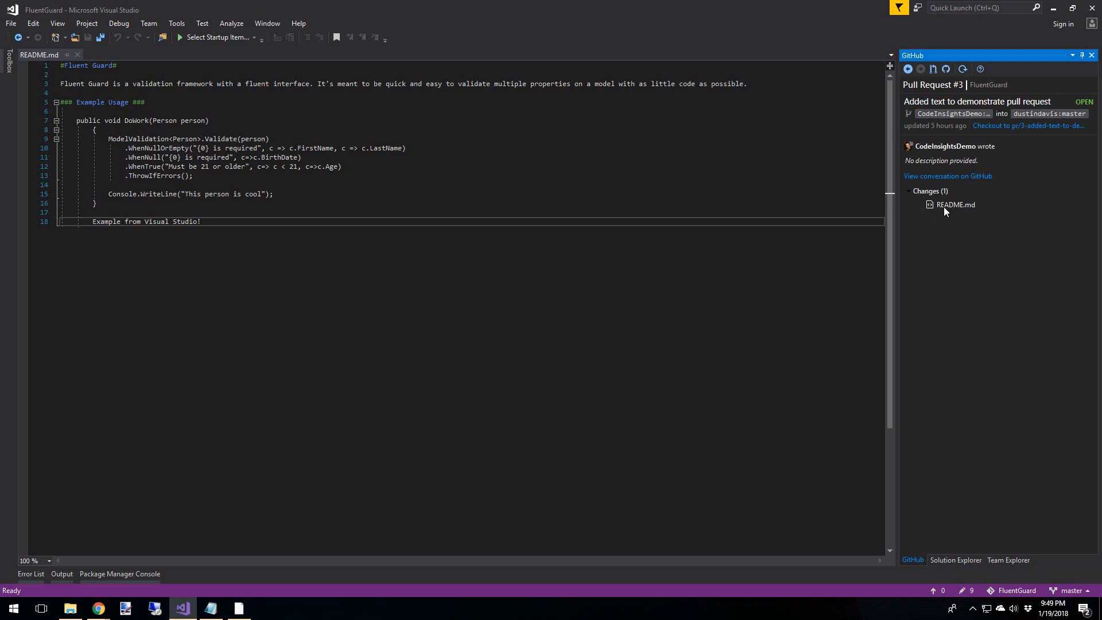
pyautogui.rightClick(956, 204)
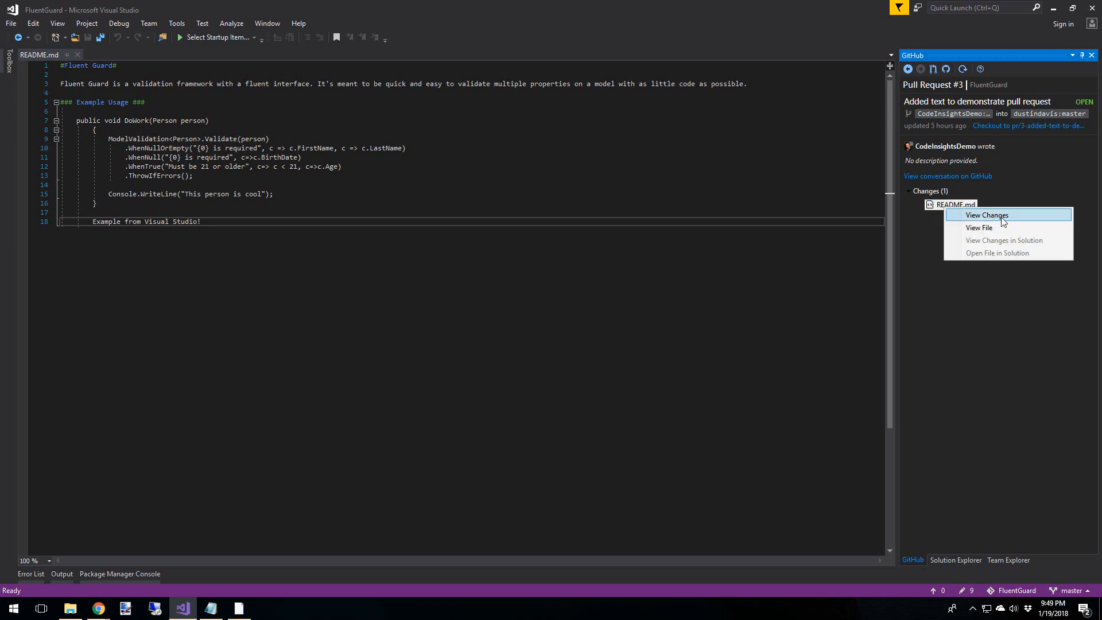
pyautogui.click(986, 215)
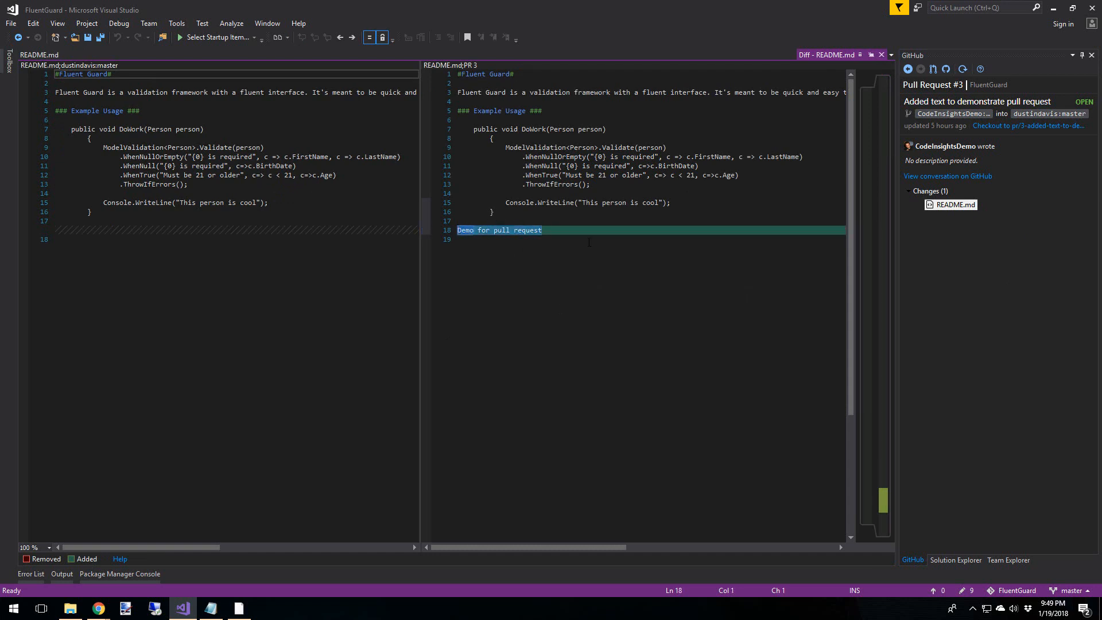
pyautogui.moveTo(1082, 311)
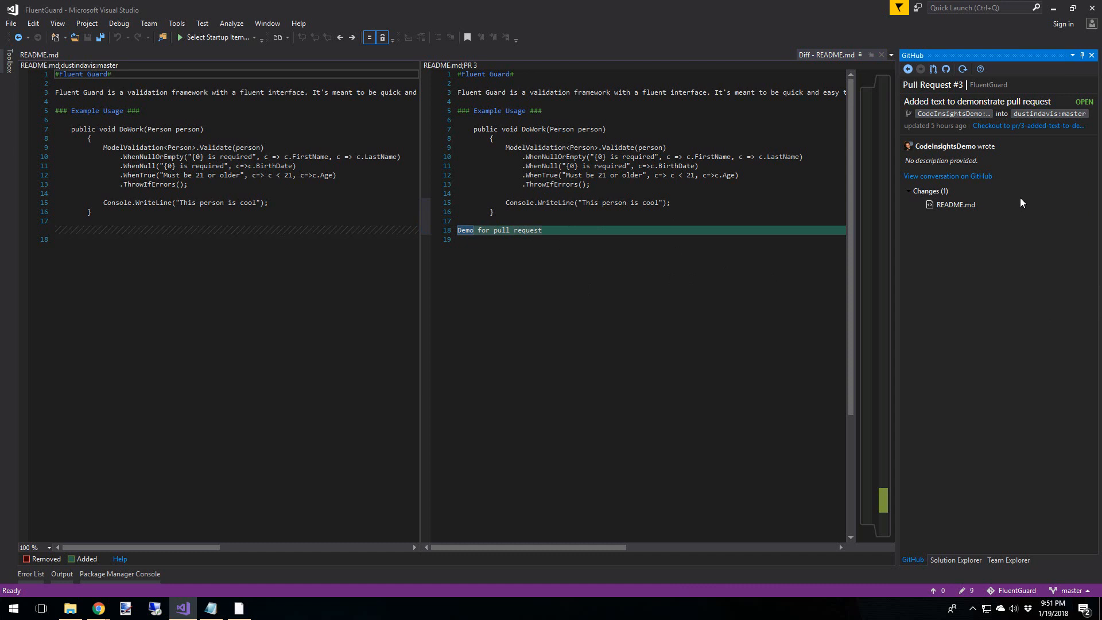
pyautogui.moveTo(1027, 125)
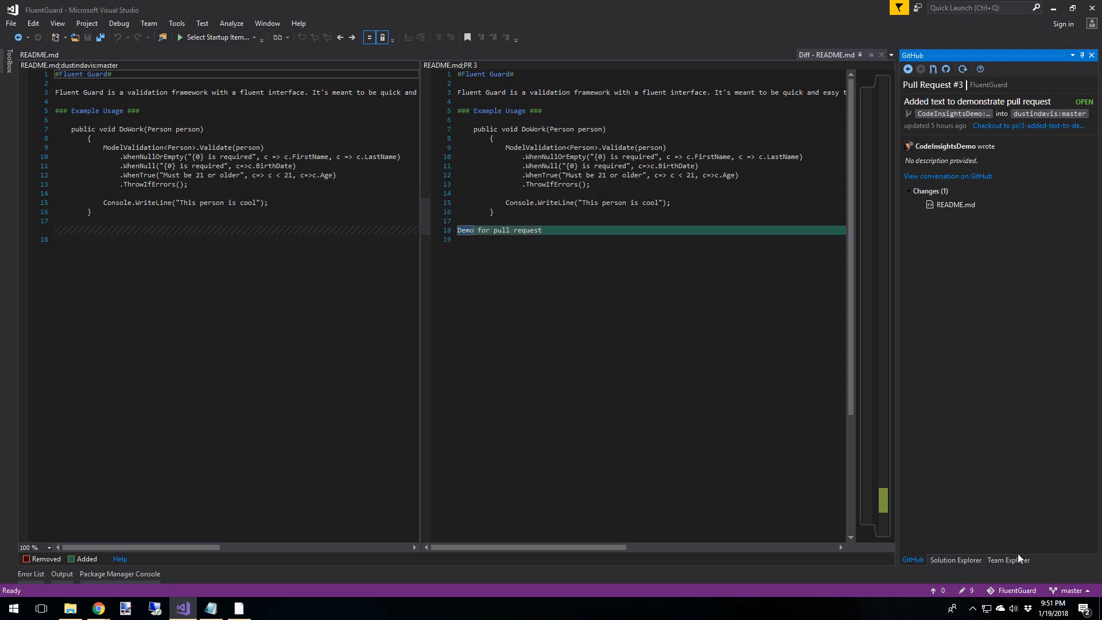
pyautogui.click(1007, 559)
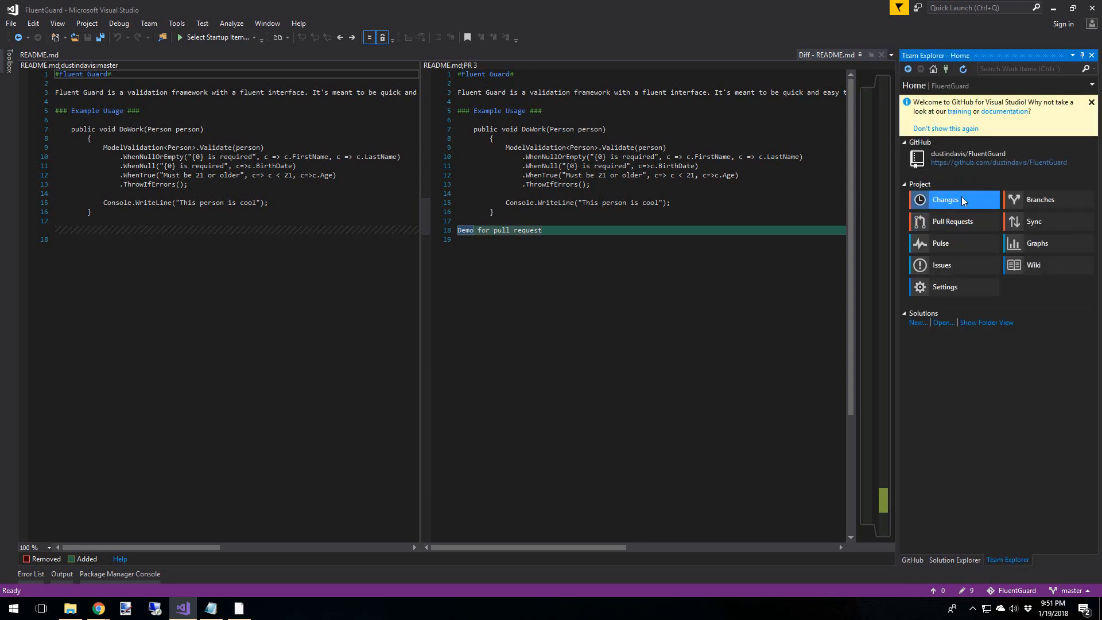
# Ignore the build cache files and commit .gitignore locally as "Updated ignore file".
pyautogui.click(945, 200)
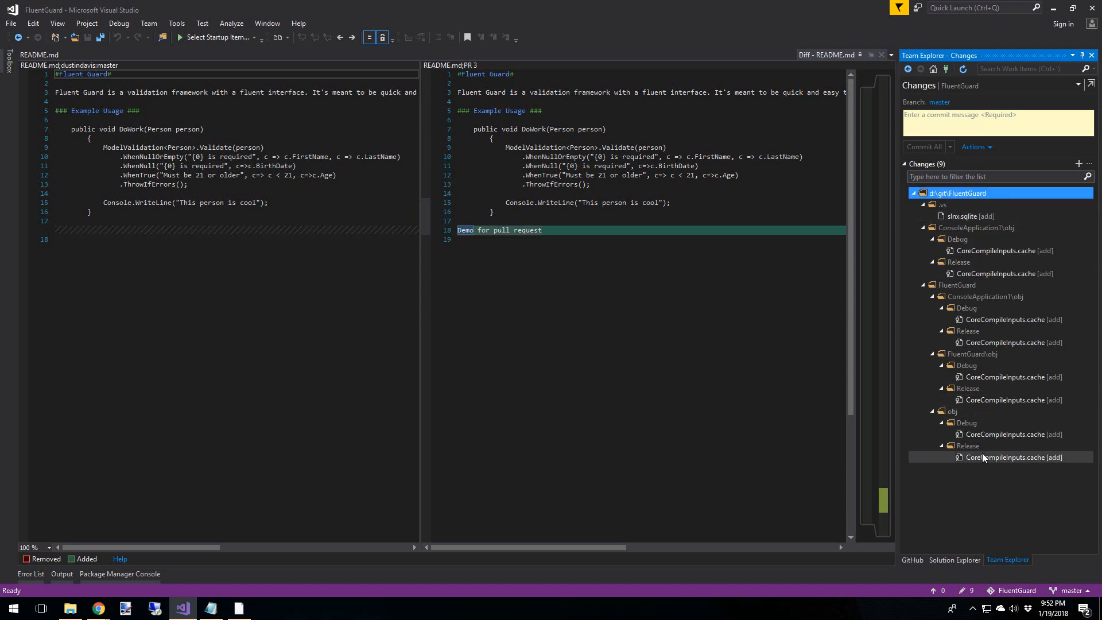
pyautogui.rightClick(1012, 457)
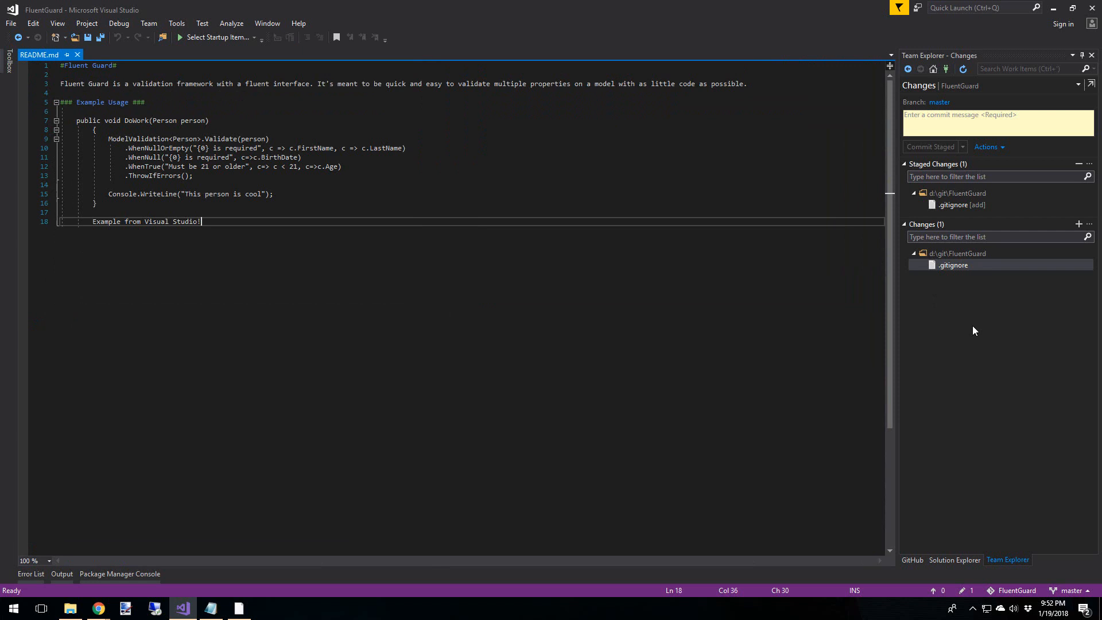
pyautogui.click(934, 68)
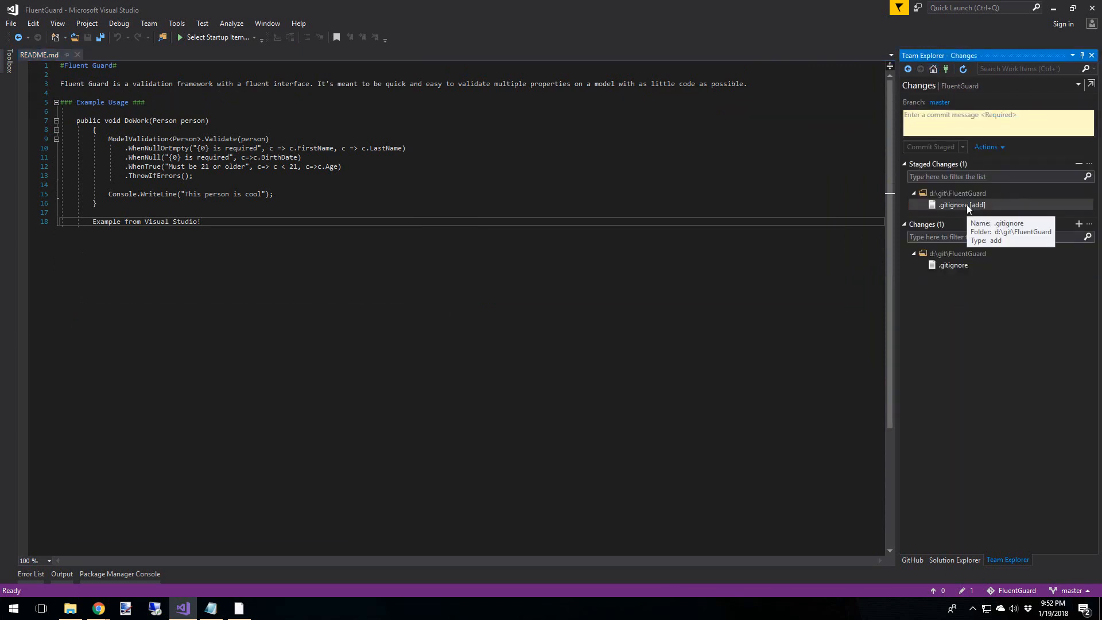
pyautogui.write('Updated ignore file')
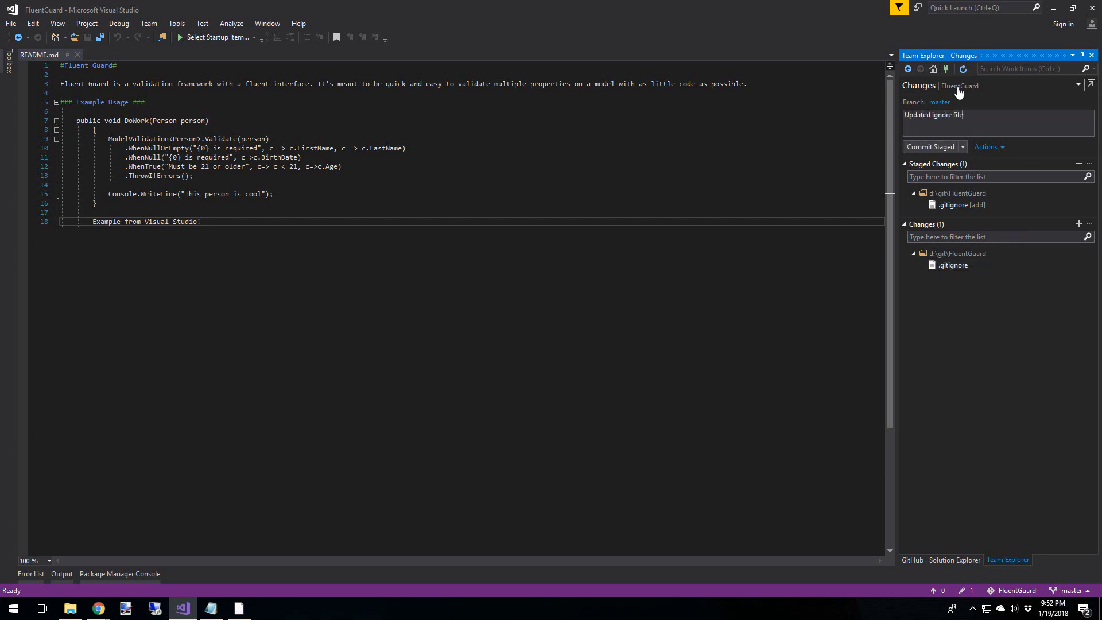
pyautogui.click(931, 147)
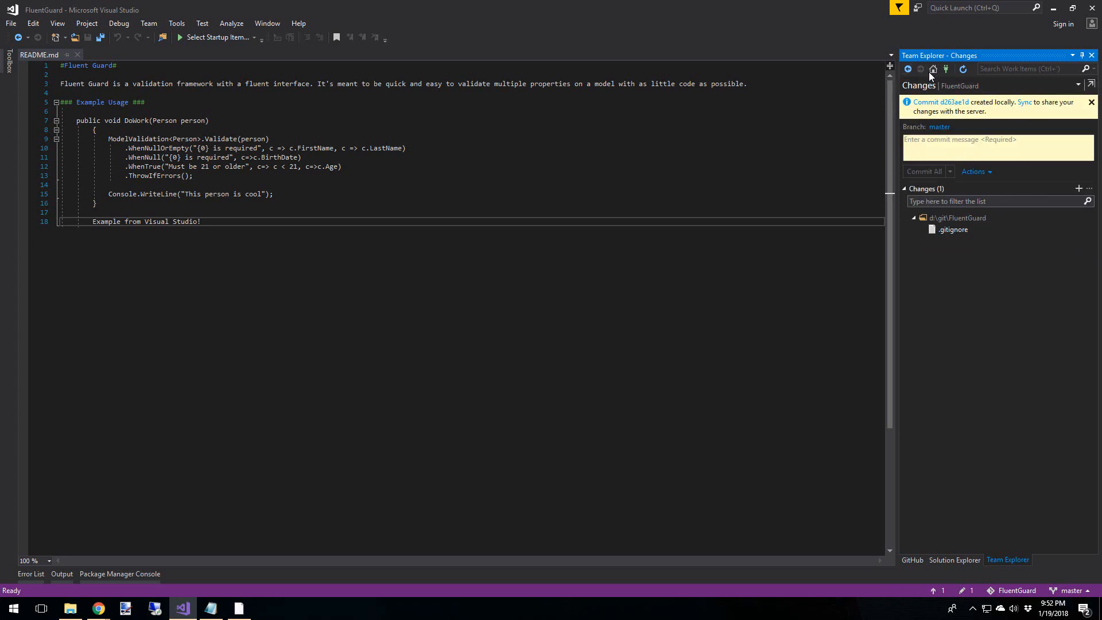
pyautogui.click(933, 69)
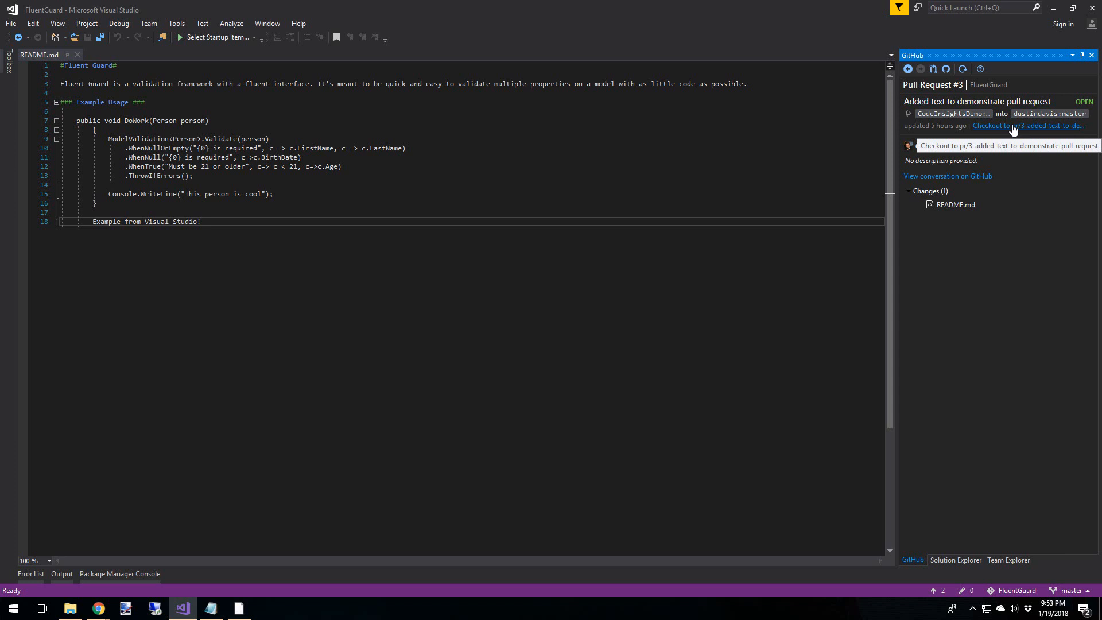
# Check out pull request #3's branch to view its README, then return to master's "Example from Visual Studio!".
pyautogui.click(1029, 125)
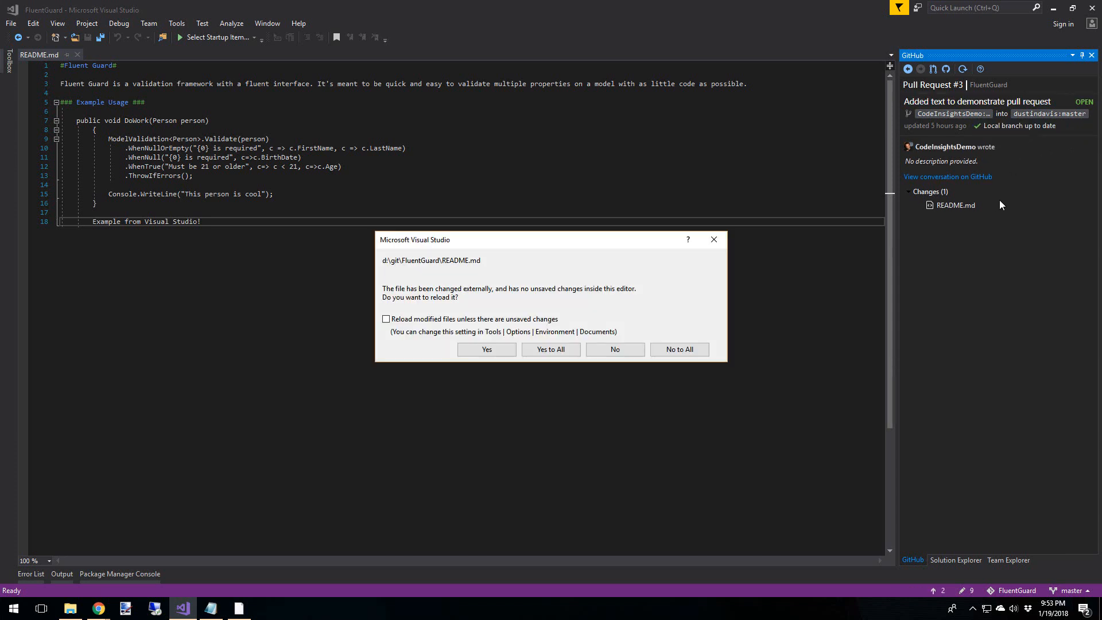
pyautogui.click(485, 348)
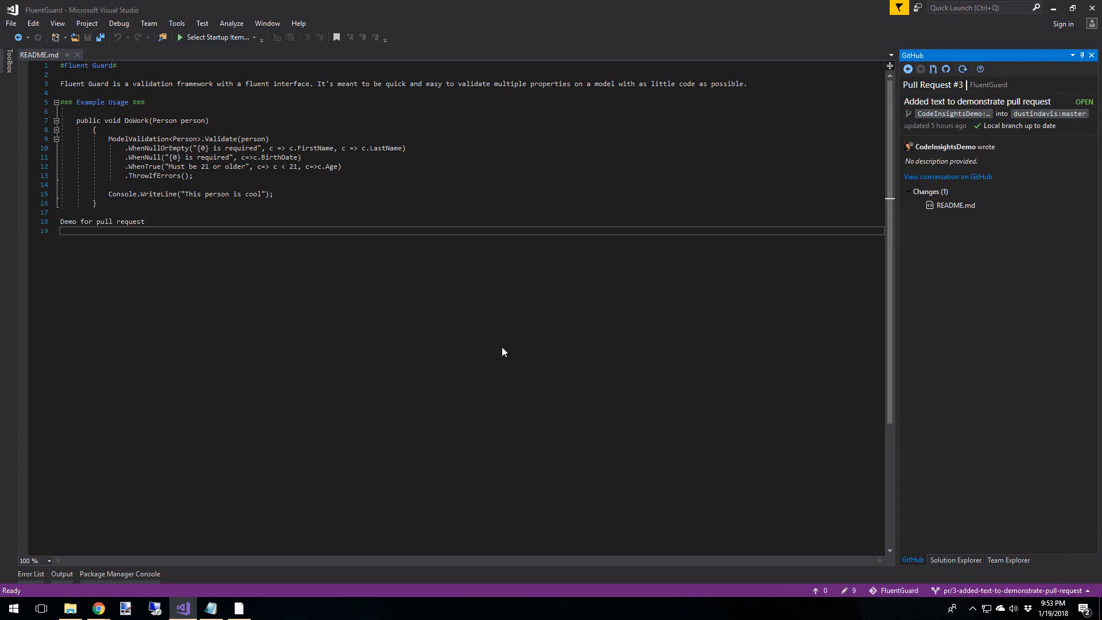
pyautogui.moveTo(920, 248)
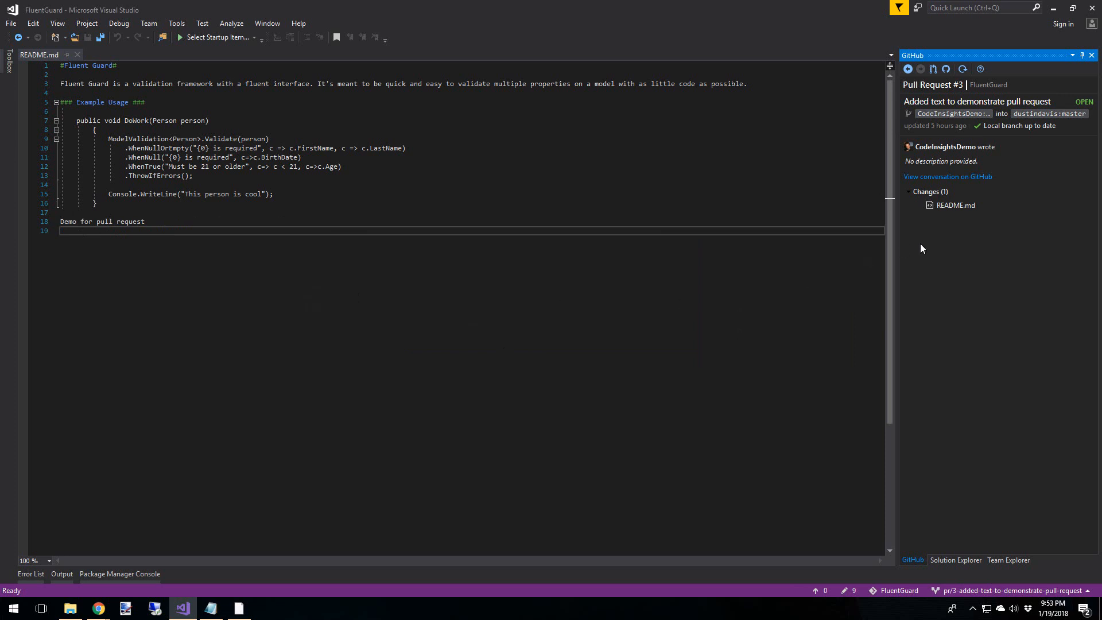
pyautogui.tripleClick(103, 221)
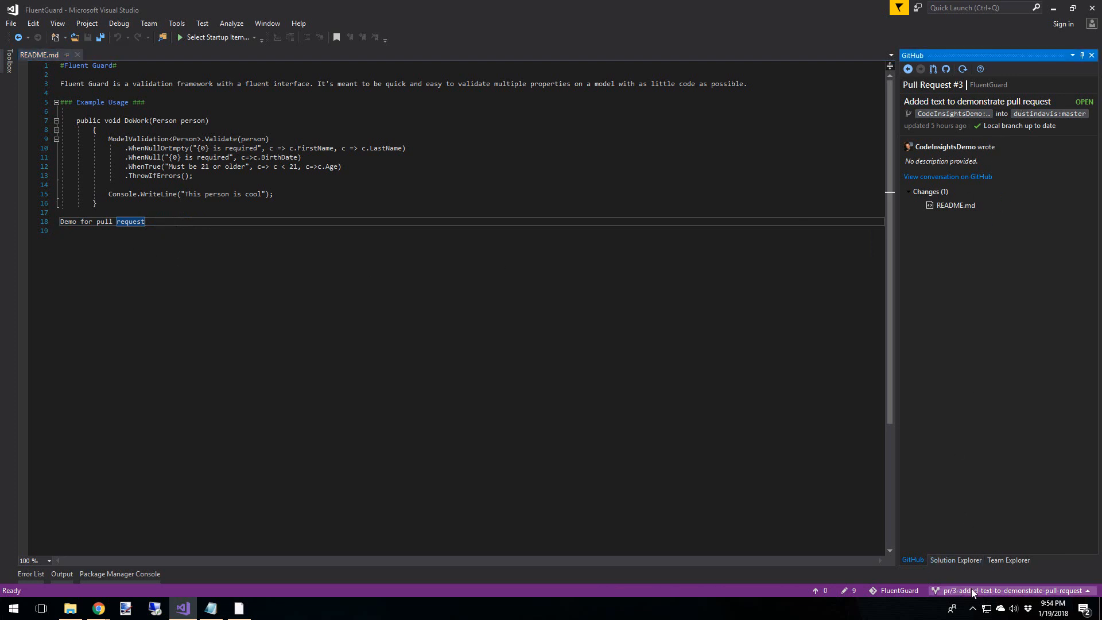
pyautogui.click(1012, 590)
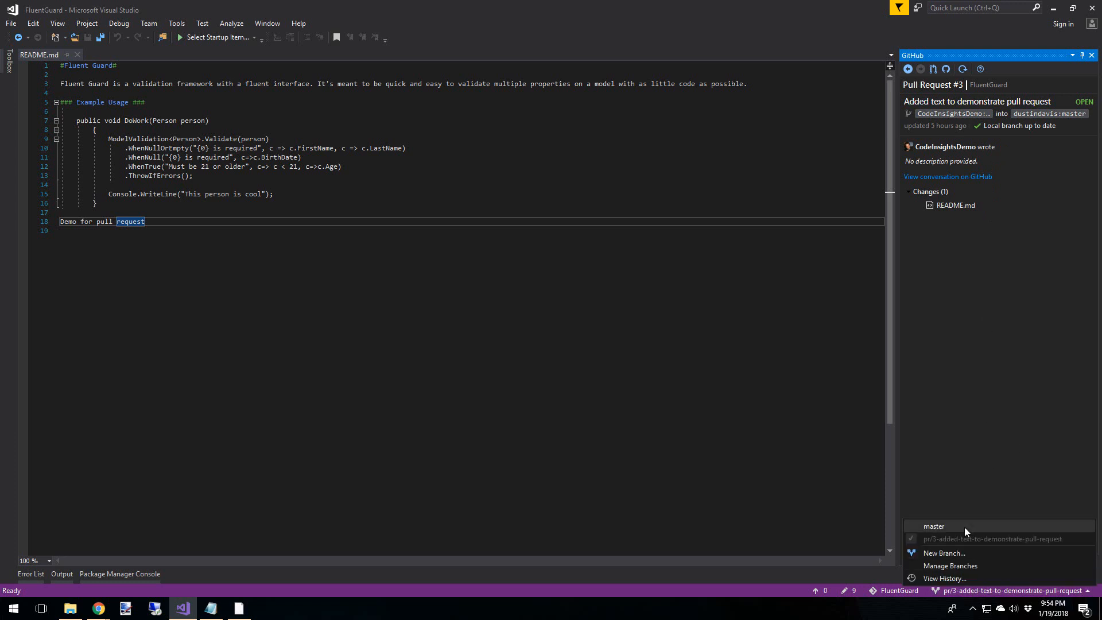
pyautogui.write('Example from Visual Studio!')
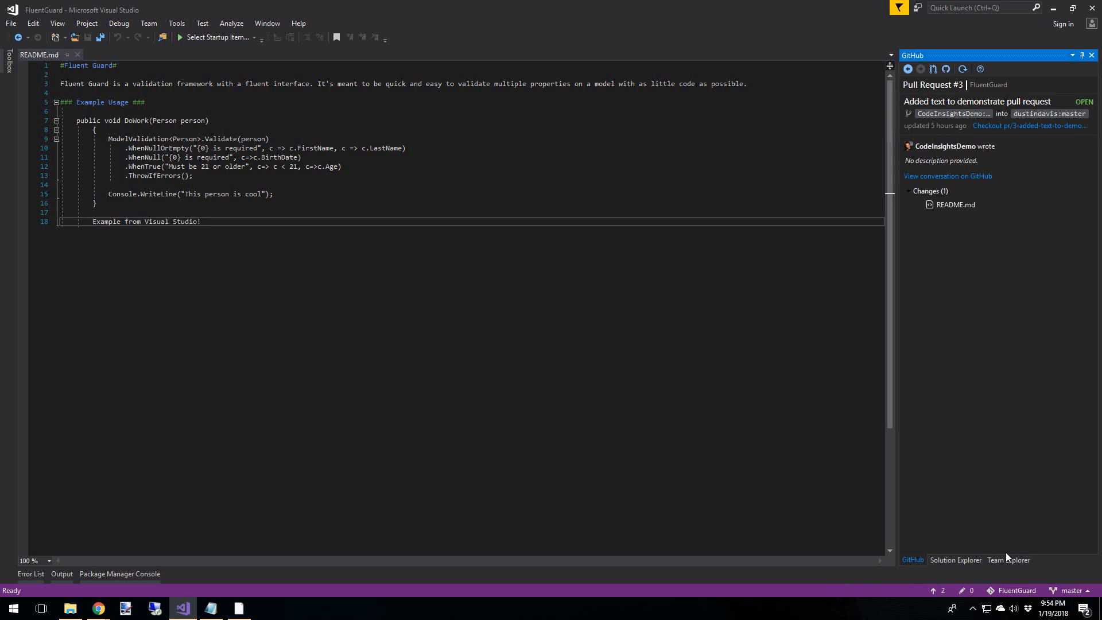
# Merge the pr/3 branch into master from the Branches page.
pyautogui.click(1007, 559)
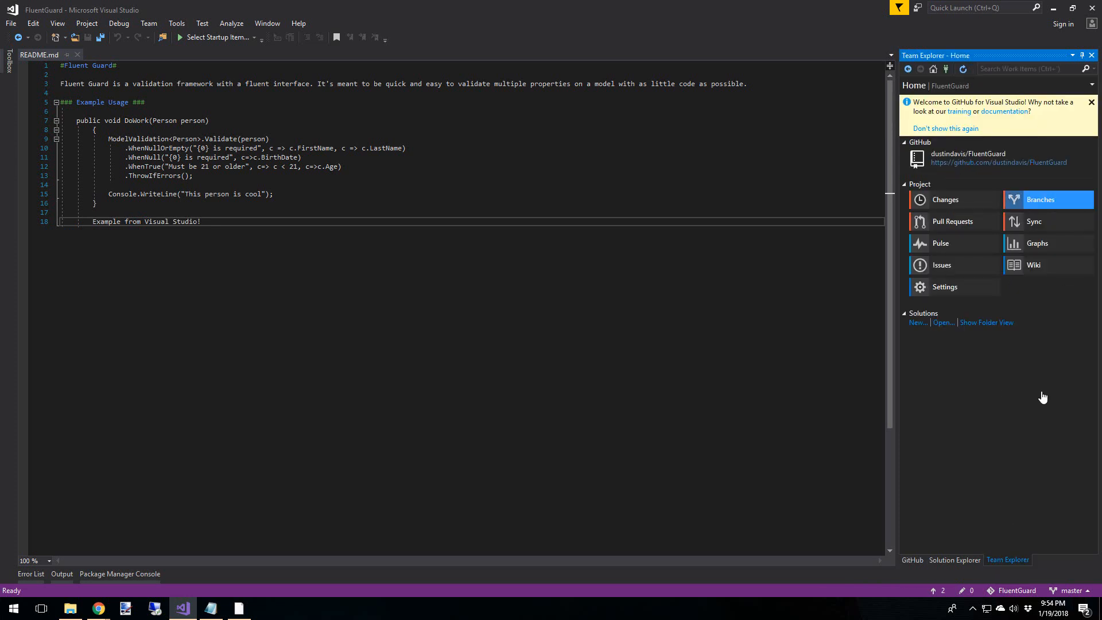
pyautogui.click(1040, 200)
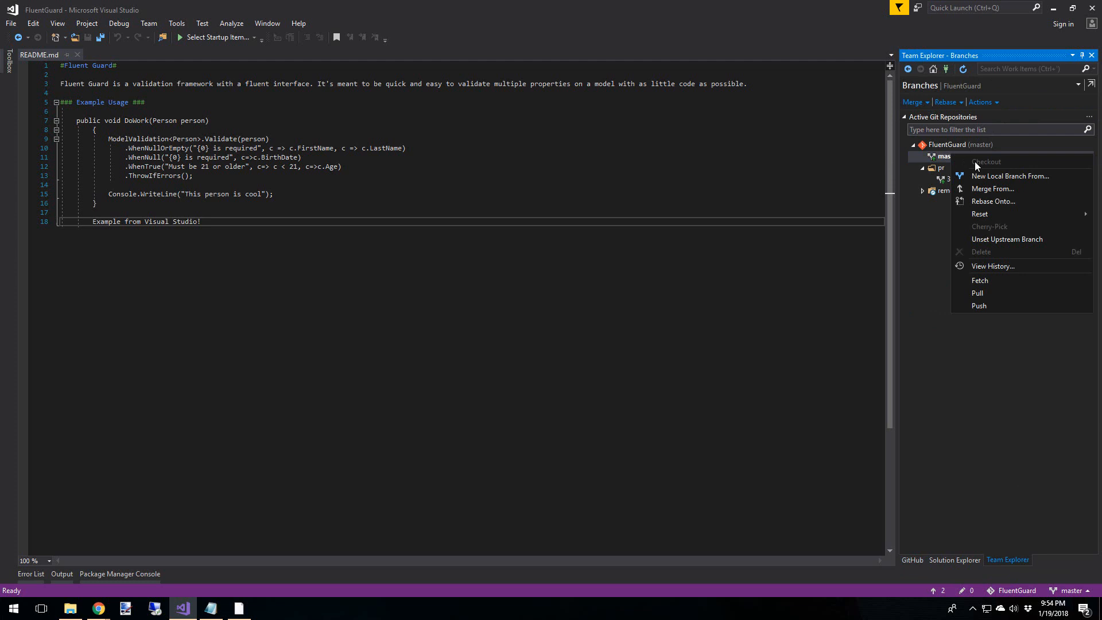
pyautogui.click(992, 188)
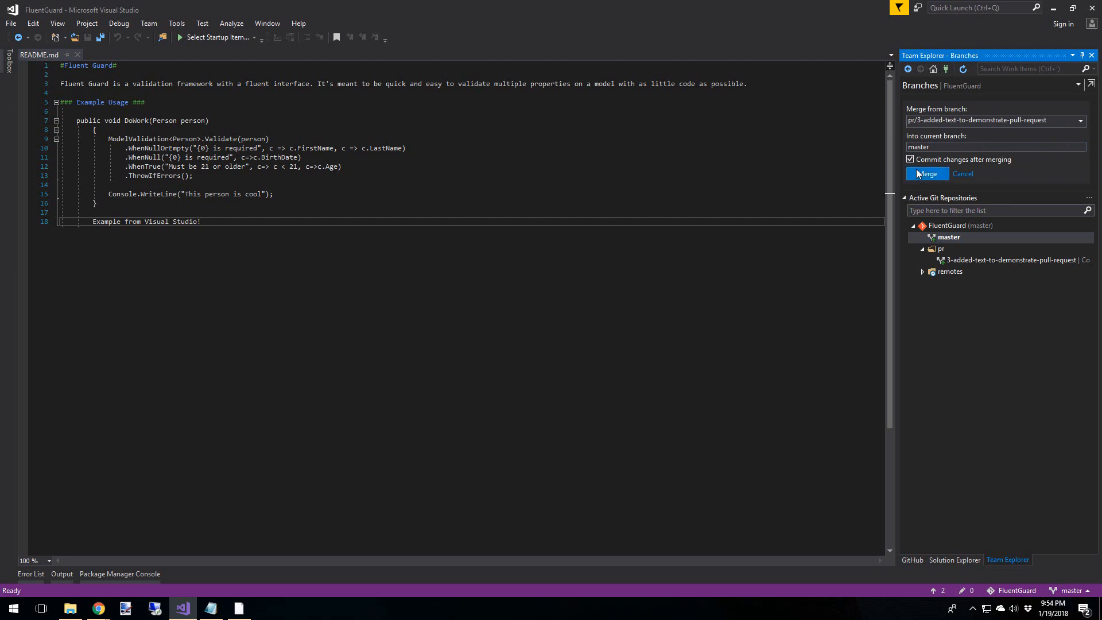
pyautogui.click(926, 173)
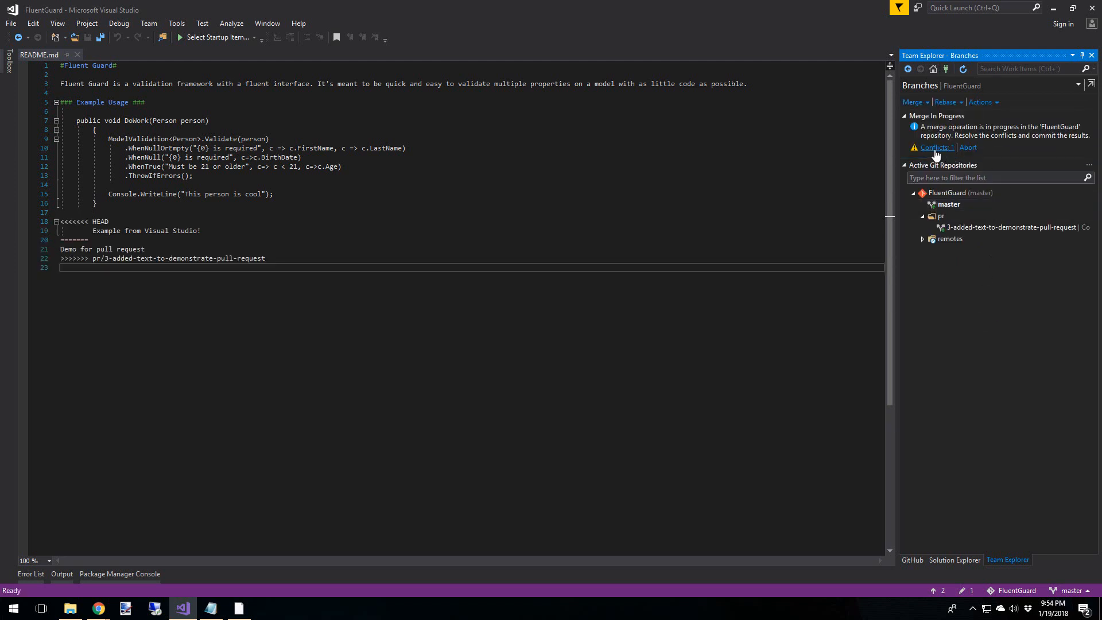
# List the merge conflicts and bring up README.md's side-by-side merge.
pyautogui.click(933, 148)
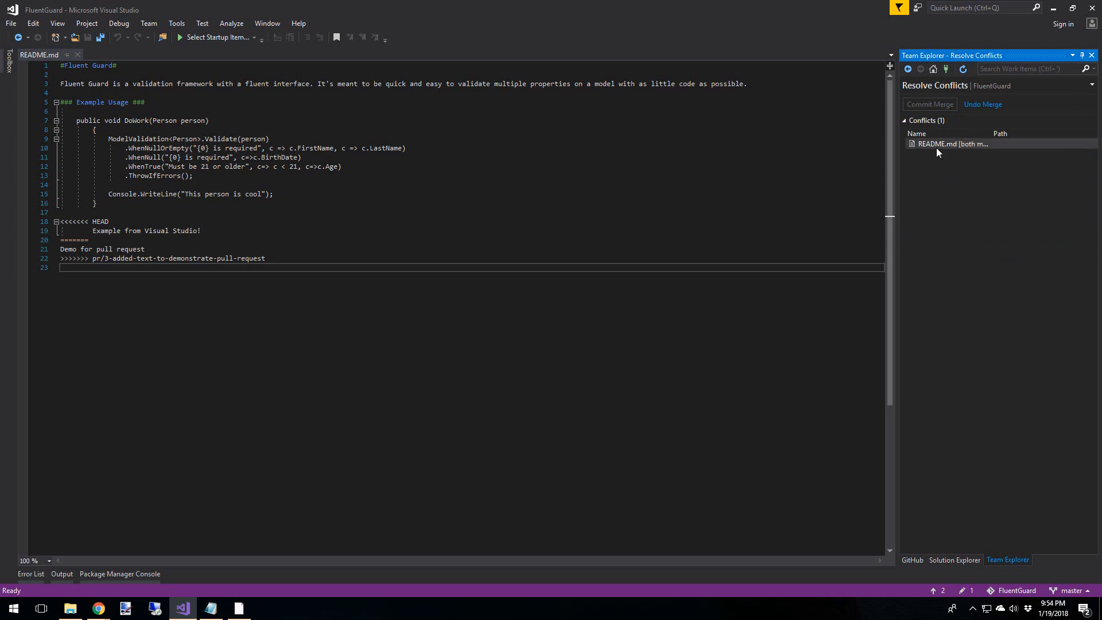
pyautogui.click(953, 145)
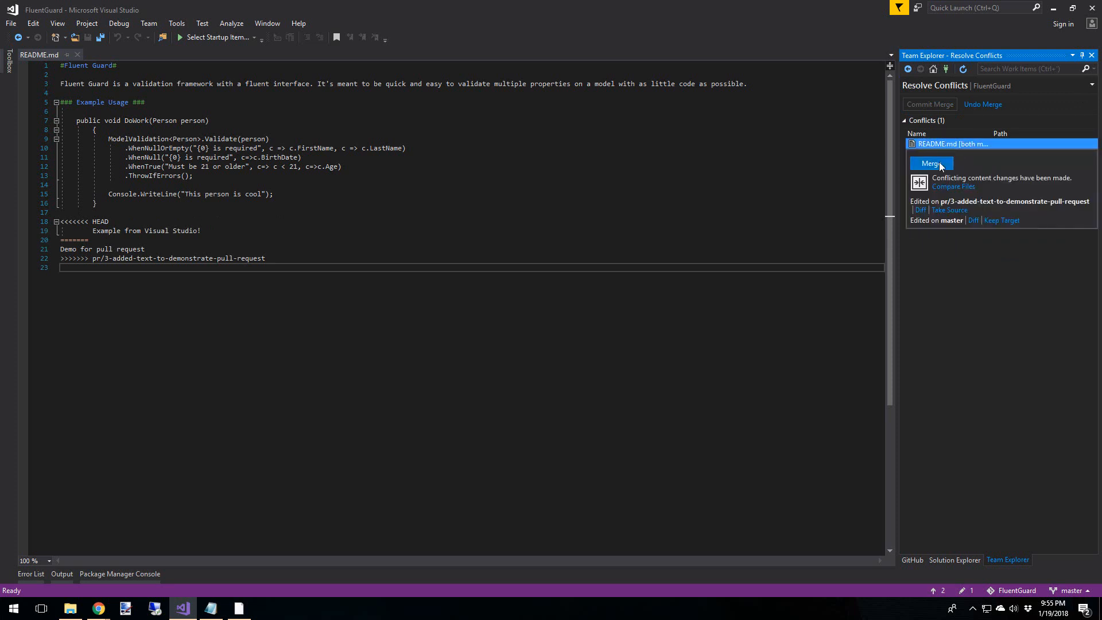
pyautogui.click(931, 163)
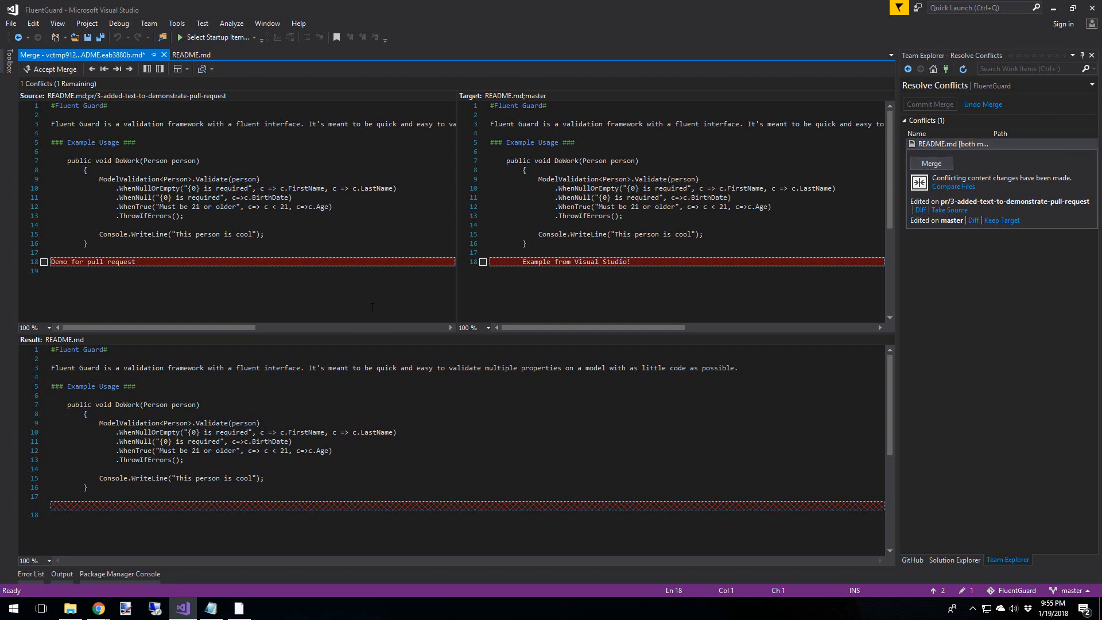
pyautogui.moveTo(384, 348)
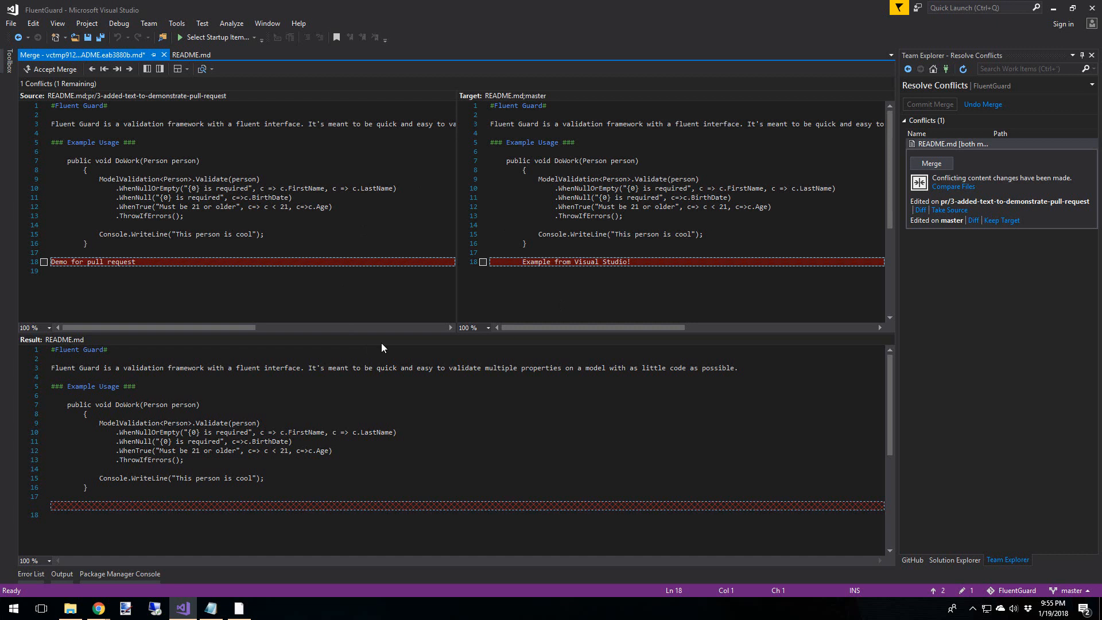
pyautogui.moveTo(466, 295)
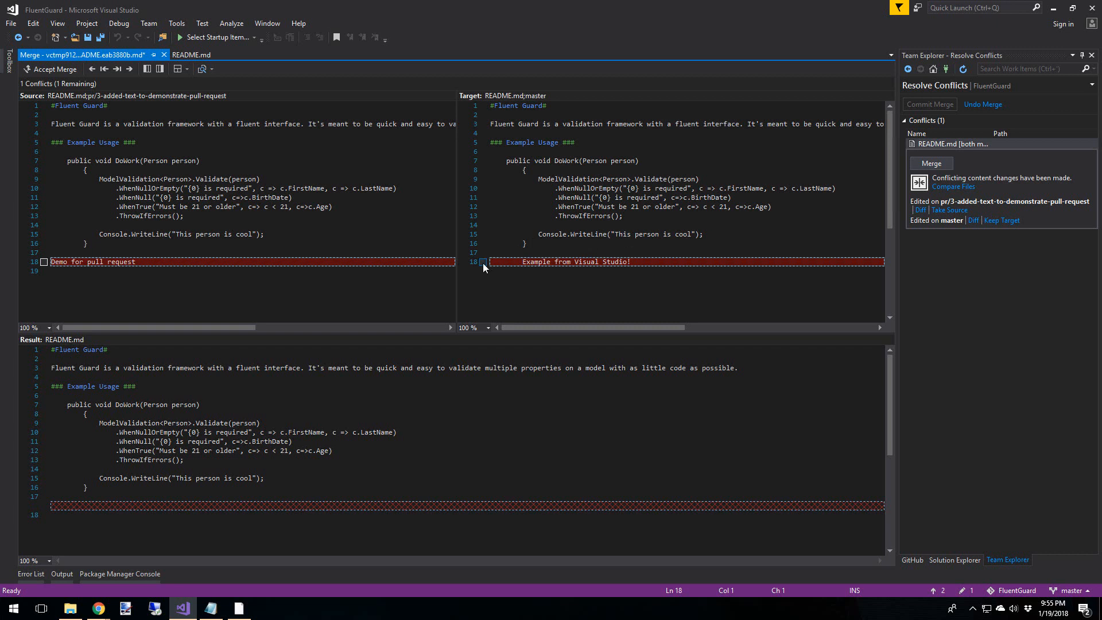
# Keep both "Demo for pull request" and "Example from Visual Studio!" lines and accept the merge.
pyautogui.click(483, 261)
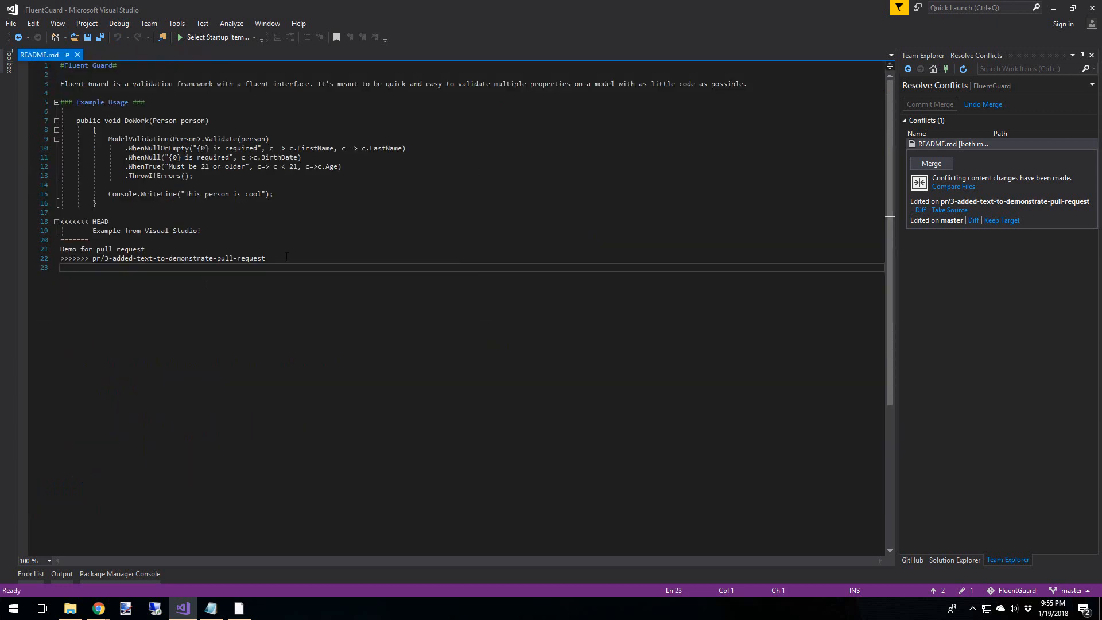
pyautogui.click(931, 163)
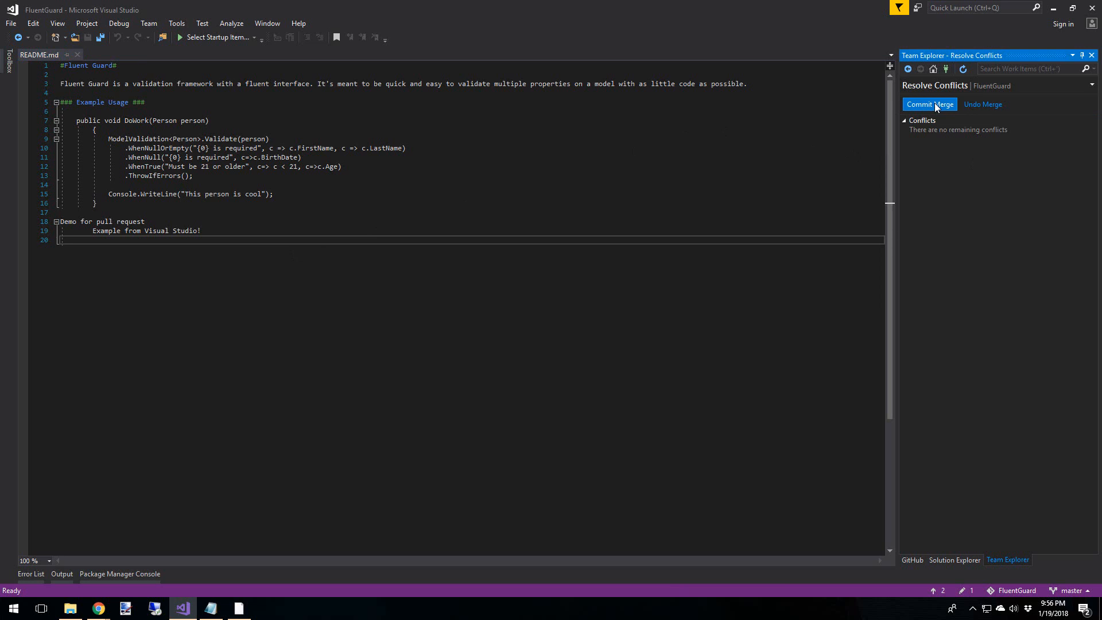
# Commit the merge with the message "Merge from pull request".
pyautogui.click(929, 105)
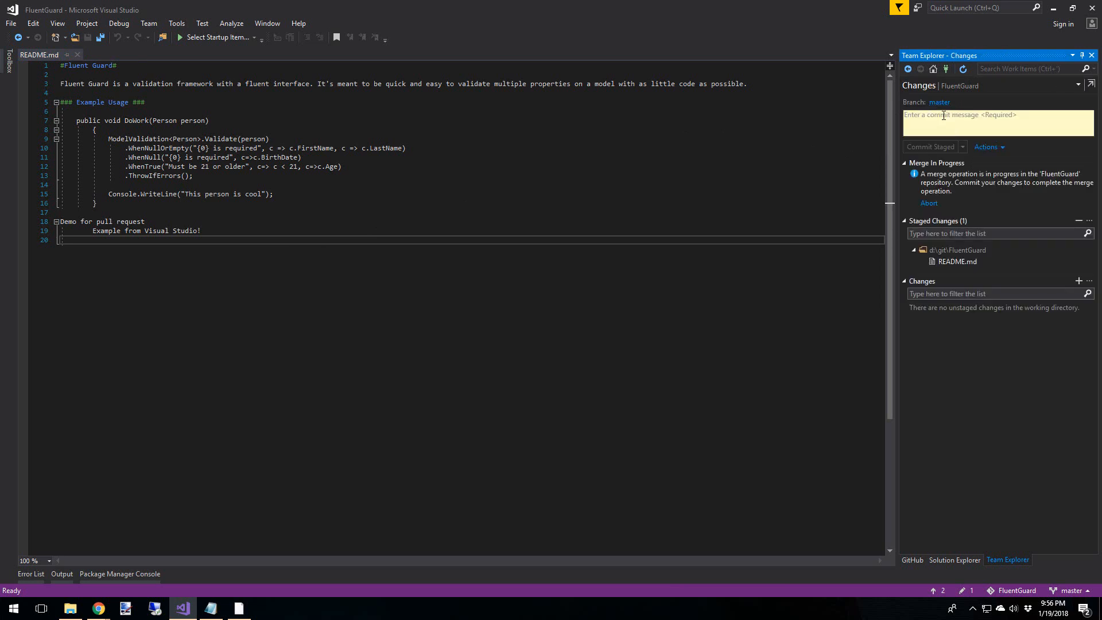
pyautogui.write('Merge from pull')
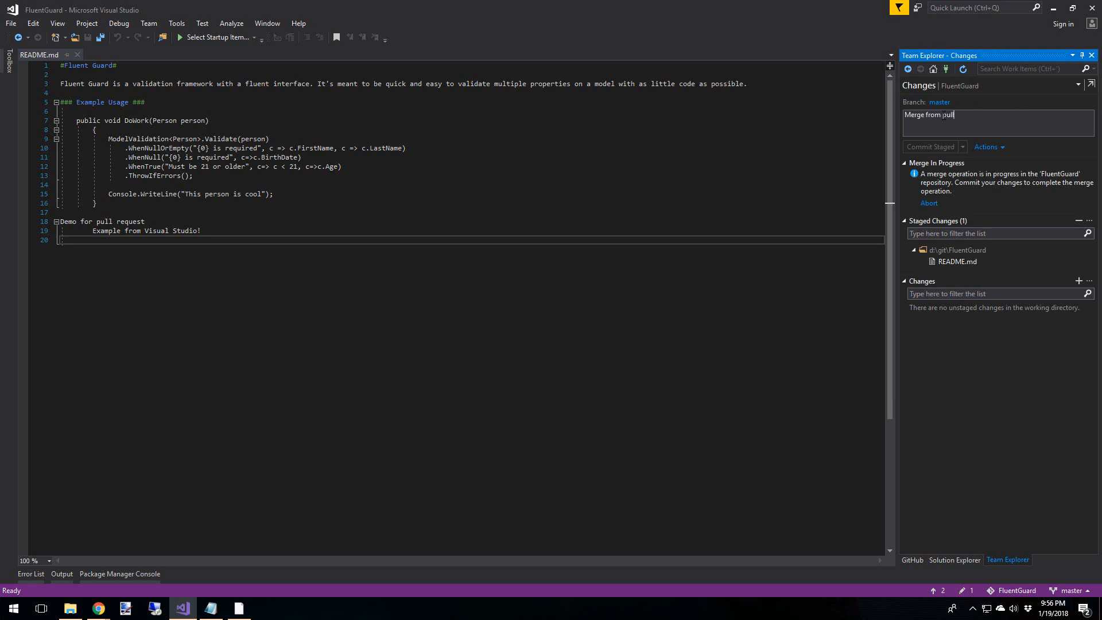
pyautogui.write('request')
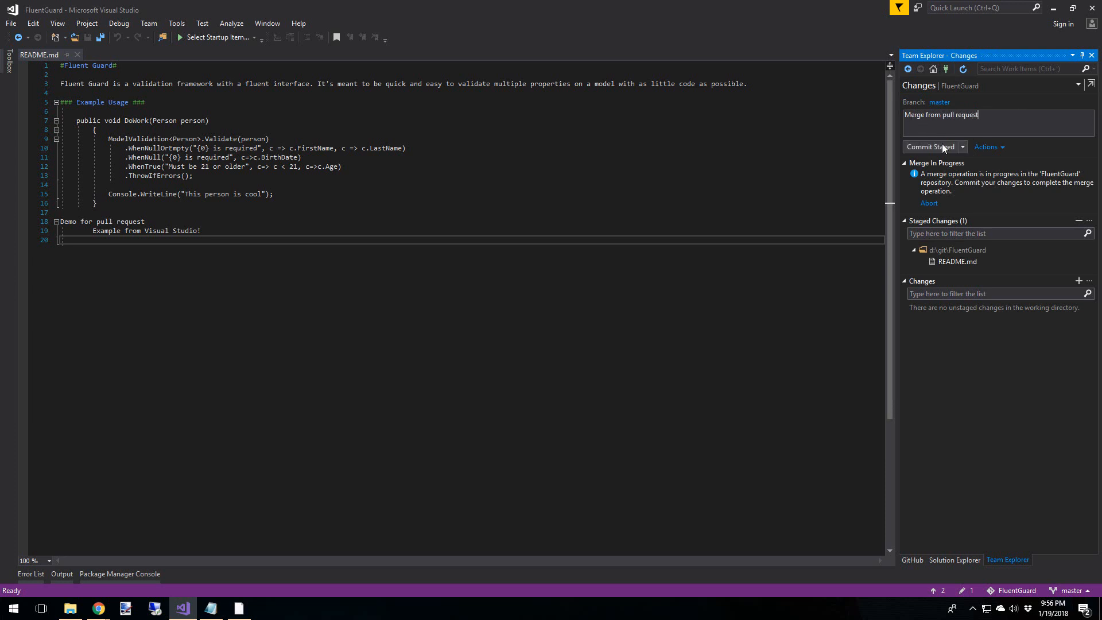
pyautogui.click(929, 145)
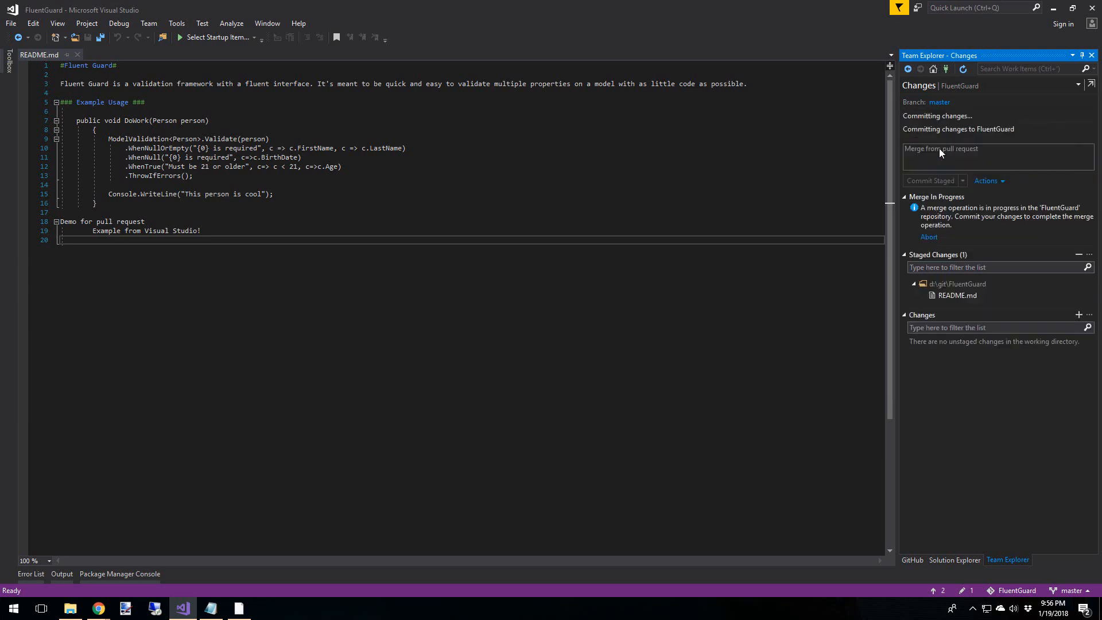
# Show the Sync page listing the four outgoing commits awaiting push.
pyautogui.click(930, 180)
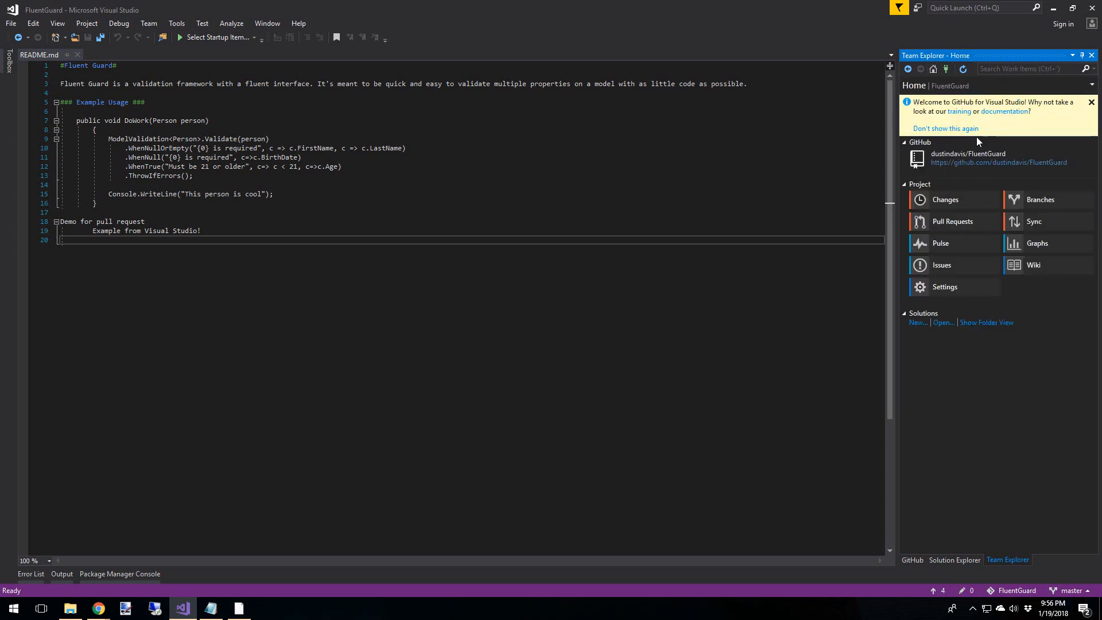
pyautogui.click(944, 198)
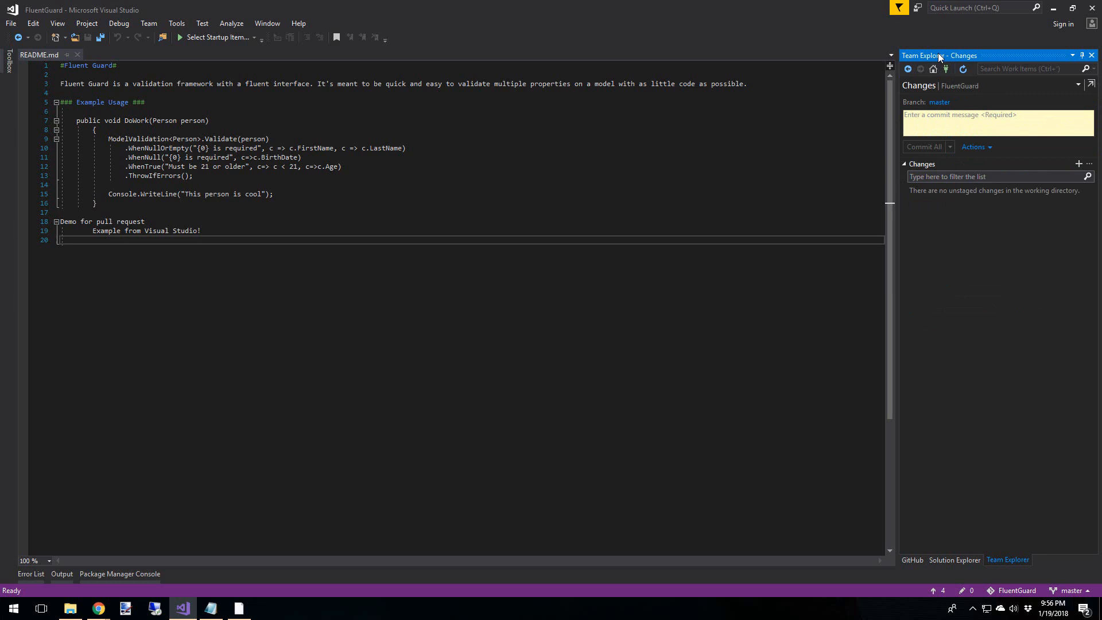
pyautogui.click(932, 68)
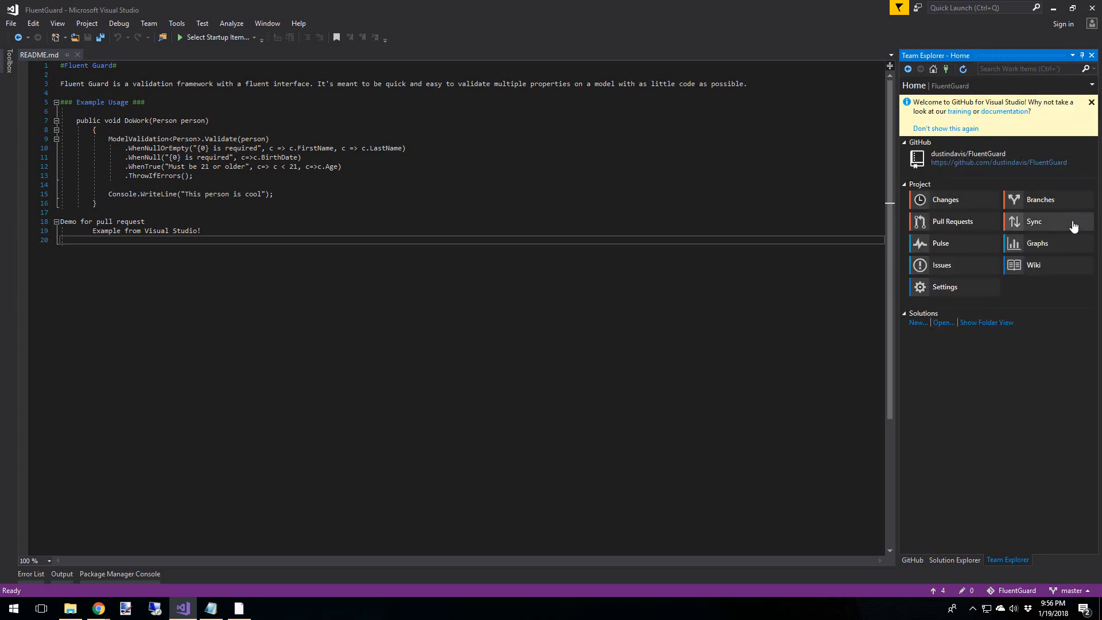
pyautogui.click(1034, 222)
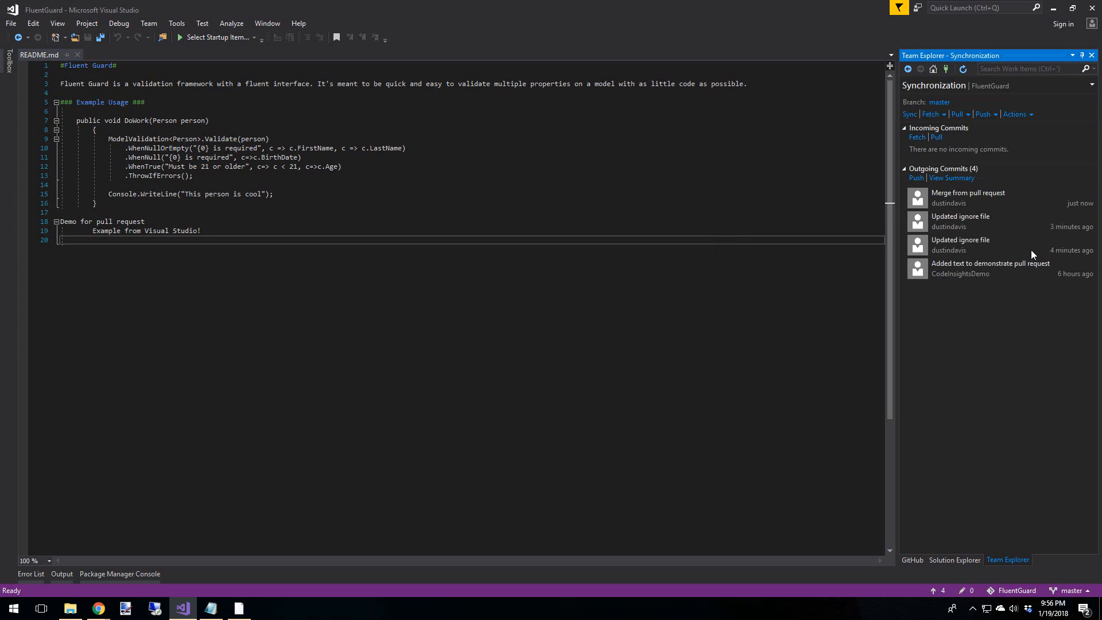
pyautogui.moveTo(959, 220)
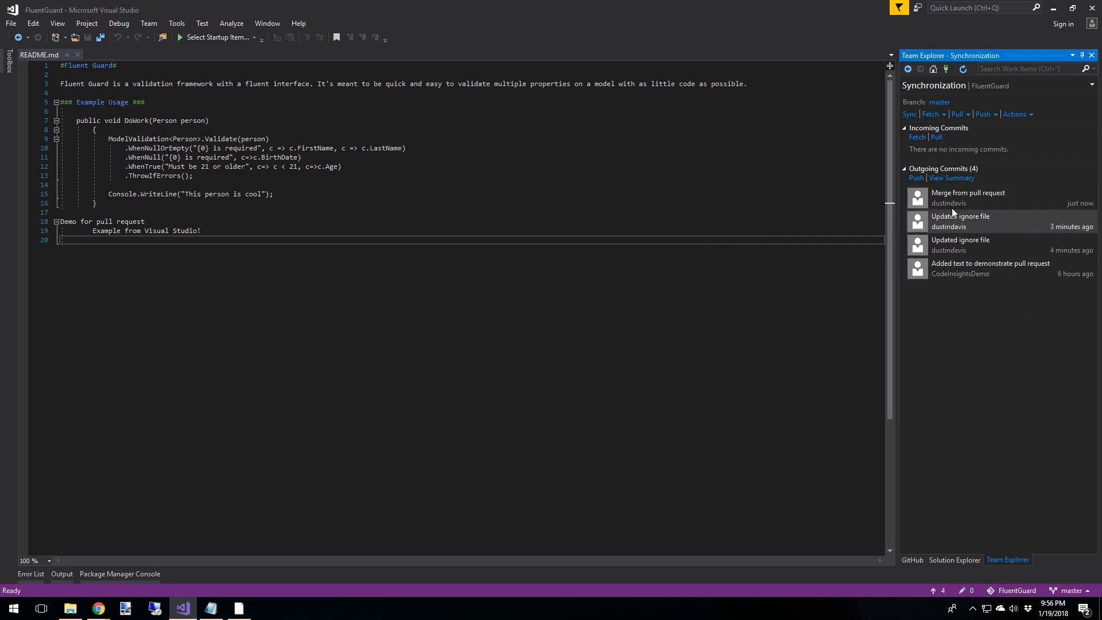
pyautogui.moveTo(969, 298)
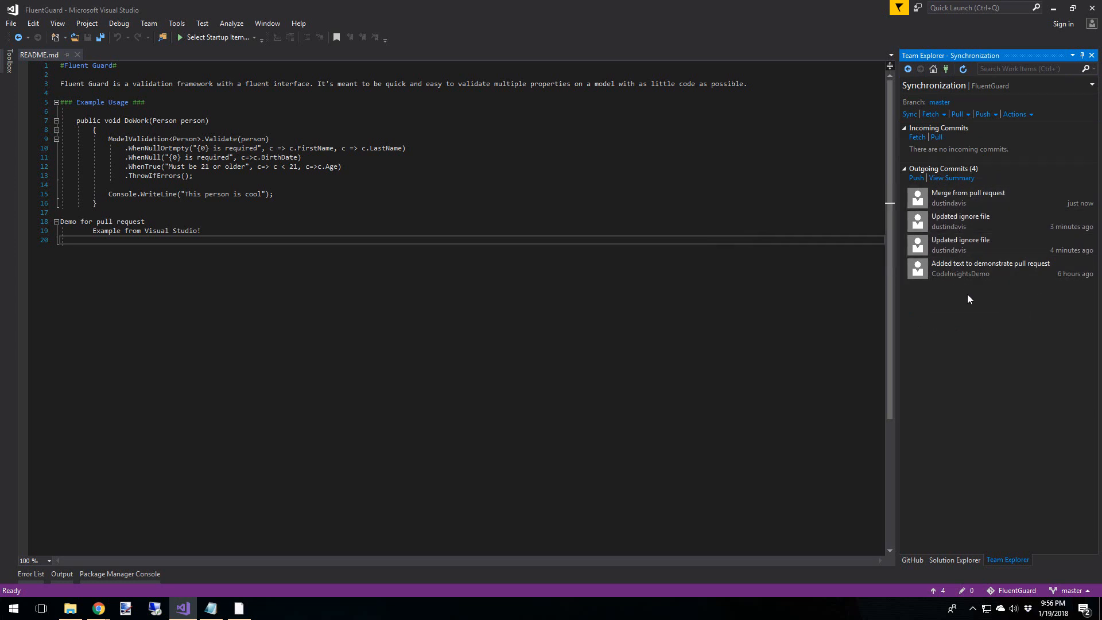